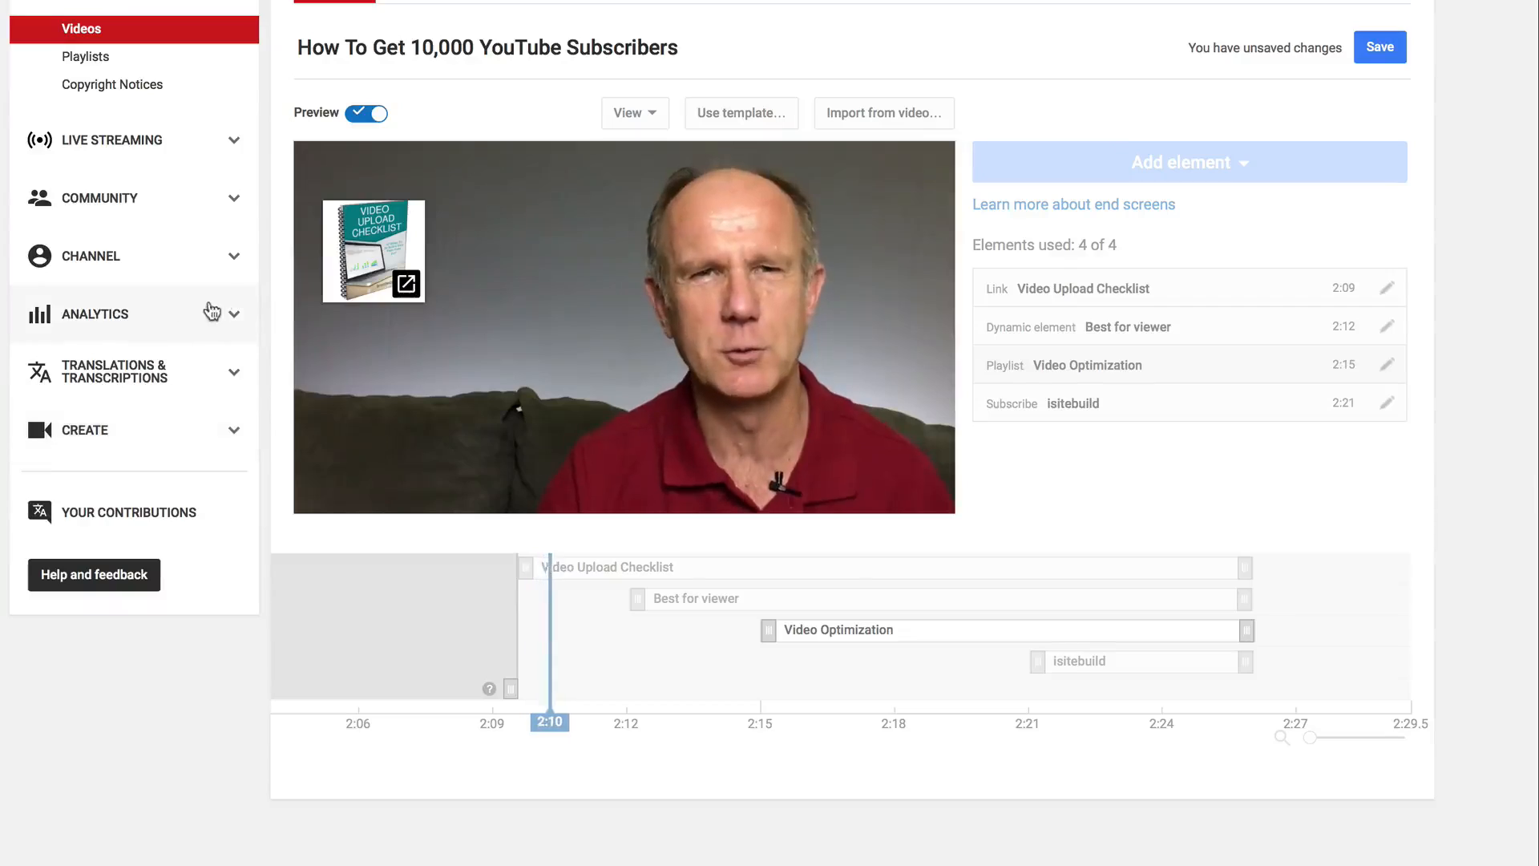
# Go to the Video Manager list of uploaded videos
pyautogui.click(636, 723)
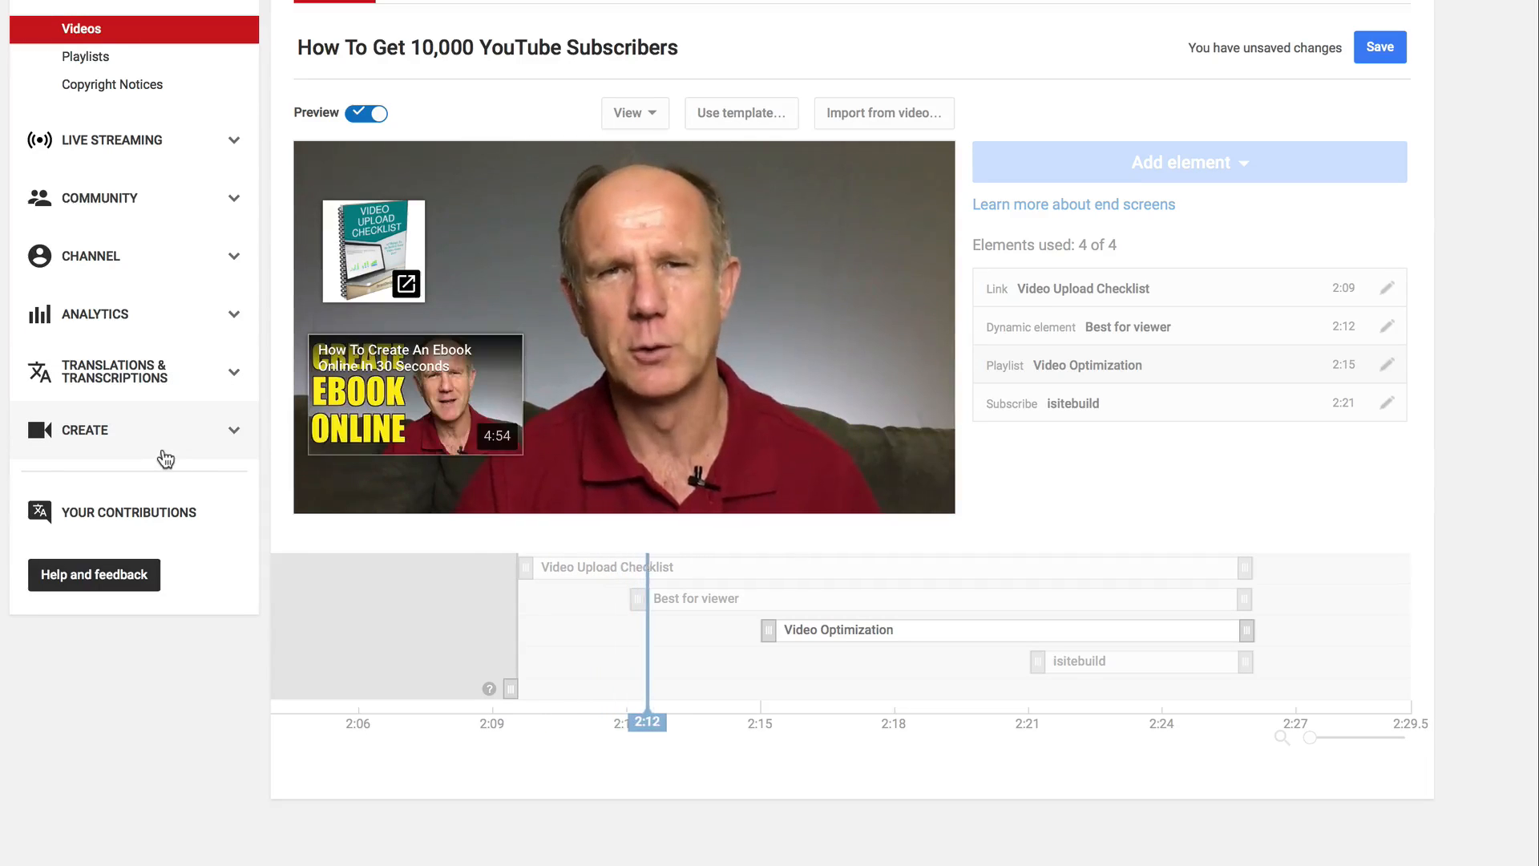
pyautogui.click(624, 327)
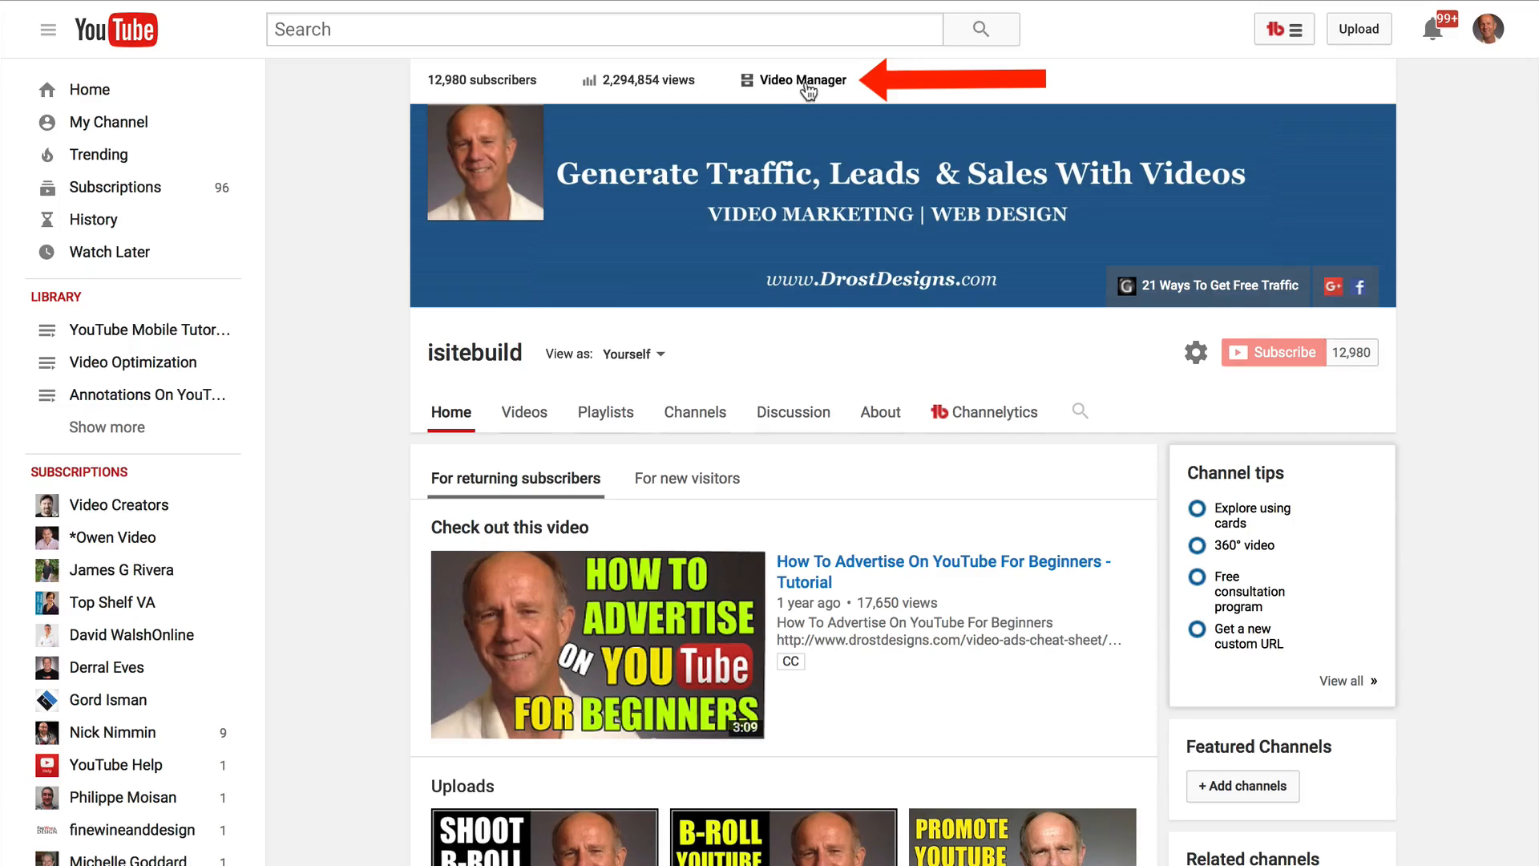
pyautogui.click(802, 81)
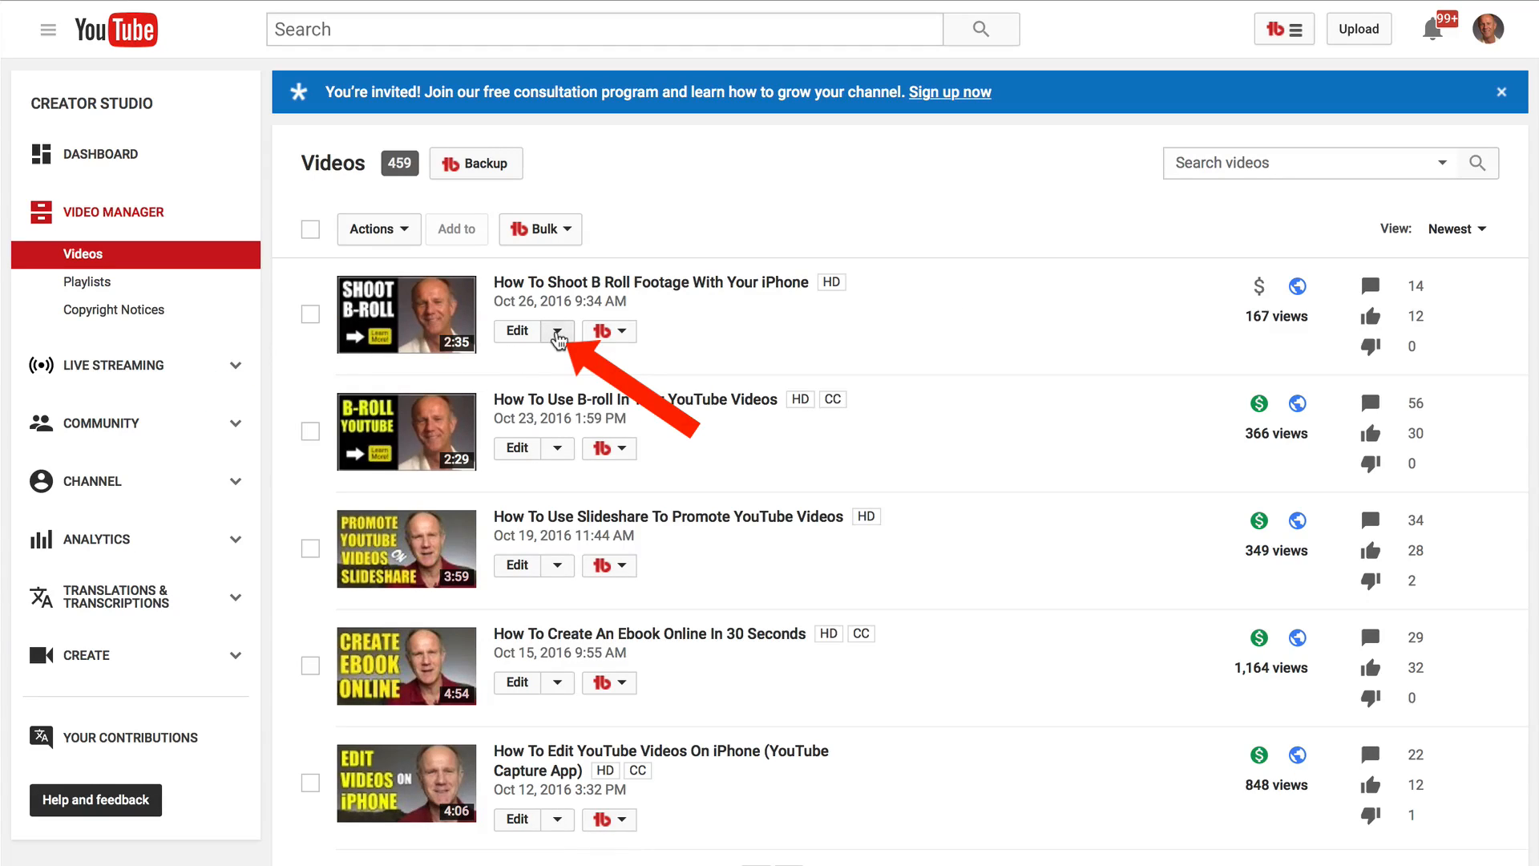
# Open End screen & Annotations for the B-roll iPhone video and answer the annotations prompt
pyautogui.click(557, 330)
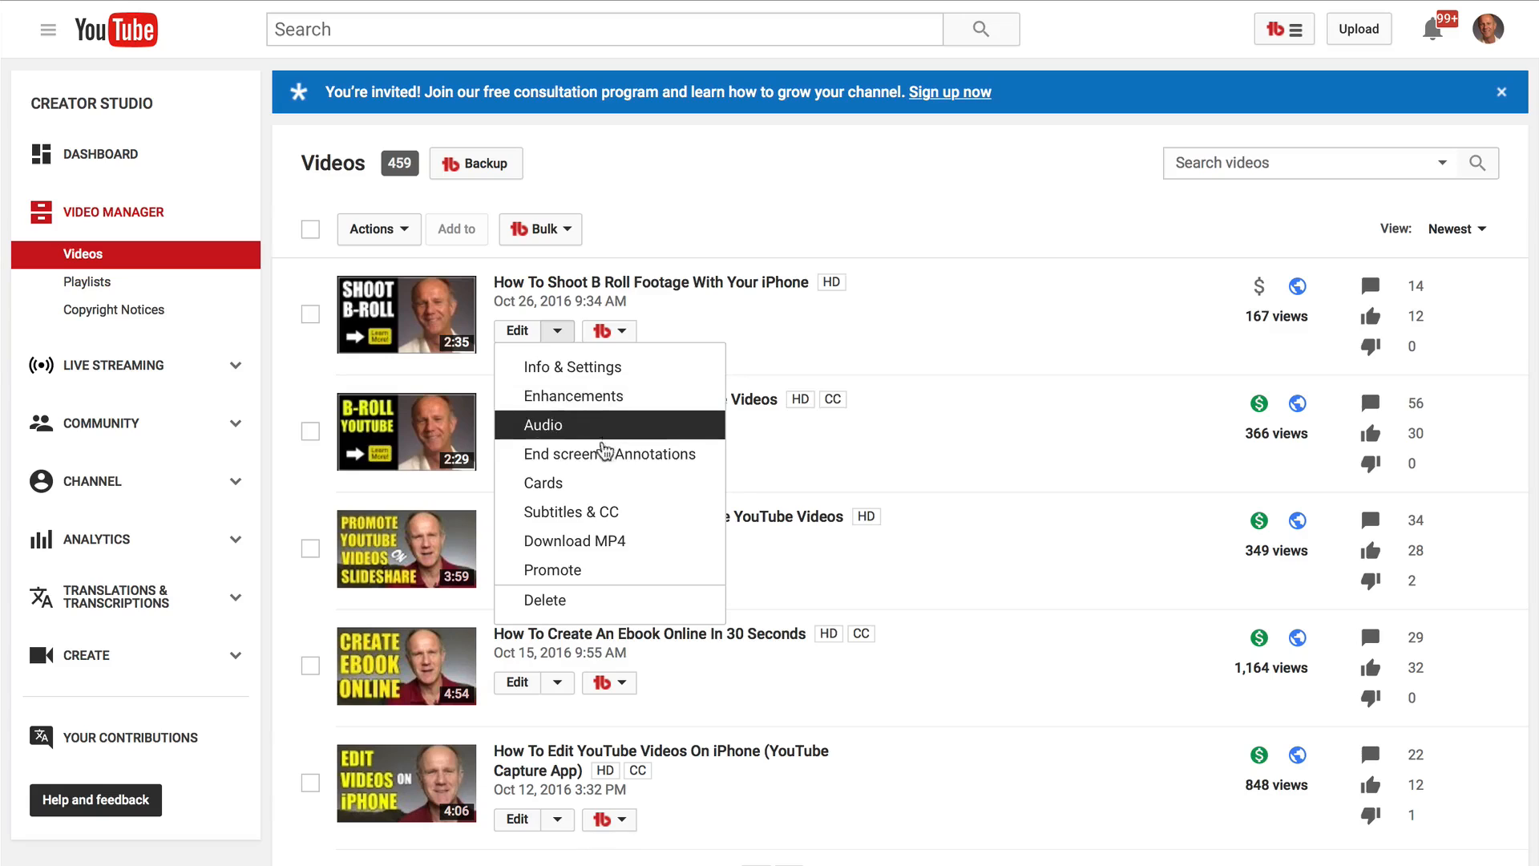
pyautogui.click(609, 454)
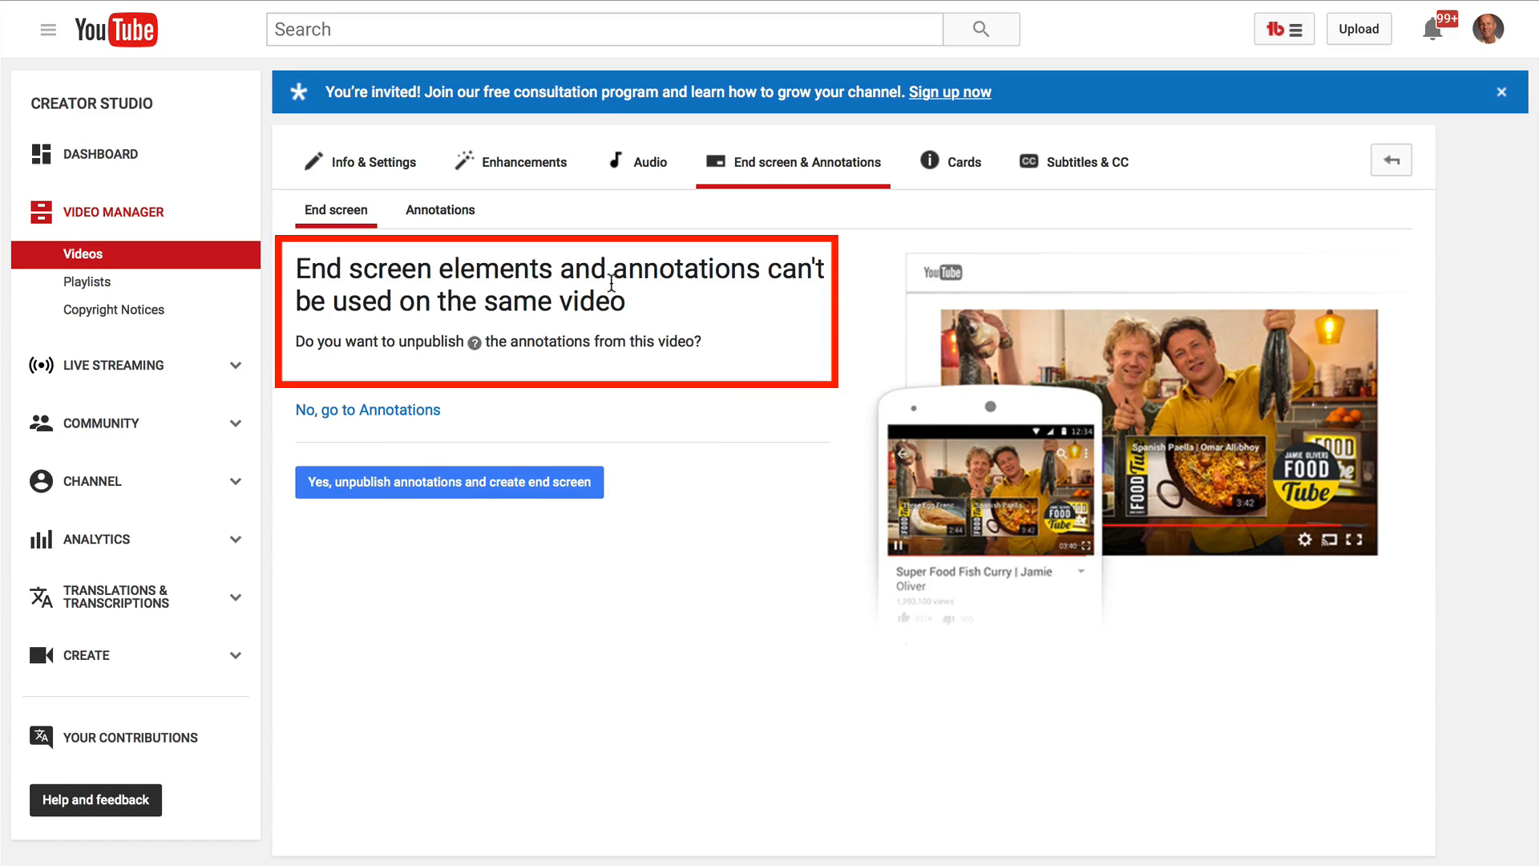
pyautogui.moveTo(693, 322)
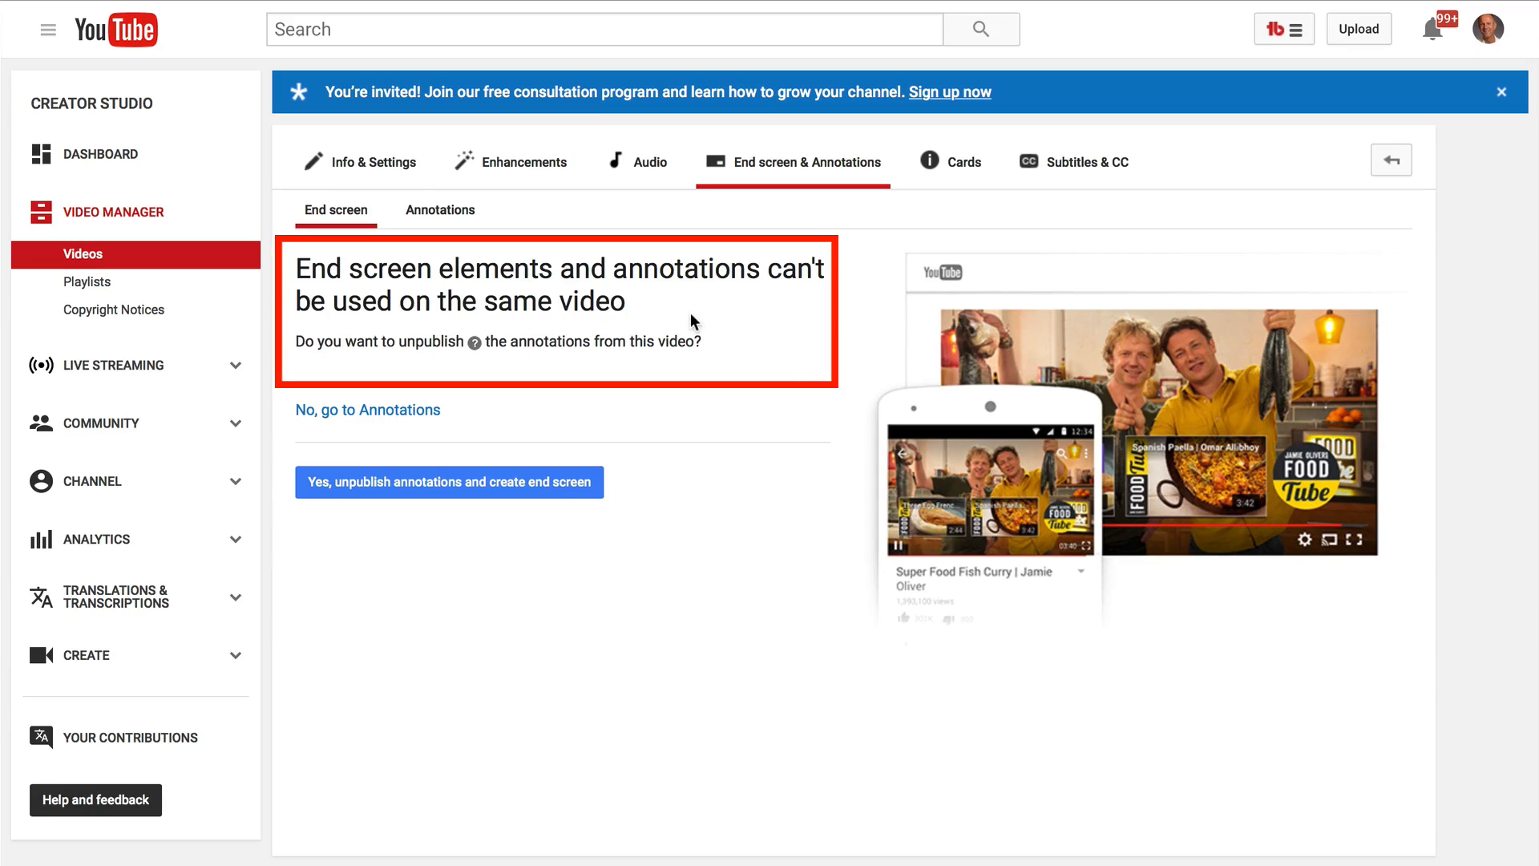
pyautogui.moveTo(795, 369)
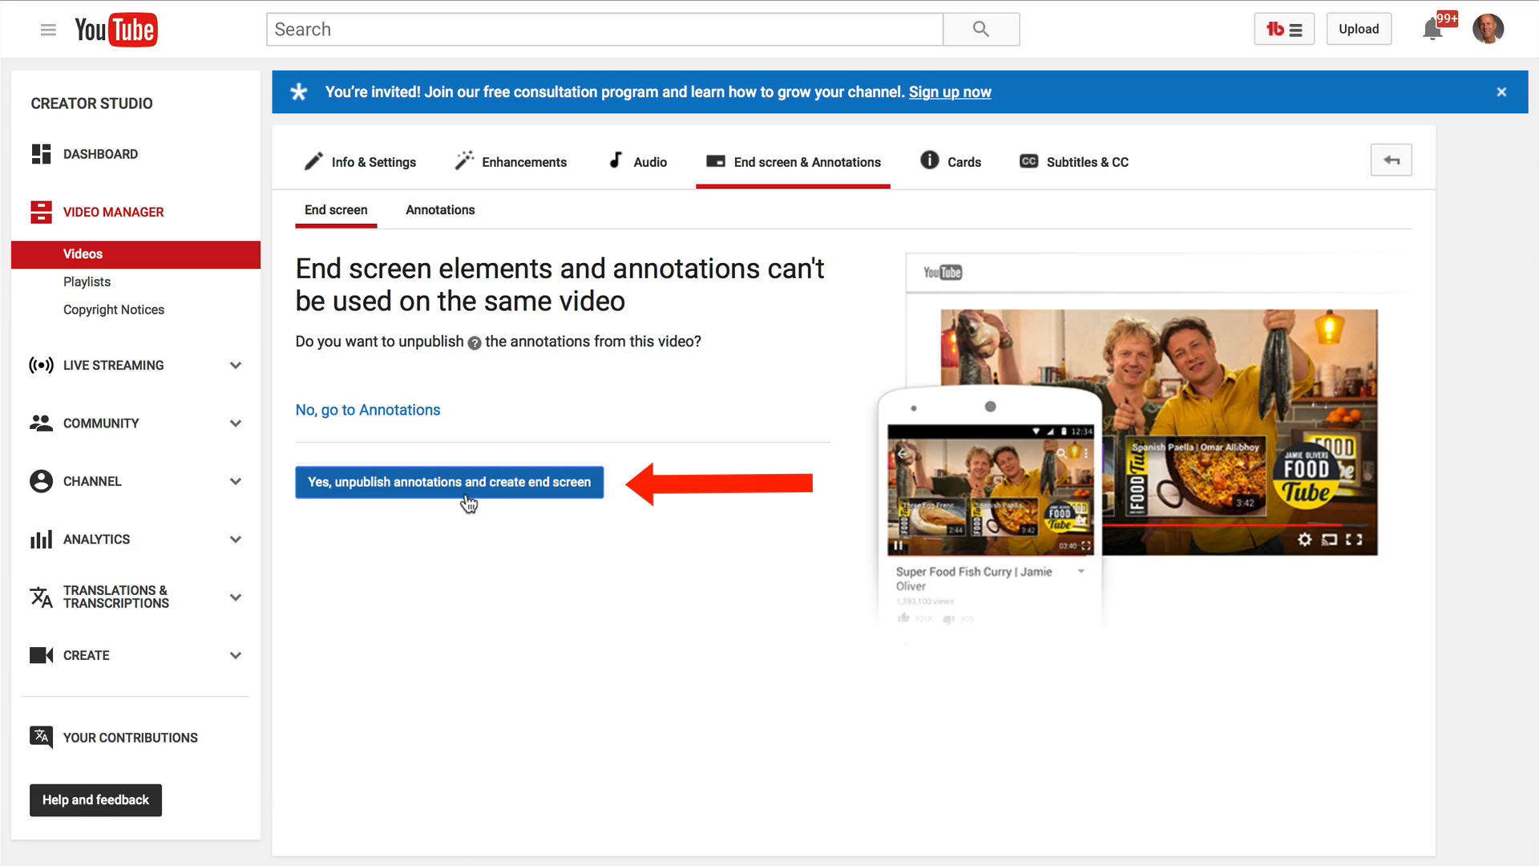
pyautogui.moveTo(684, 457)
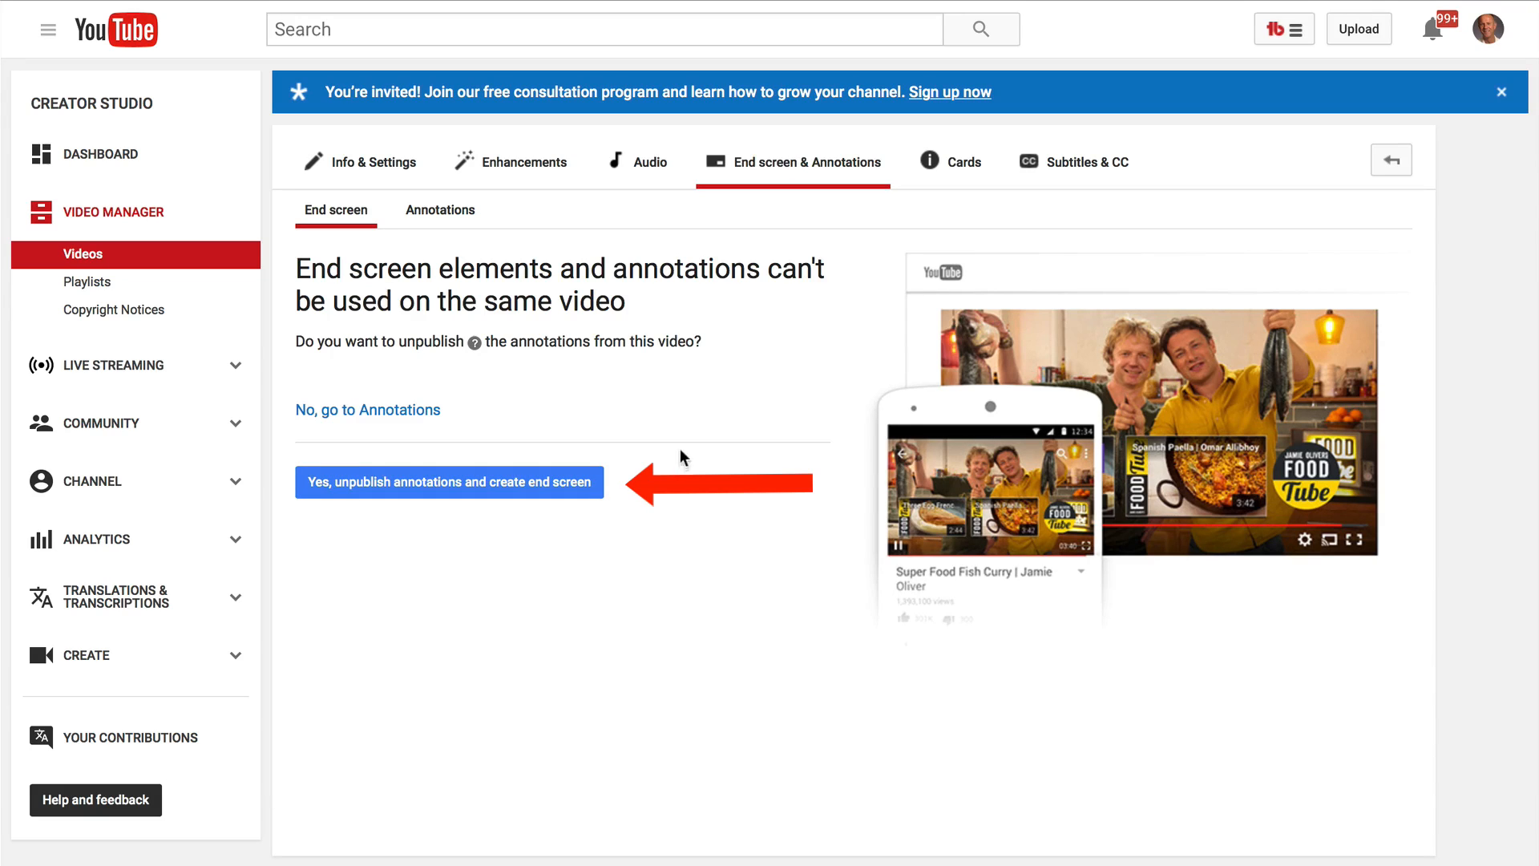
pyautogui.click(448, 483)
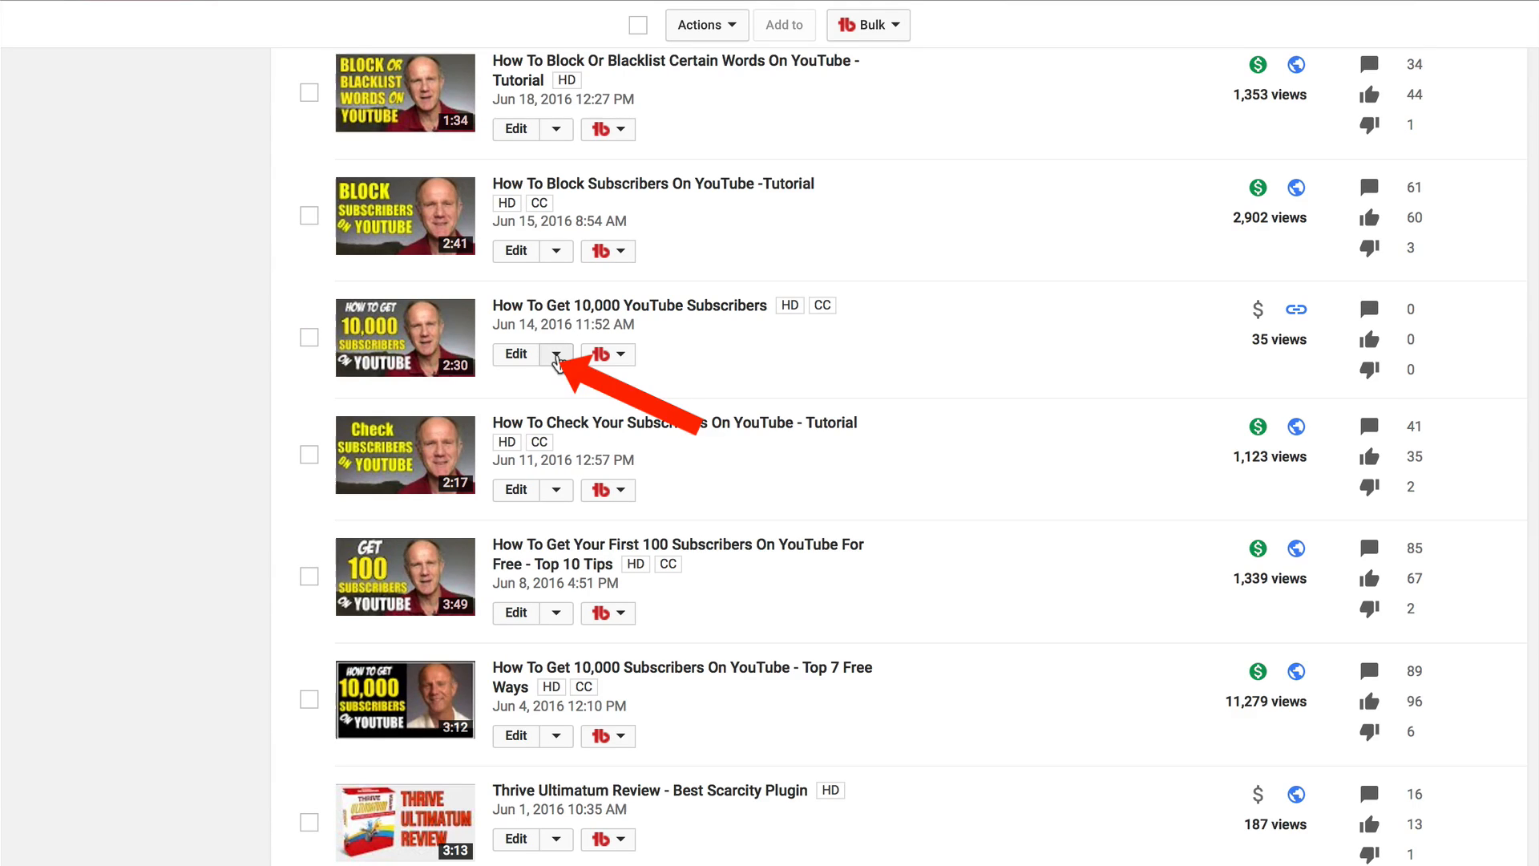
# Open the end screen editor for 'How To Get 10,000 YouTube Subscribers' and check the View grid/snapping options
pyautogui.click(556, 354)
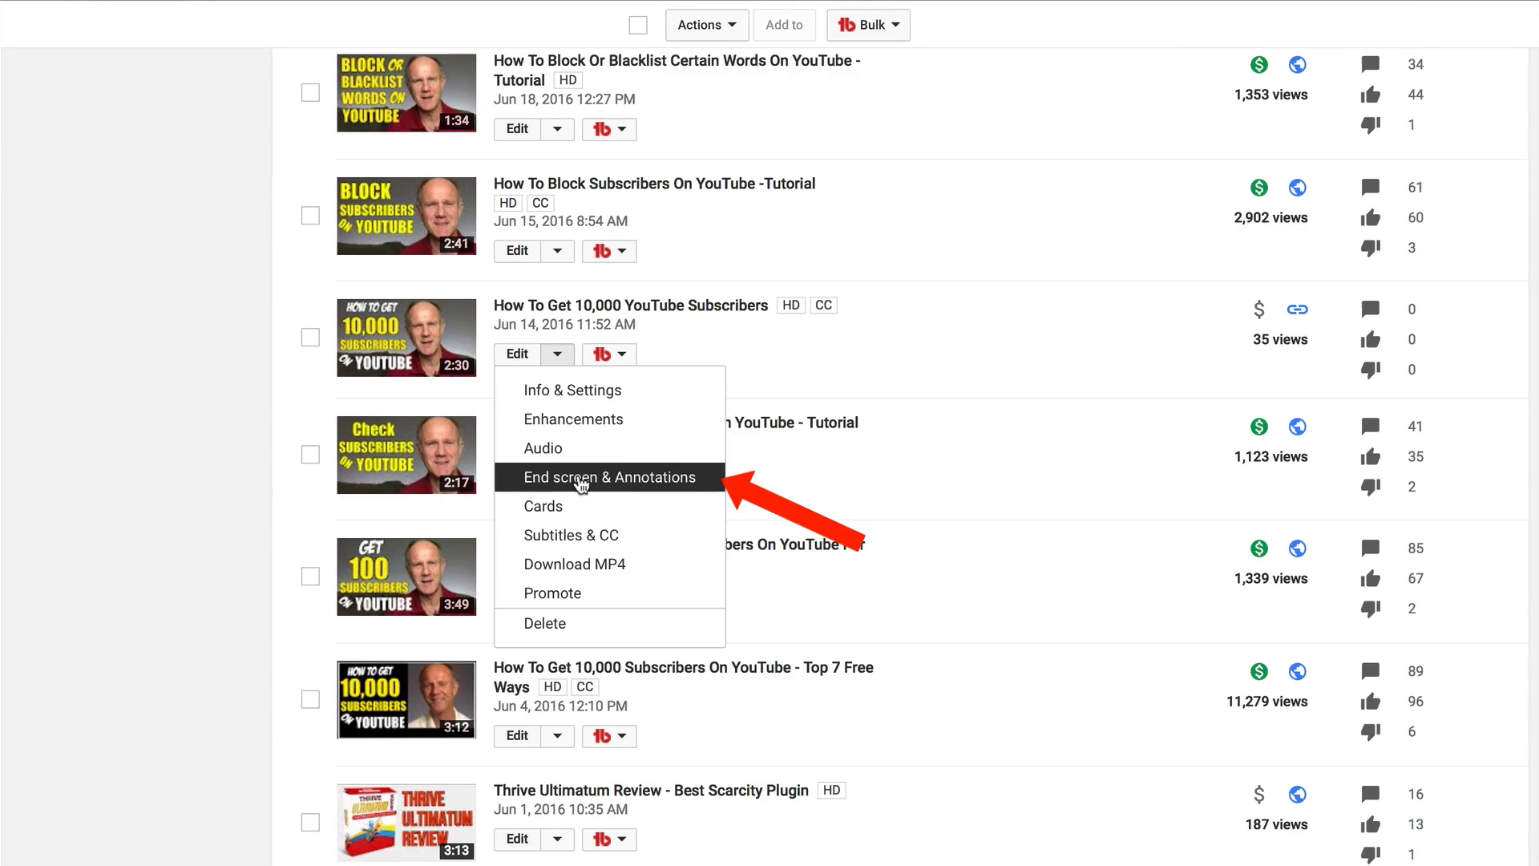
pyautogui.click(609, 478)
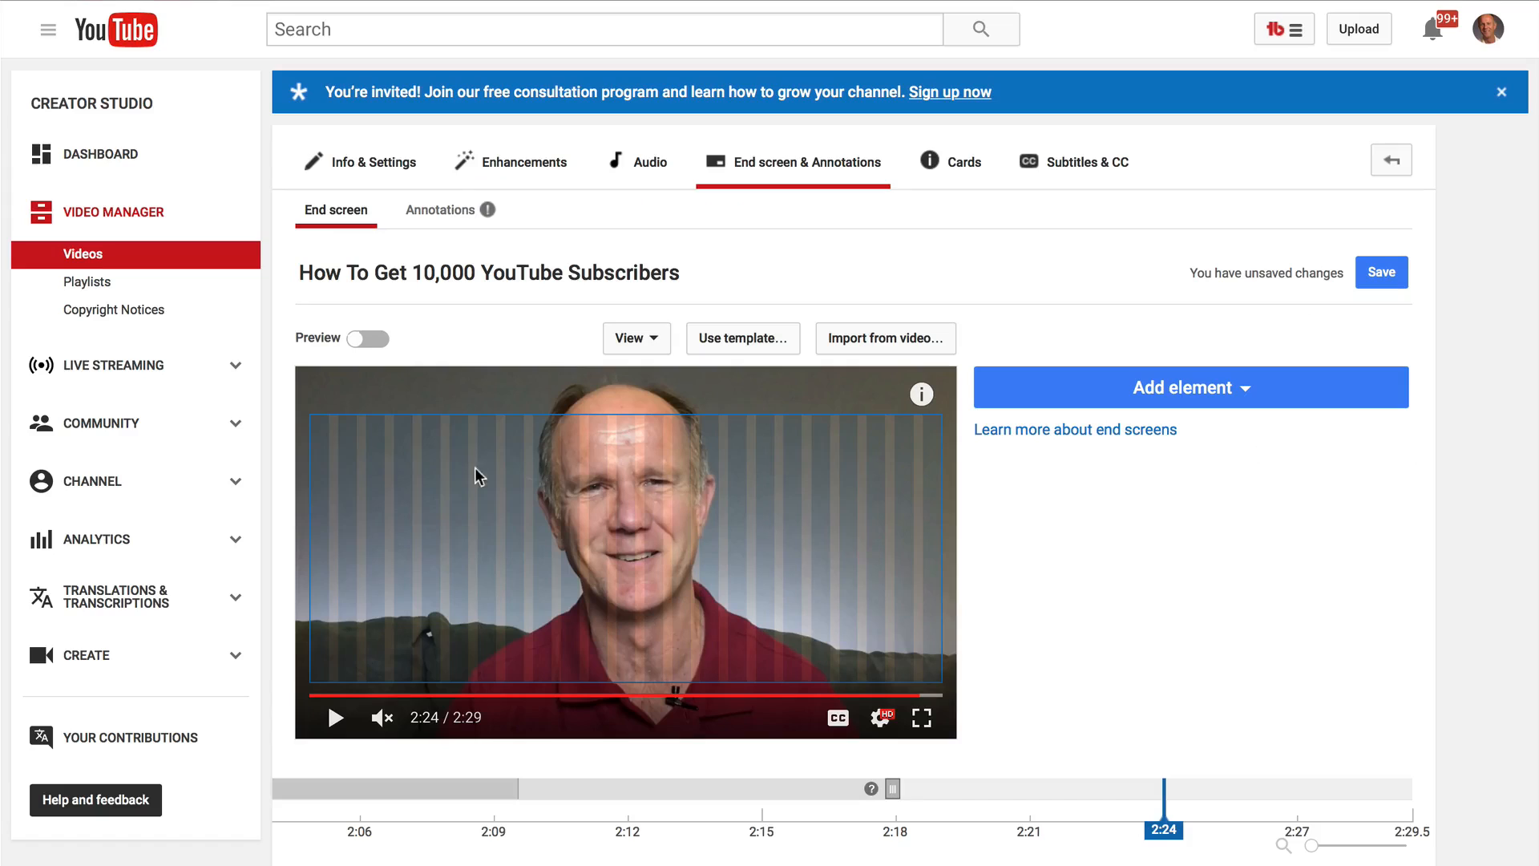
pyautogui.moveTo(636, 351)
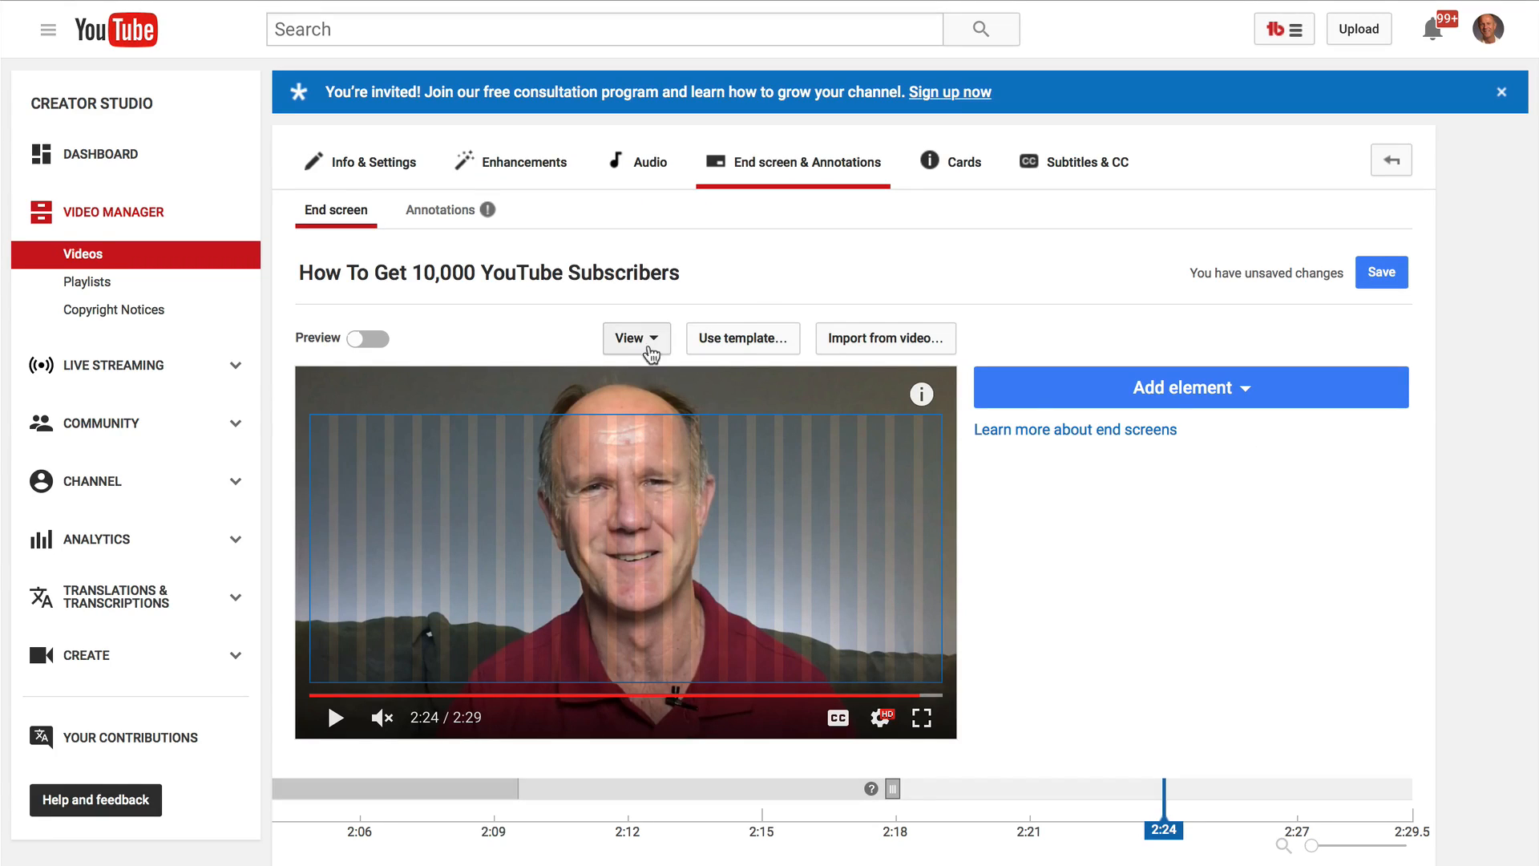
pyautogui.click(636, 338)
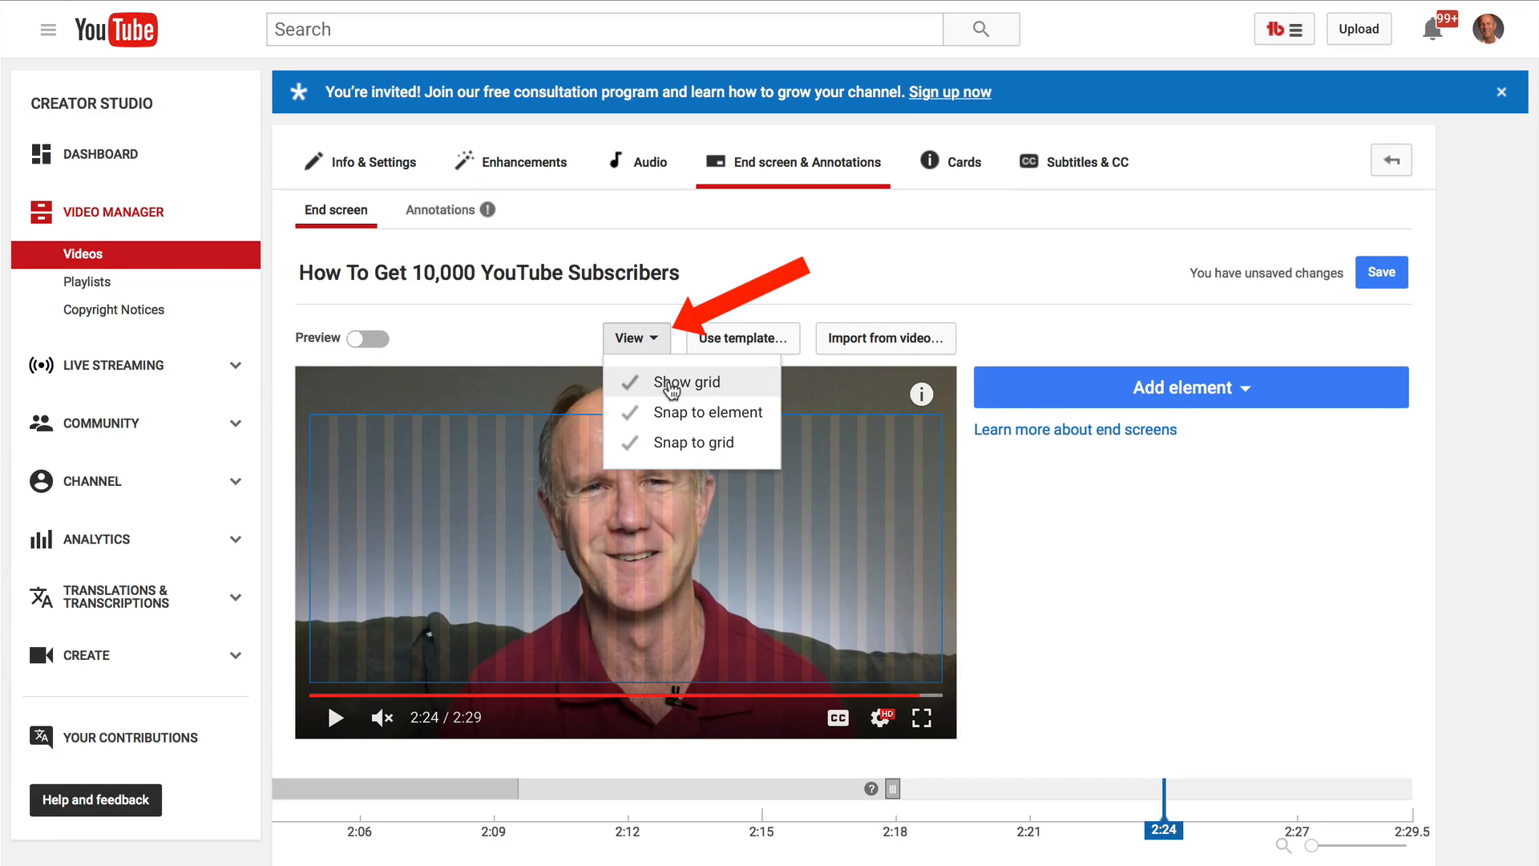
pyautogui.moveTo(670, 443)
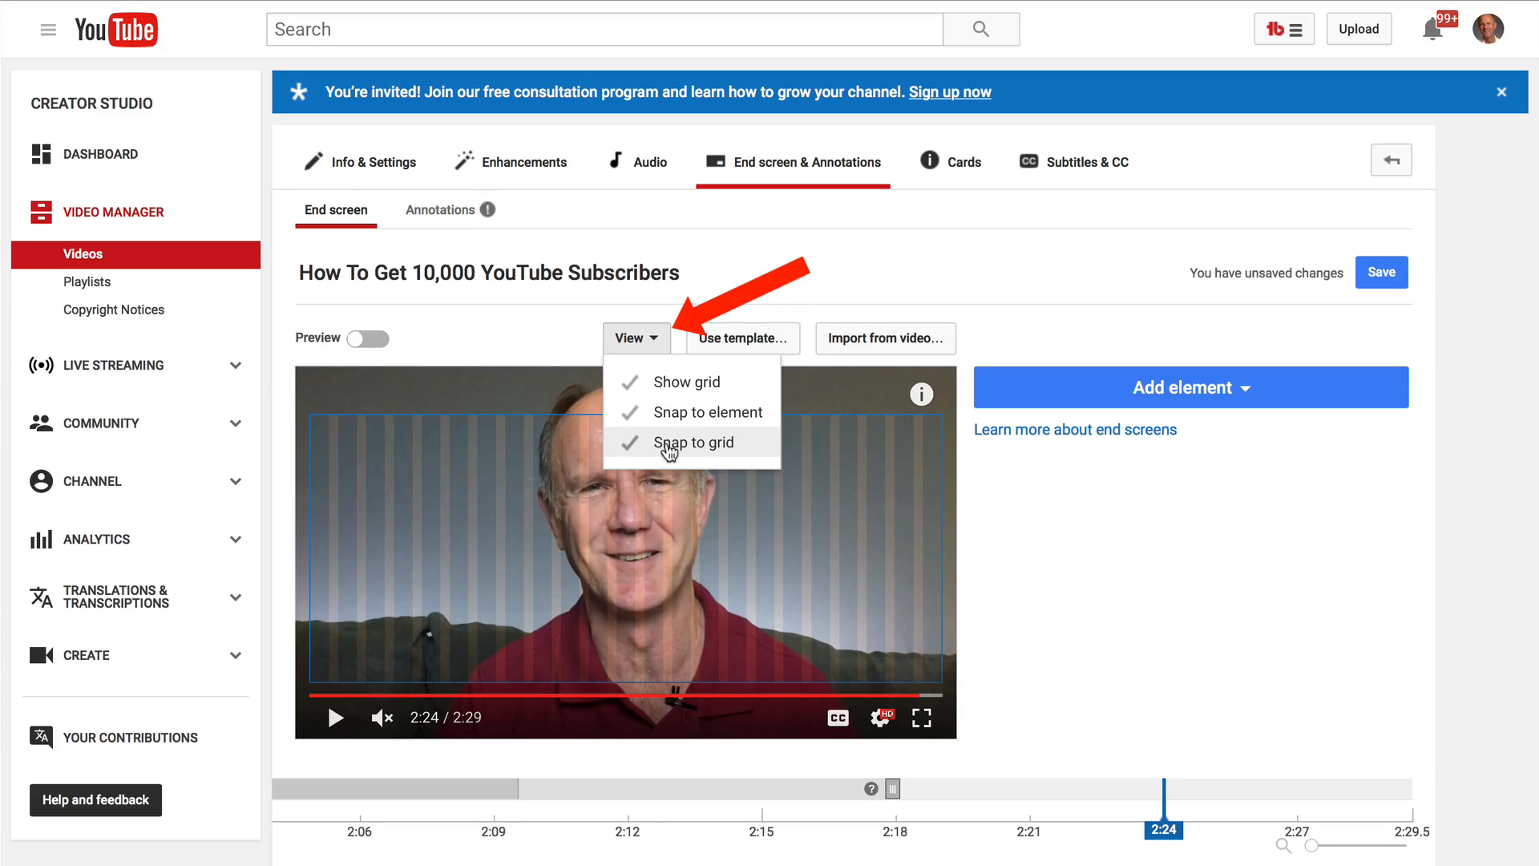
pyautogui.moveTo(864, 489)
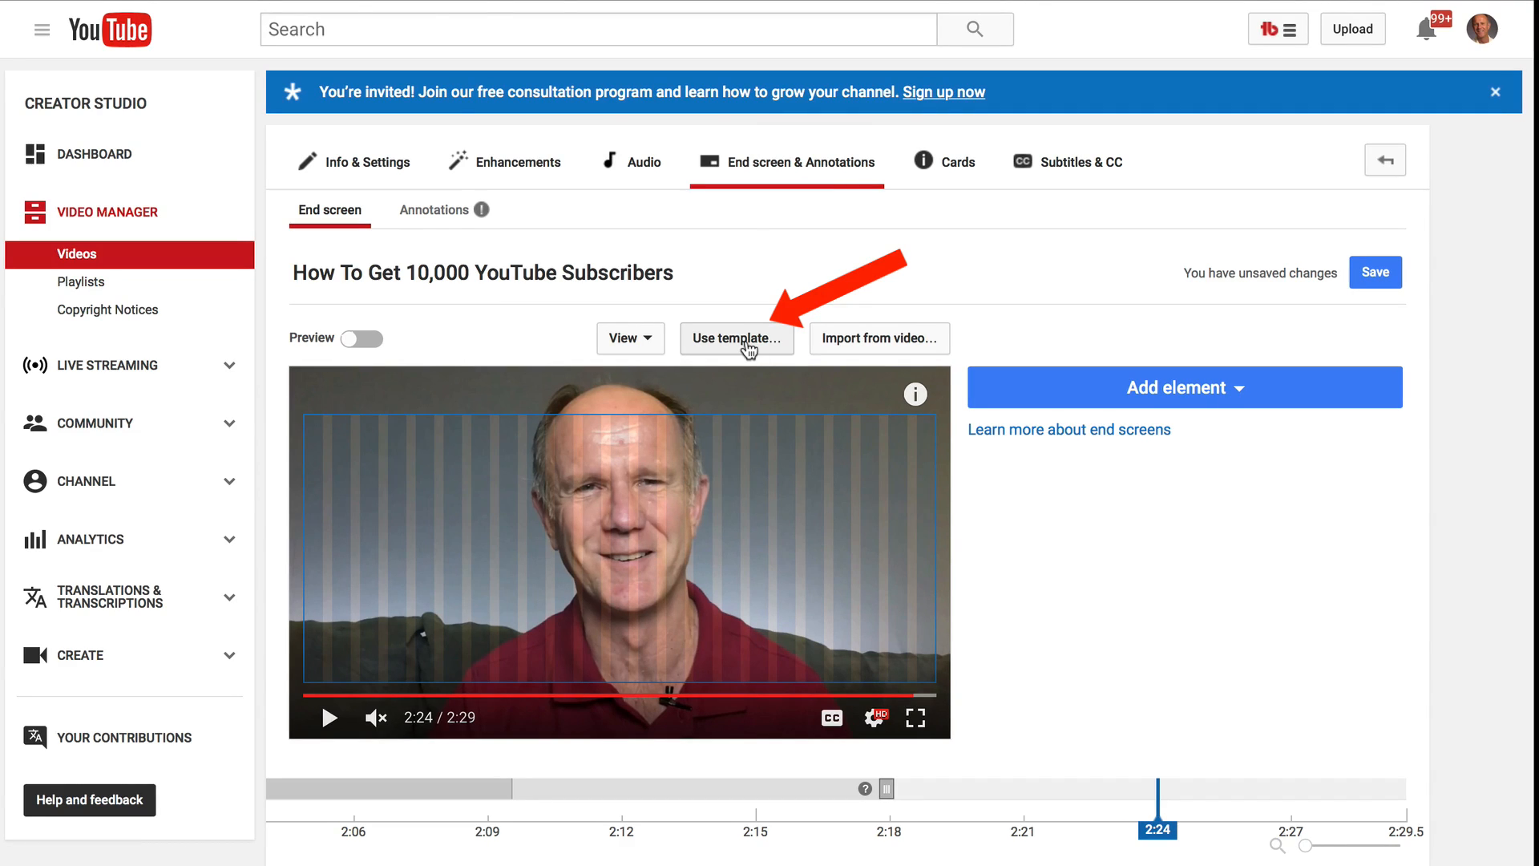
# Browse through the ready-made end screen template gallery
pyautogui.click(736, 338)
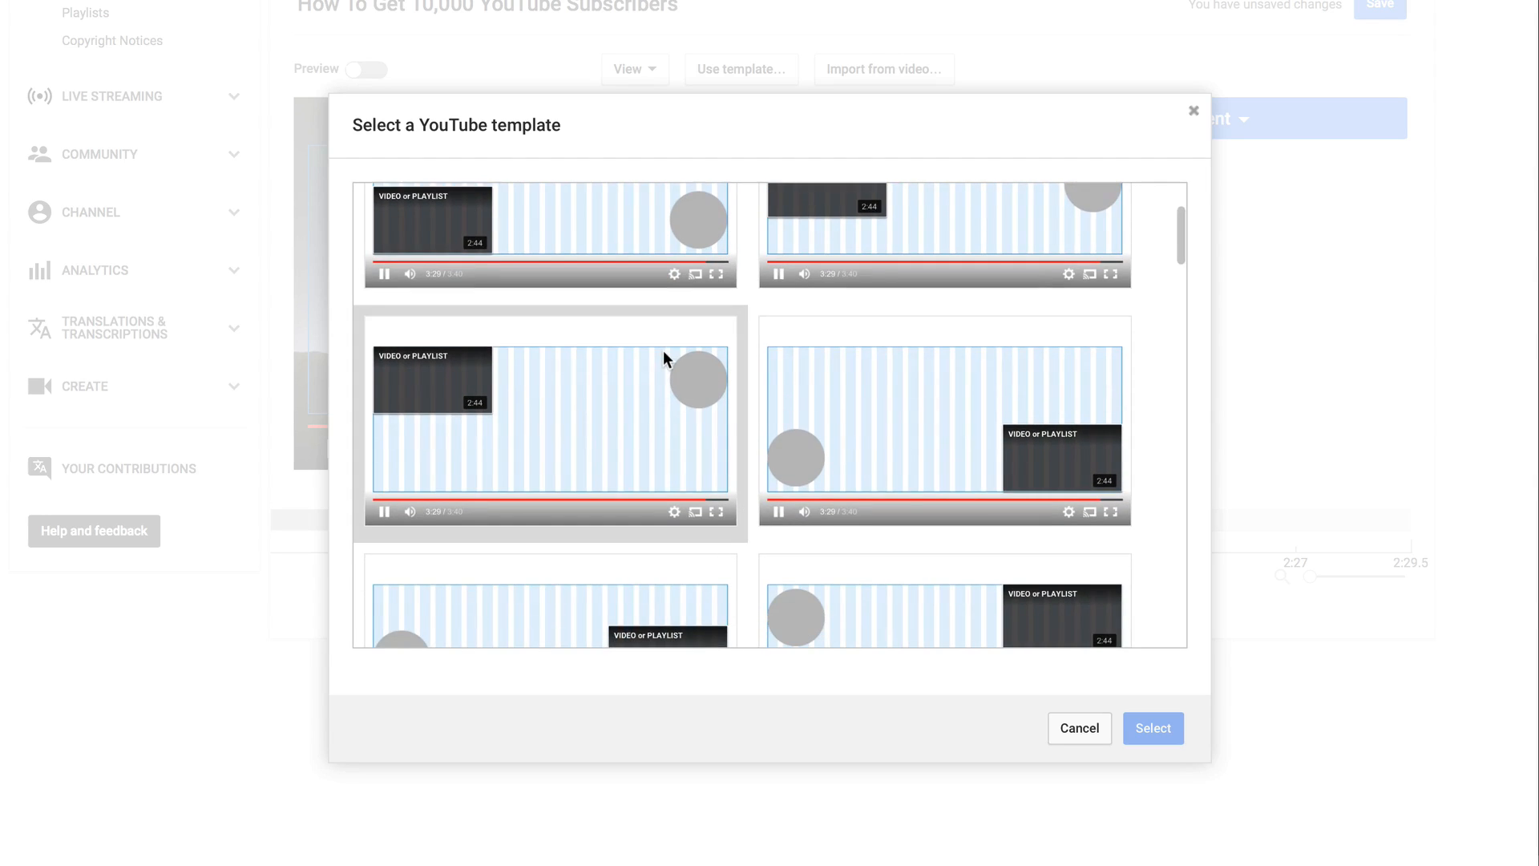
pyautogui.scroll(-3)
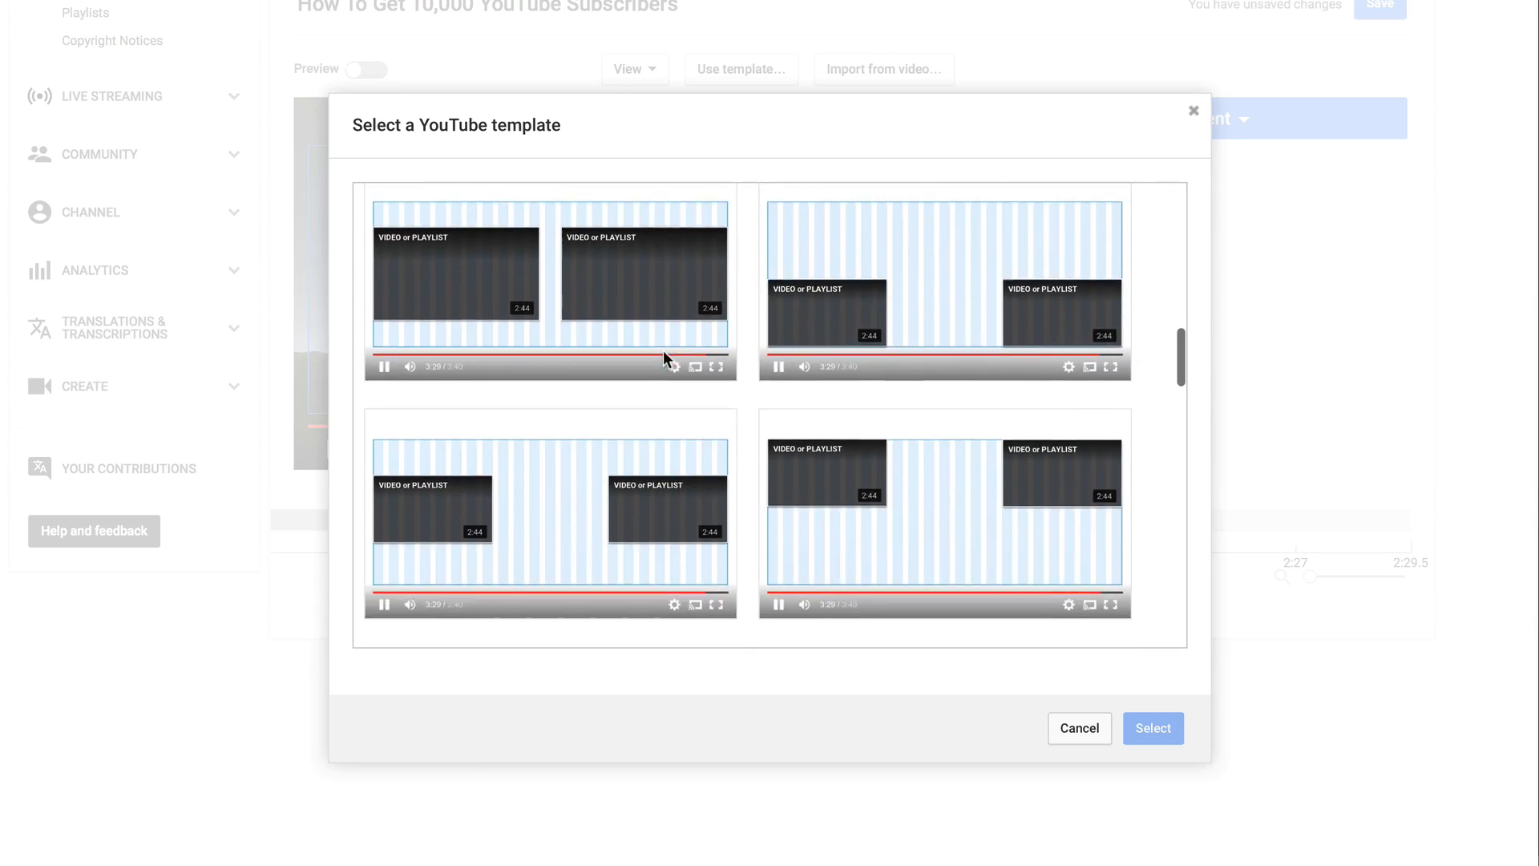
pyautogui.scroll(-3)
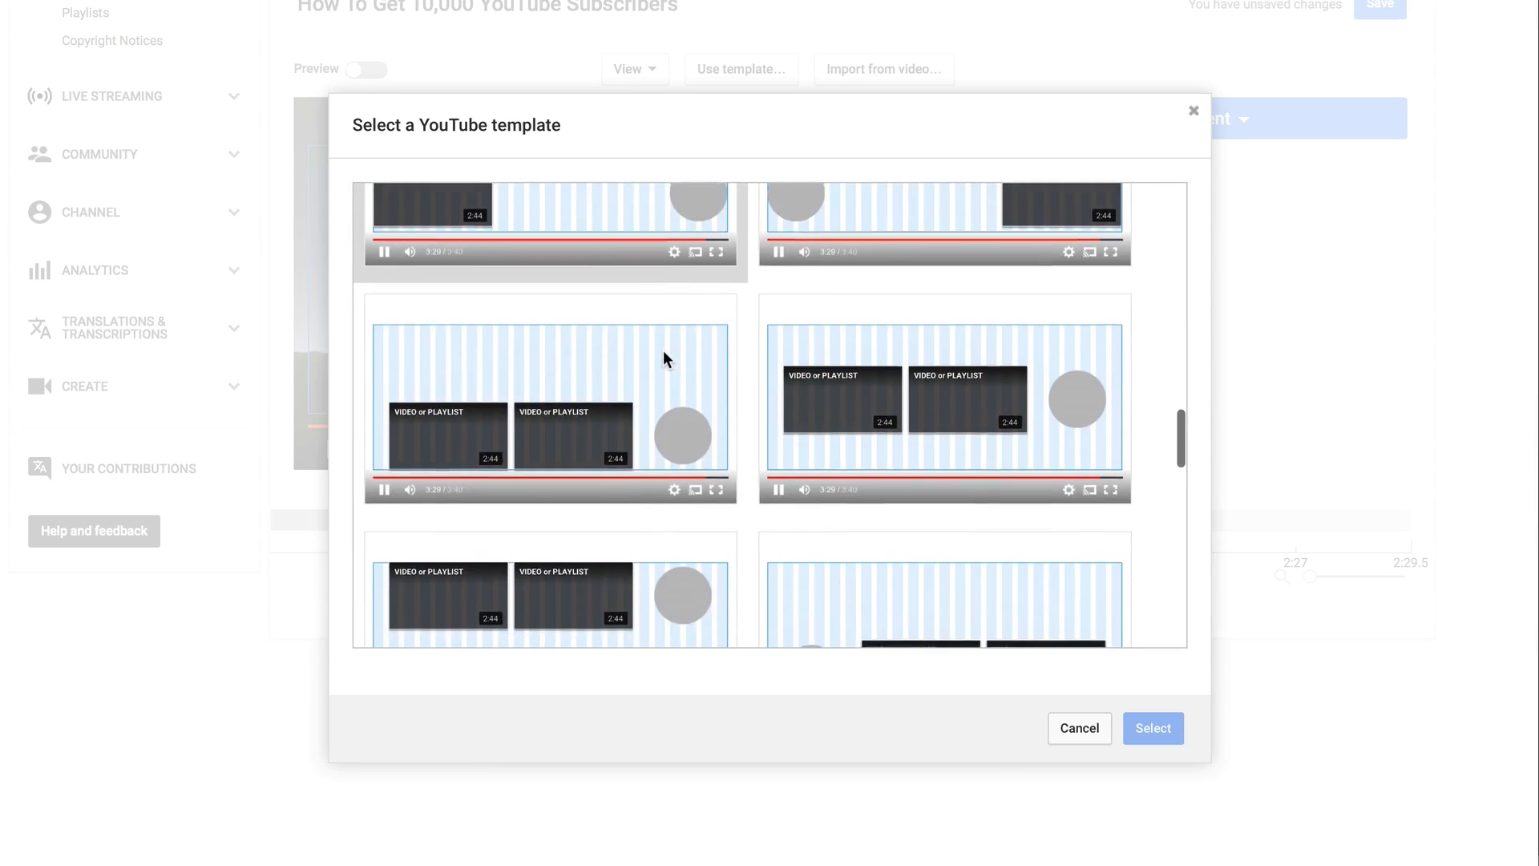
pyautogui.scroll(-3)
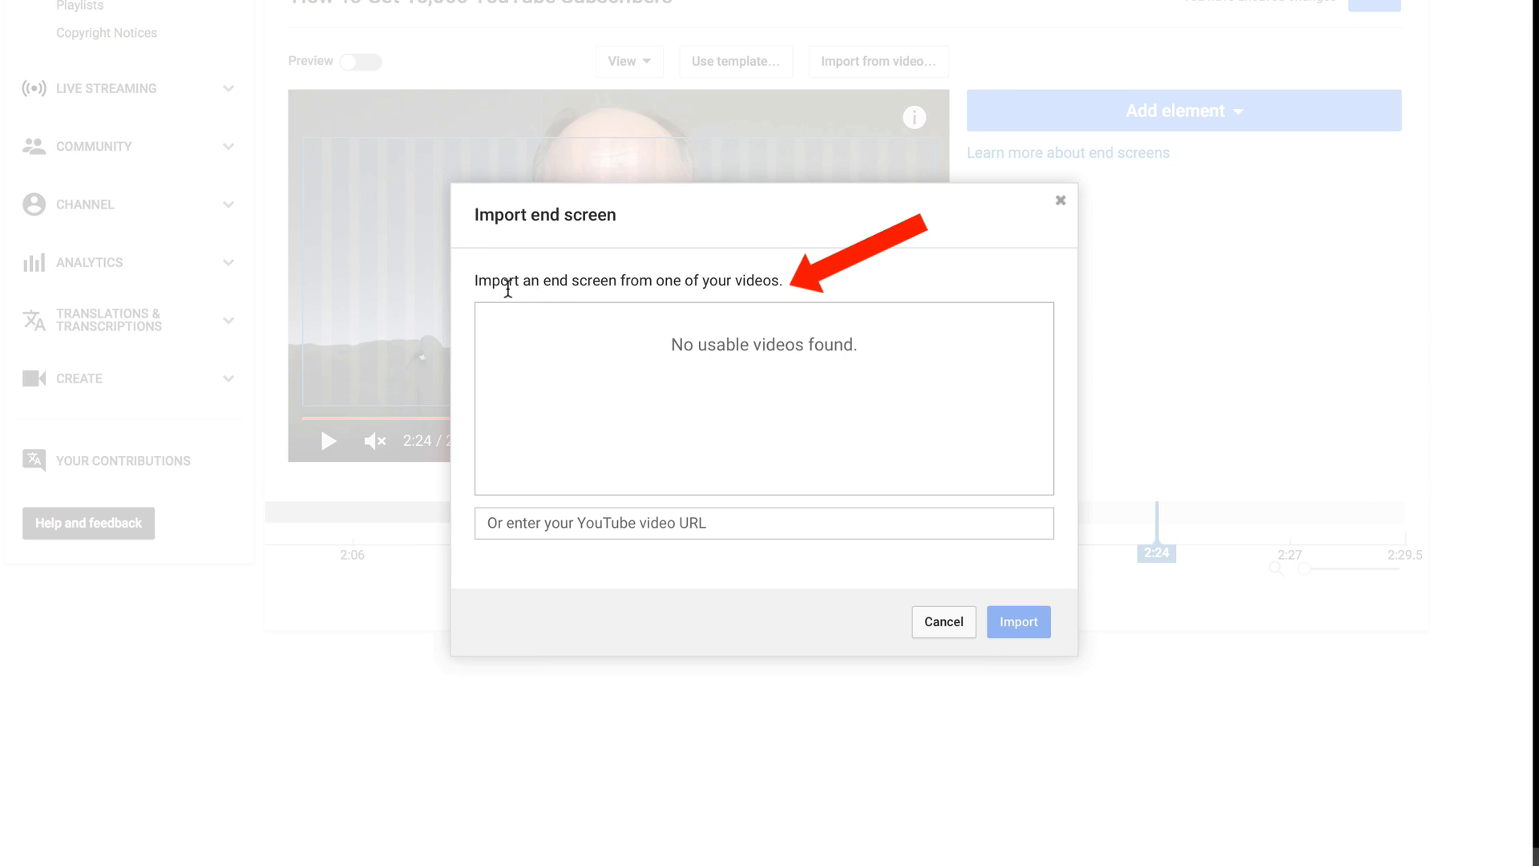
pyautogui.moveTo(799, 300)
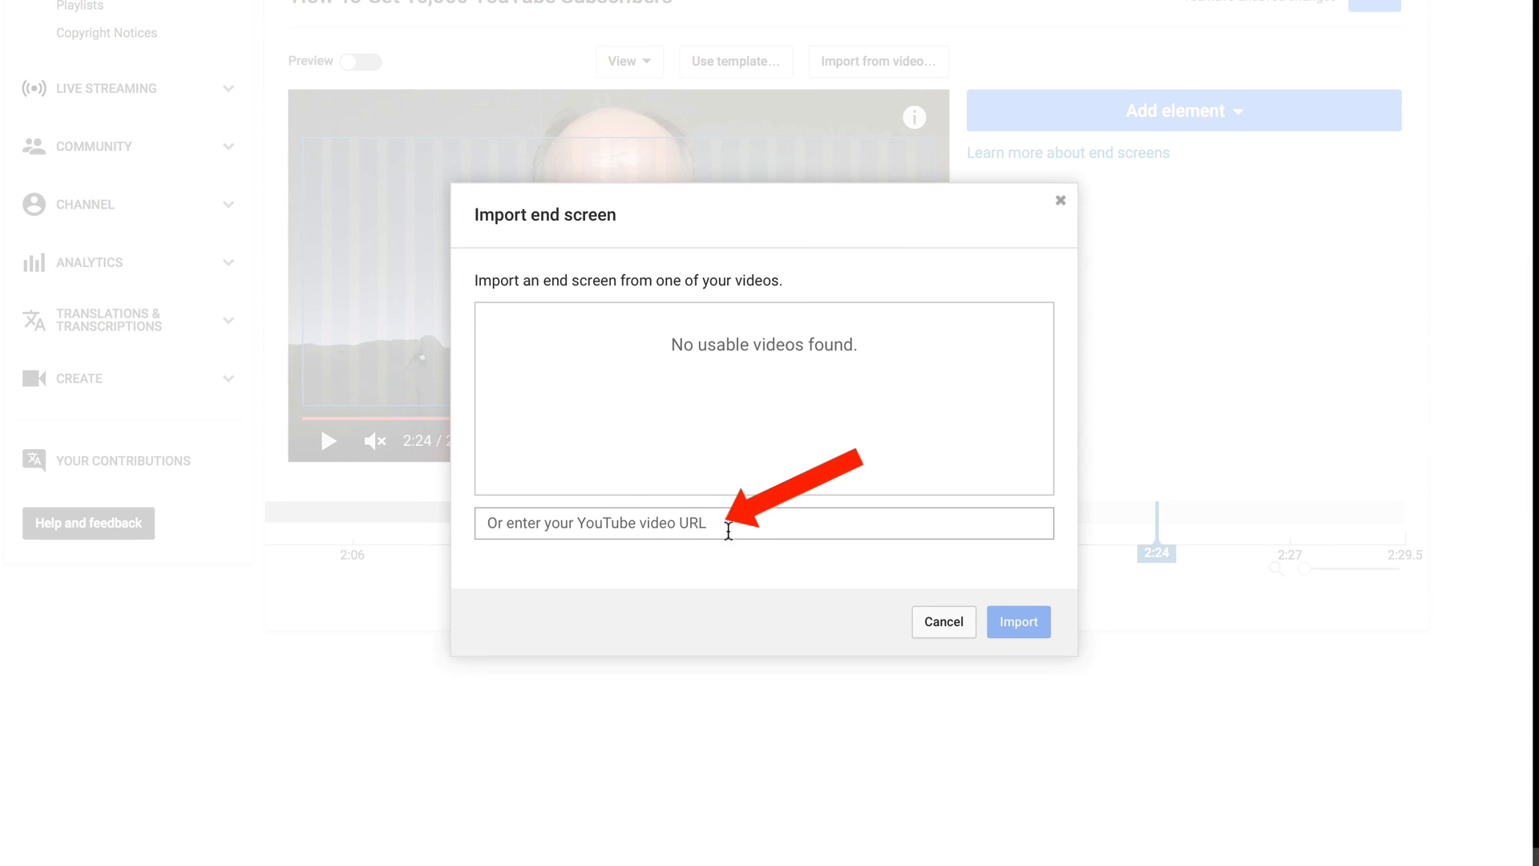
# Close the import-from-video dialog without importing anything
pyautogui.click(941, 623)
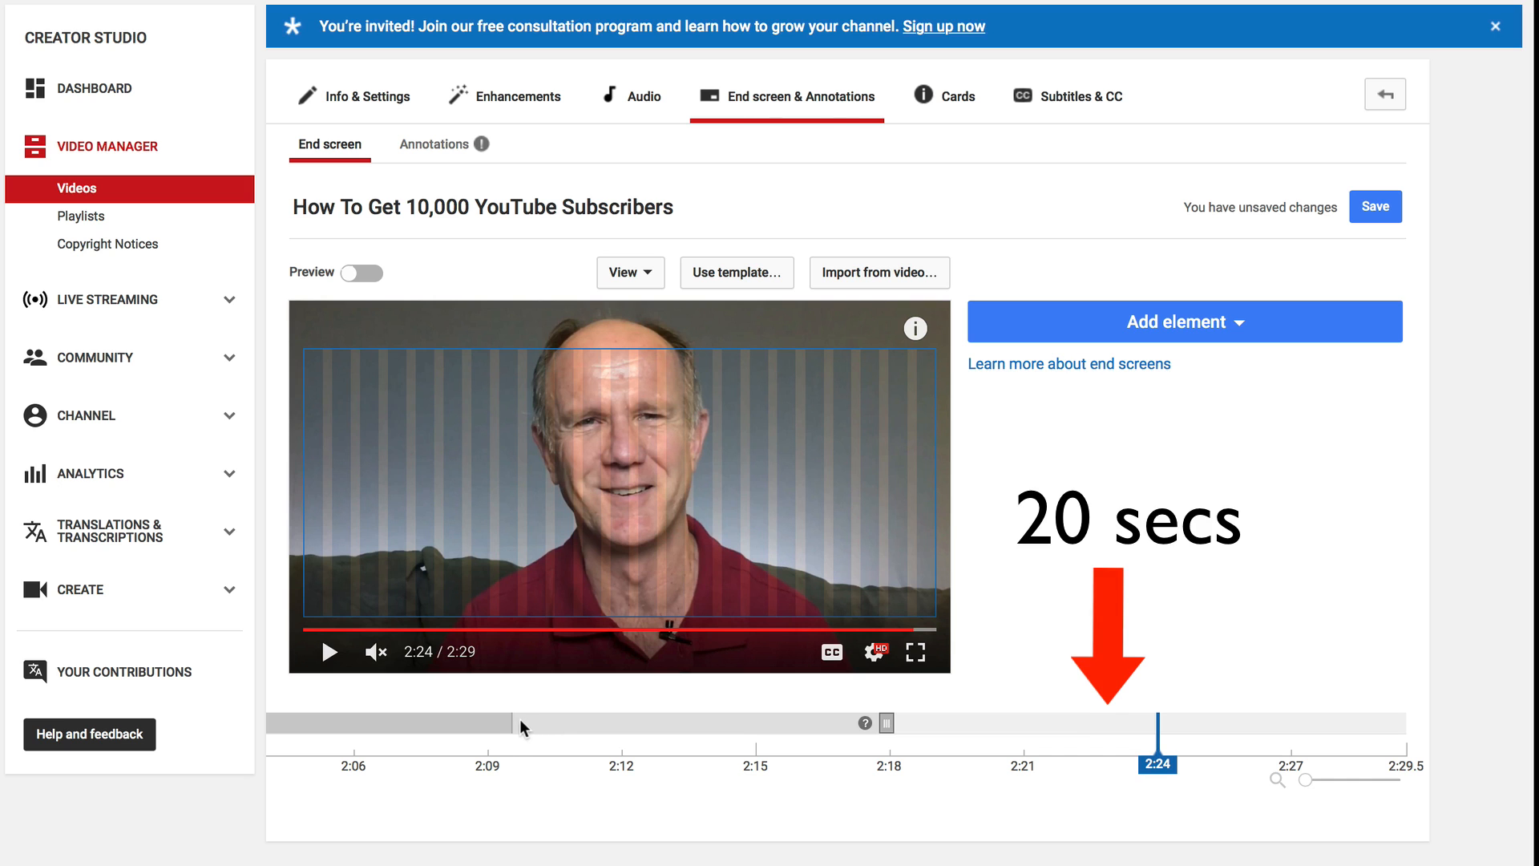
pyautogui.moveTo(1318, 737)
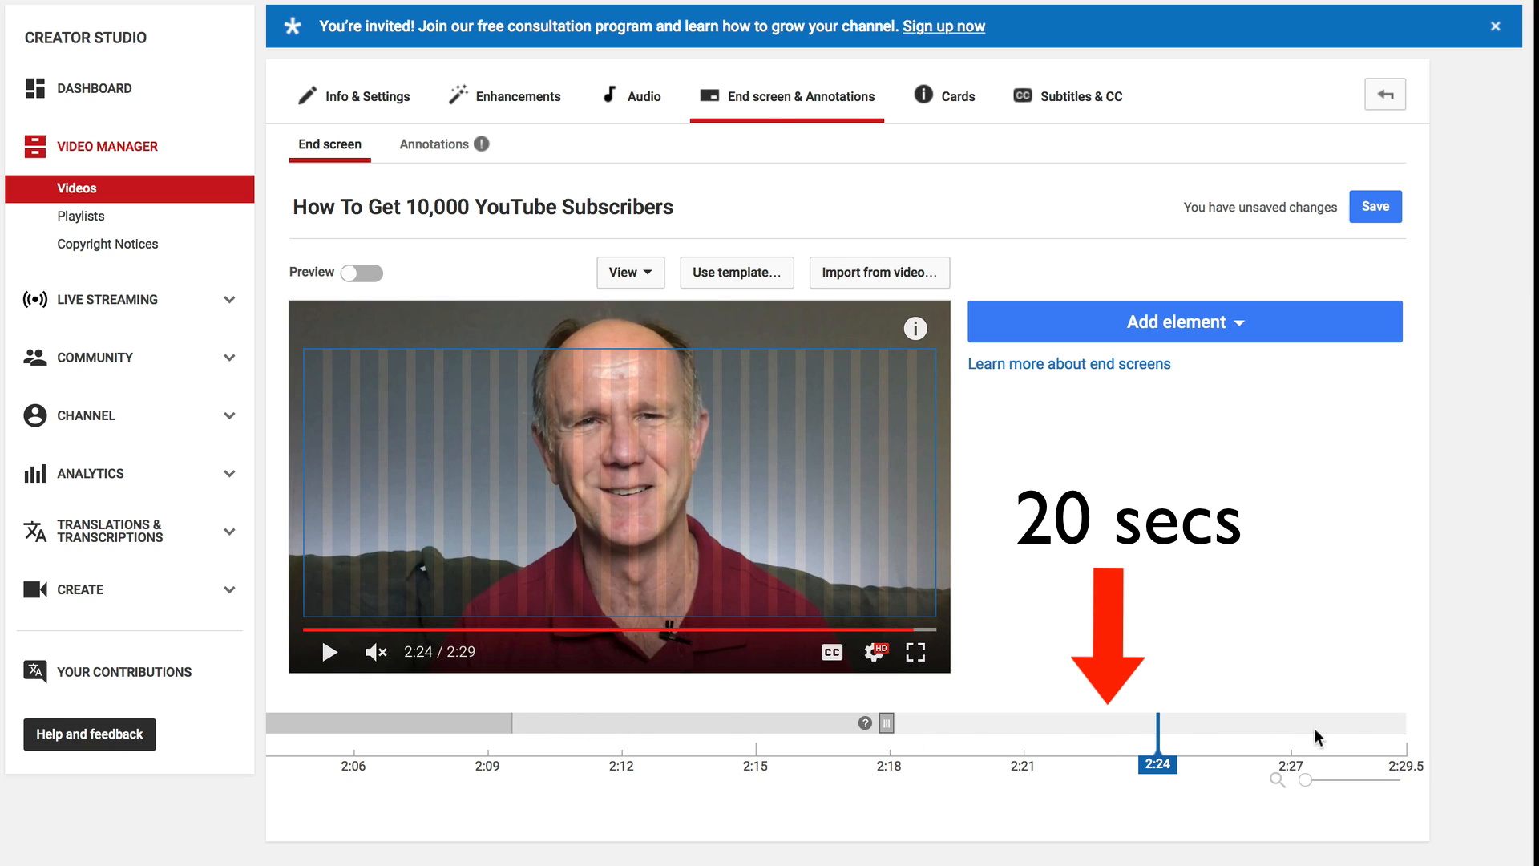
pyautogui.moveTo(508, 747)
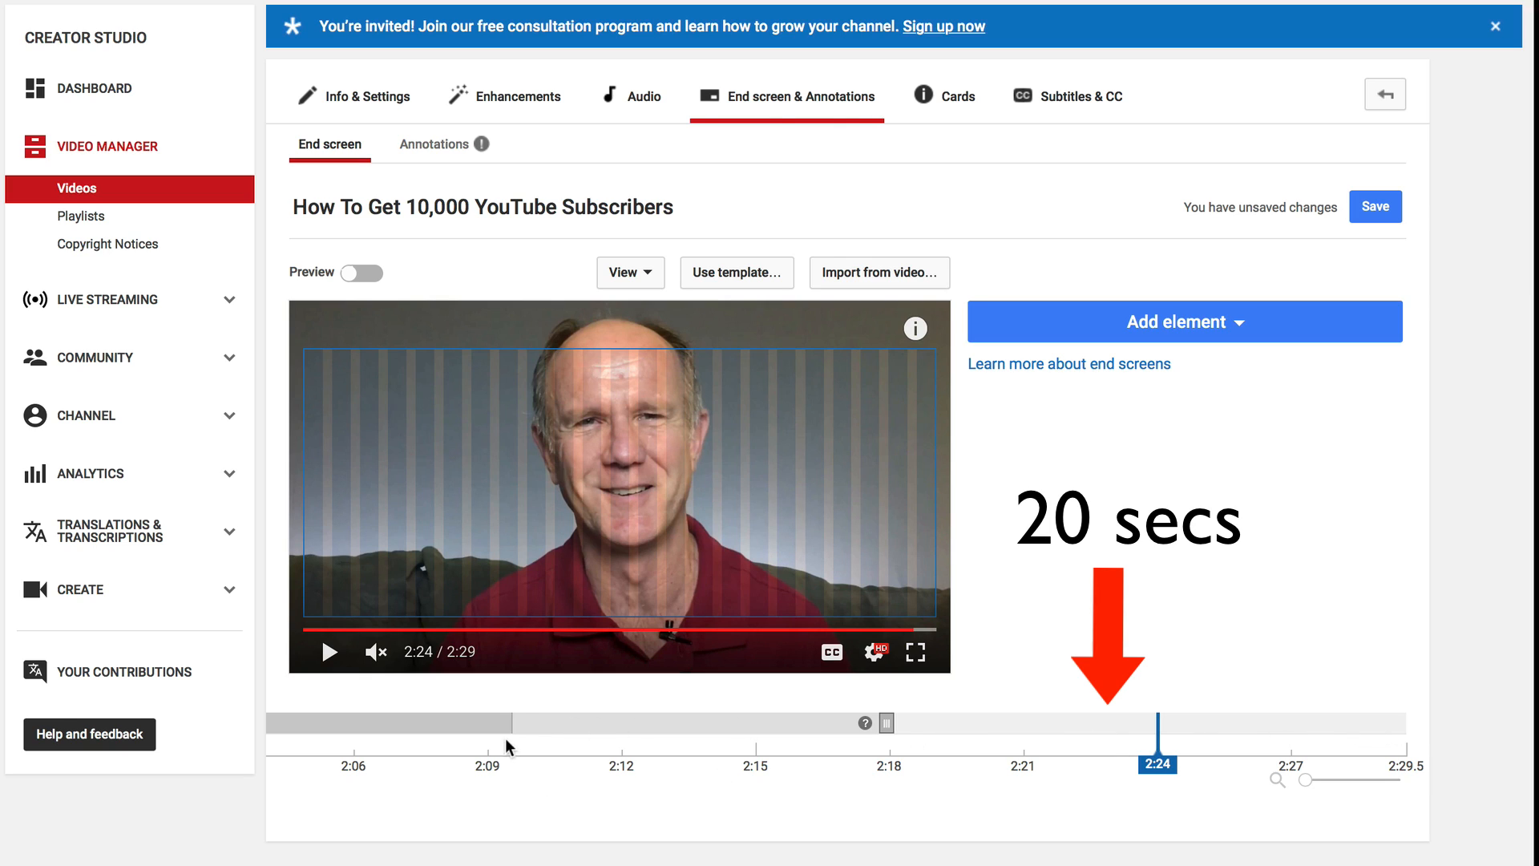
pyautogui.moveTo(1414, 780)
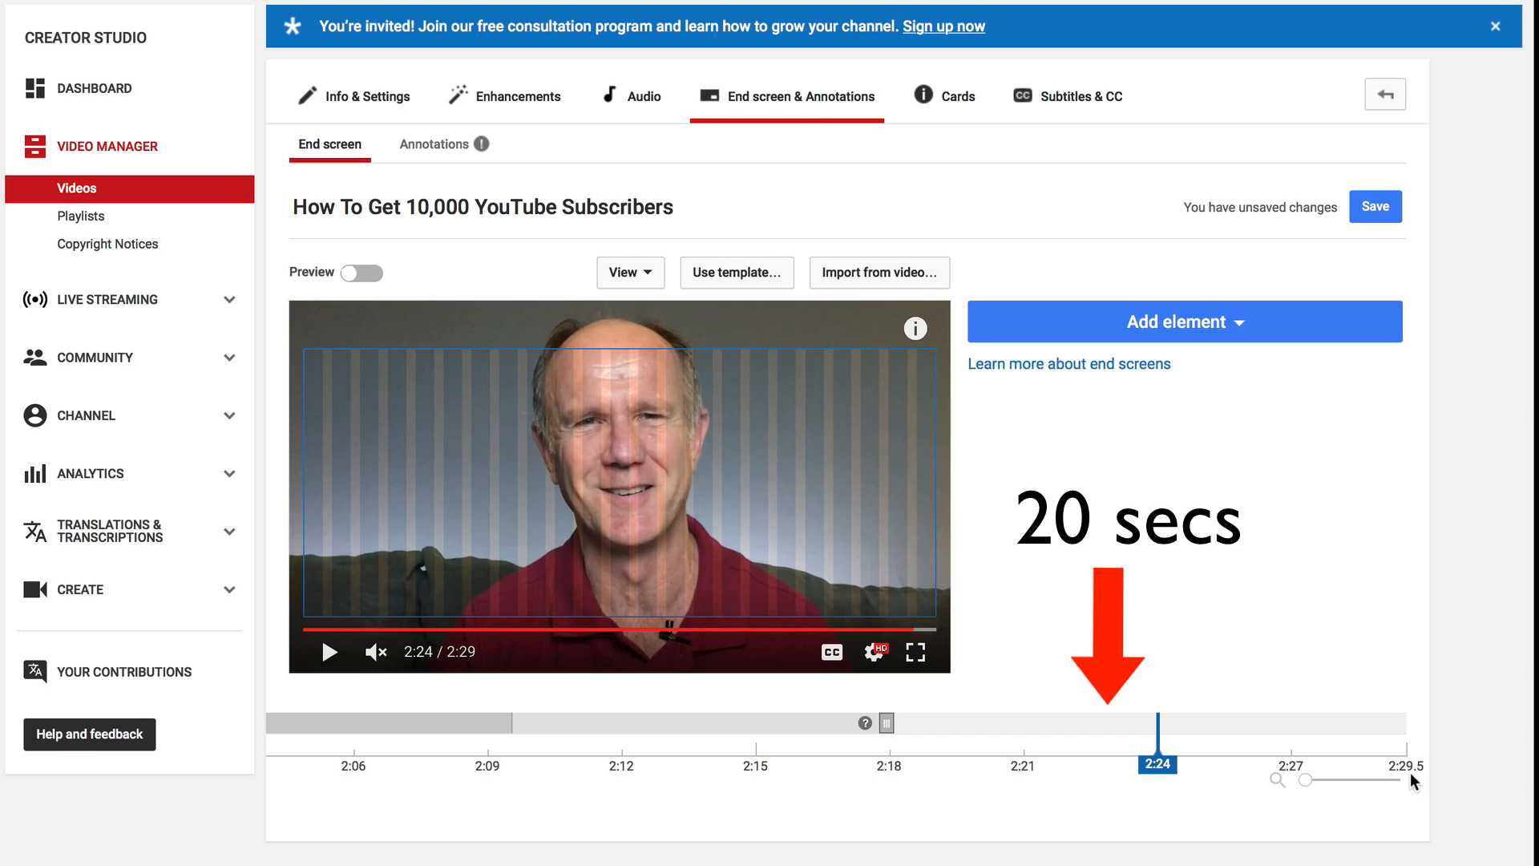
pyautogui.moveTo(495, 760)
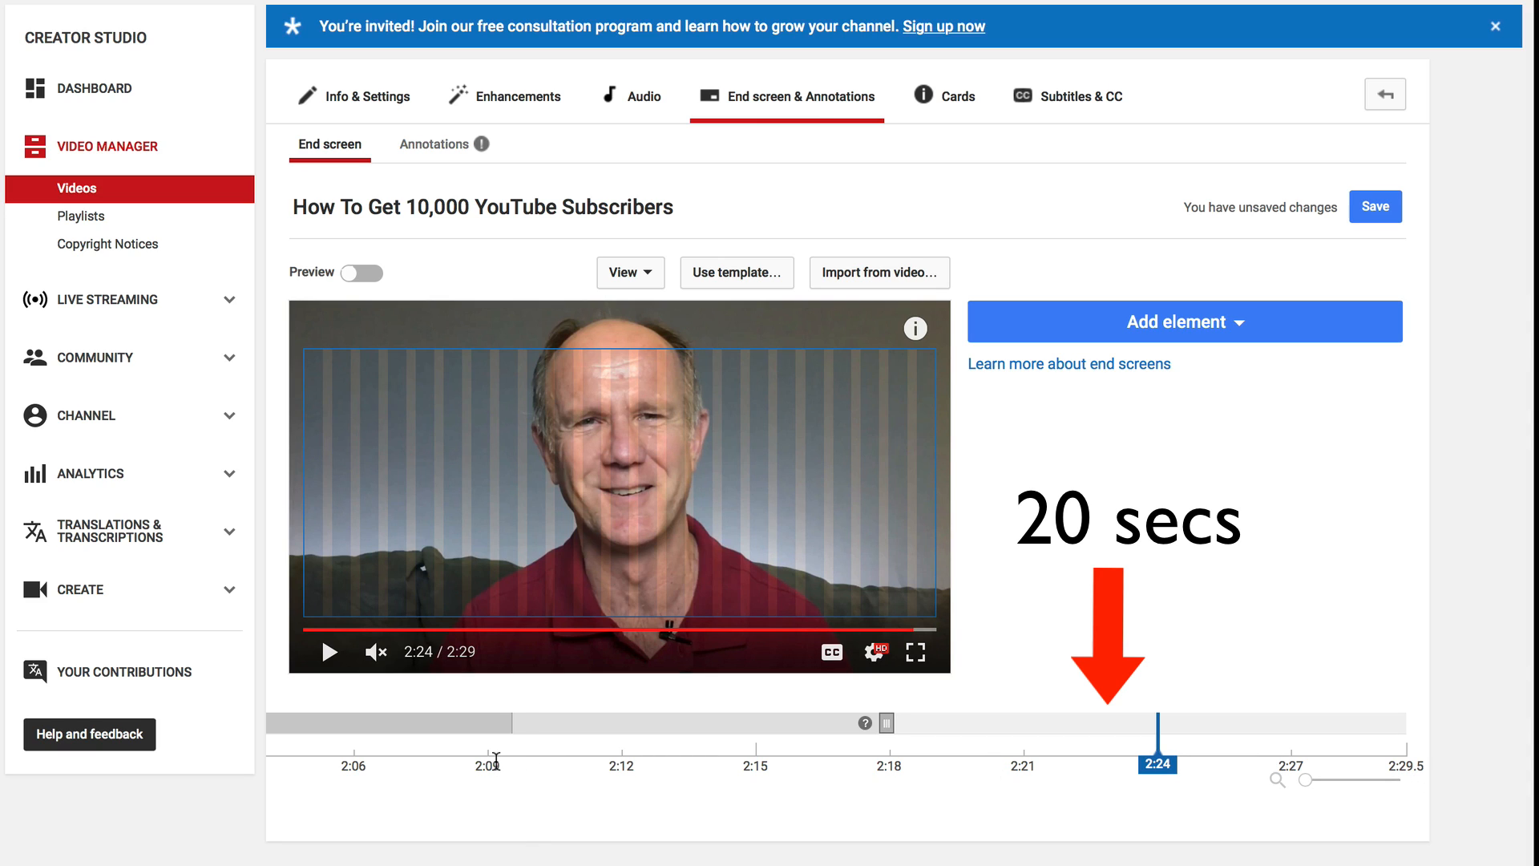
pyautogui.moveTo(957, 731)
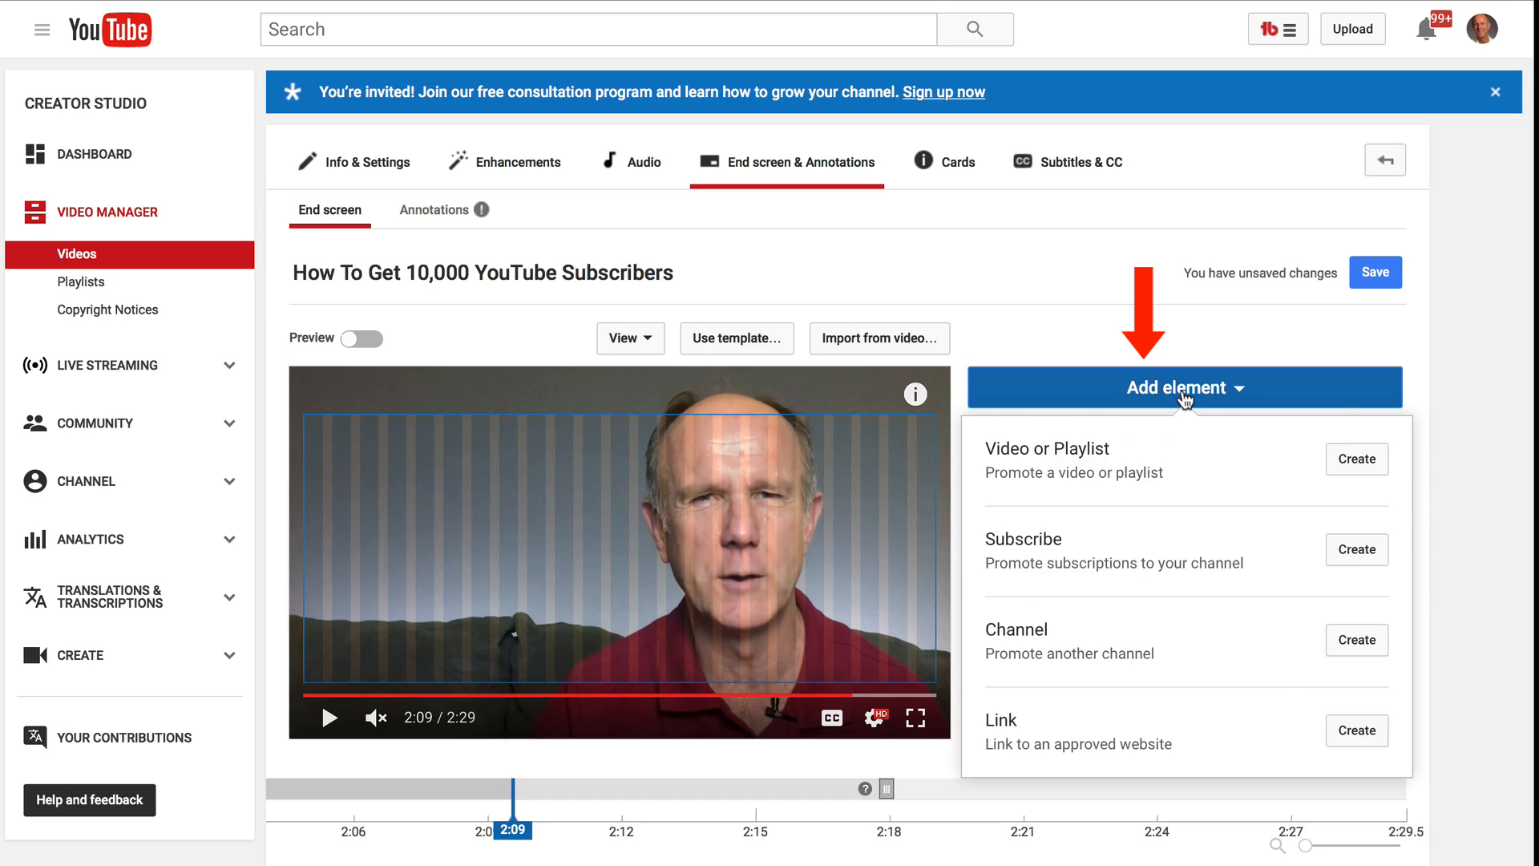
# Start a link element to drostdesigns.com/video-optimization-checklist and continue to its details
pyautogui.scroll(-3)
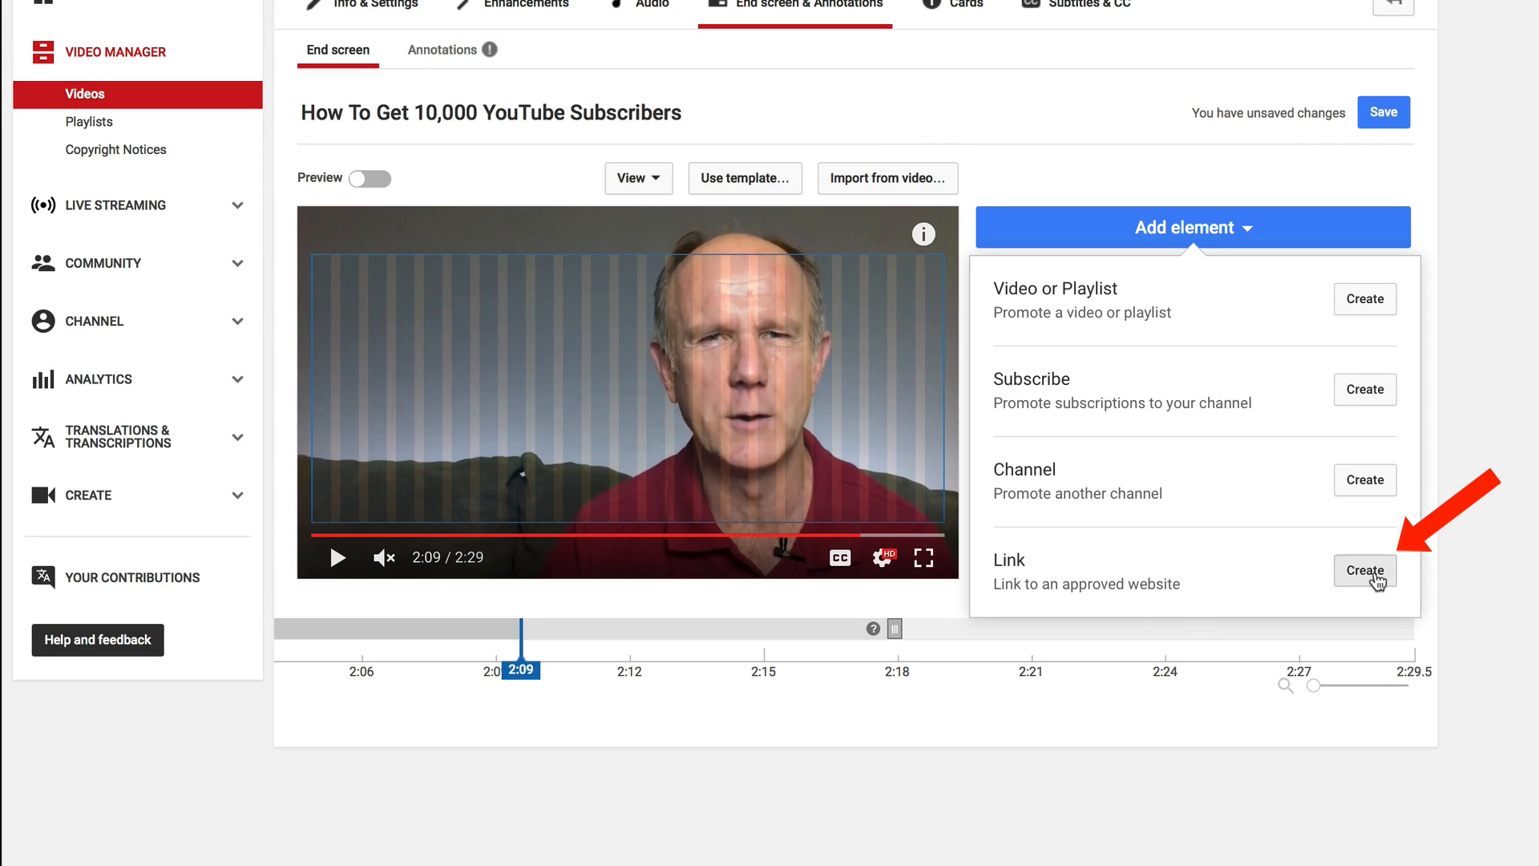
pyautogui.click(1363, 571)
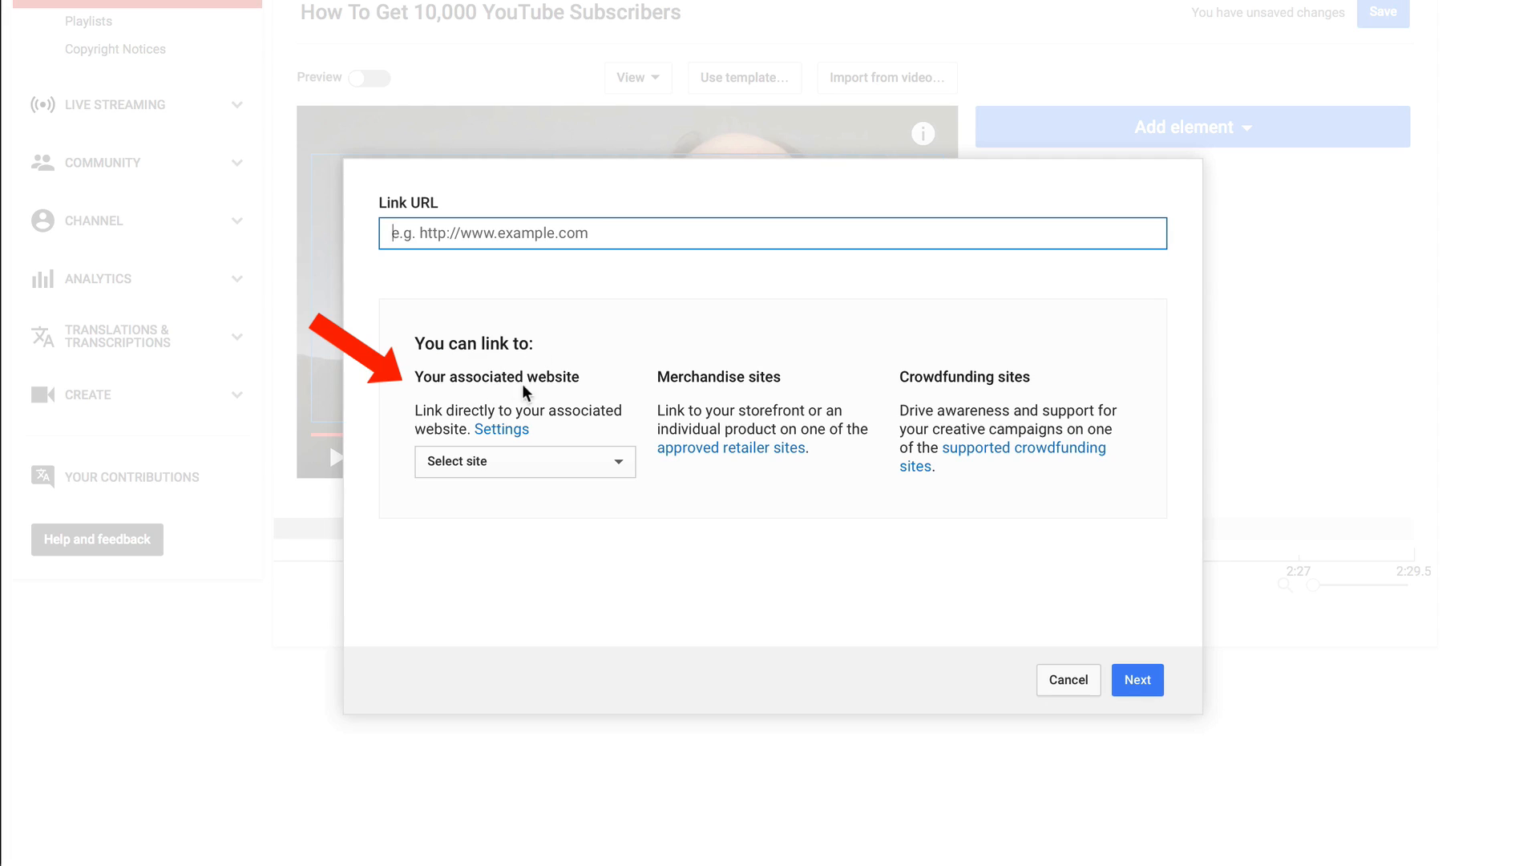
pyautogui.moveTo(619, 474)
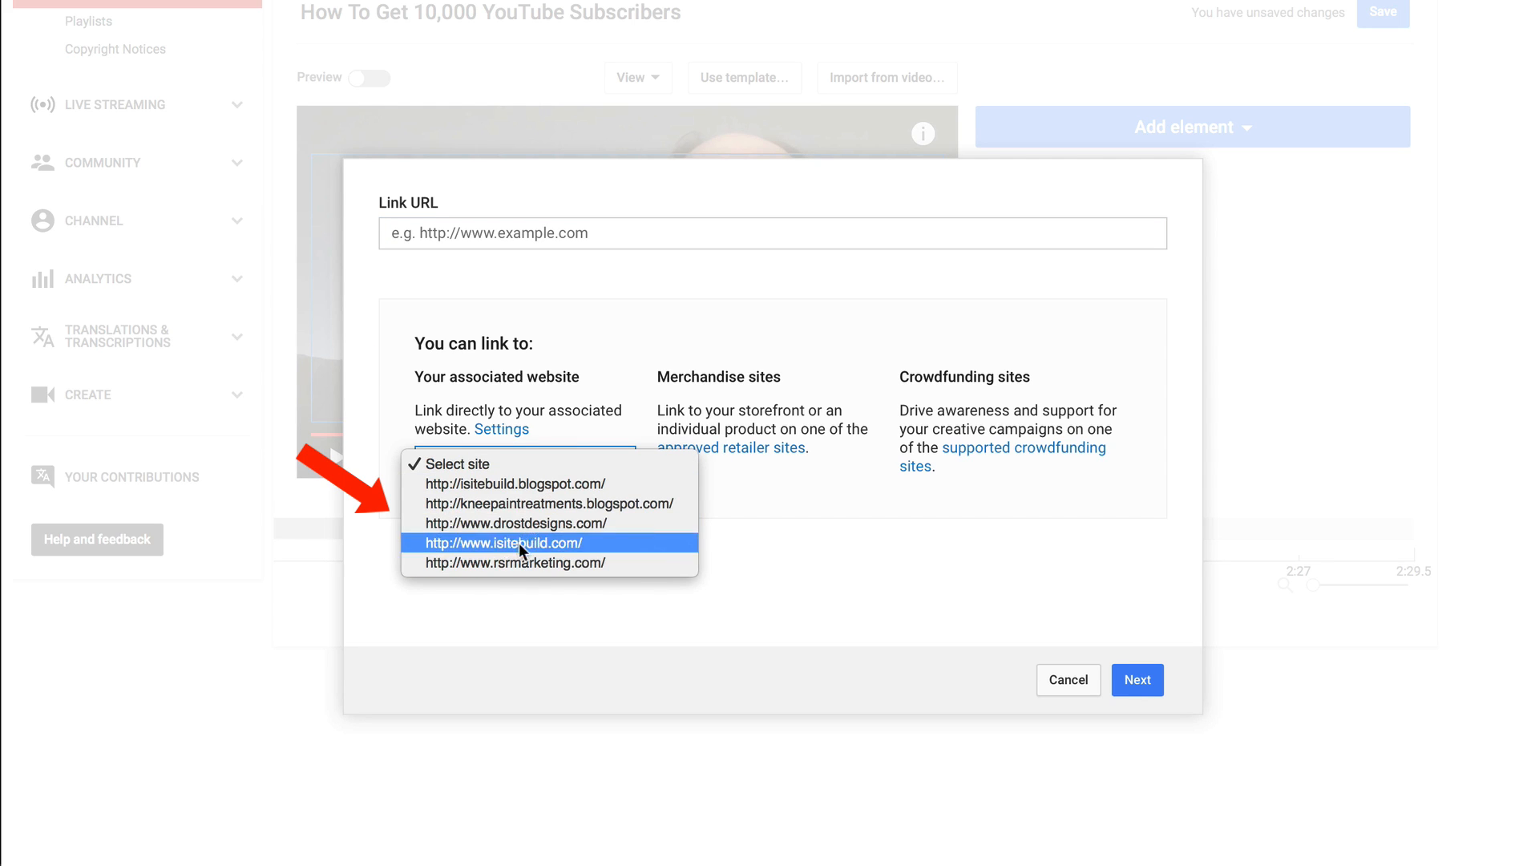
pyautogui.moveTo(520, 563)
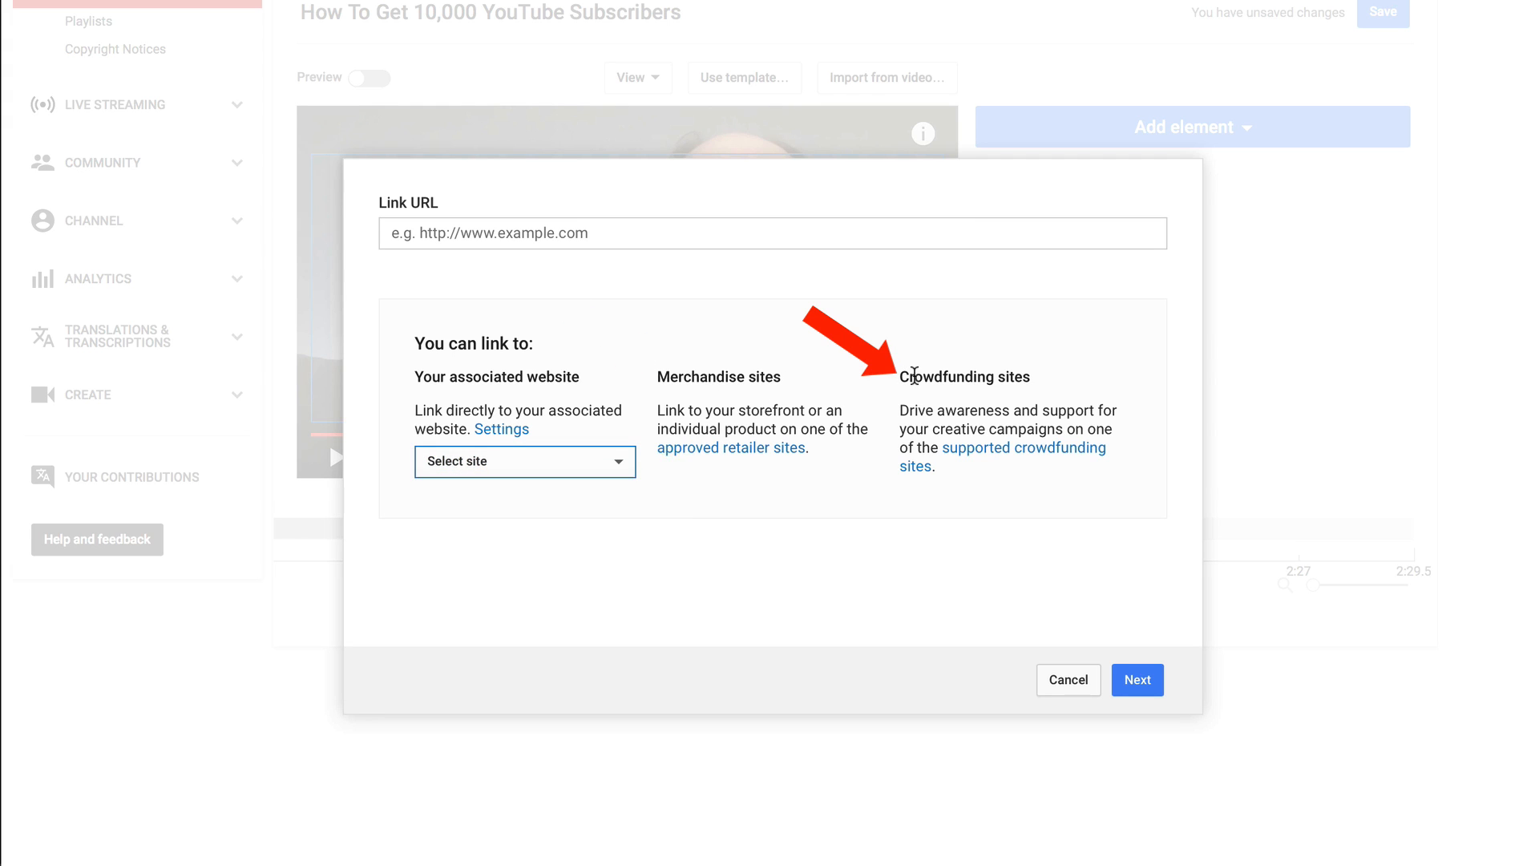
pyautogui.click(526, 461)
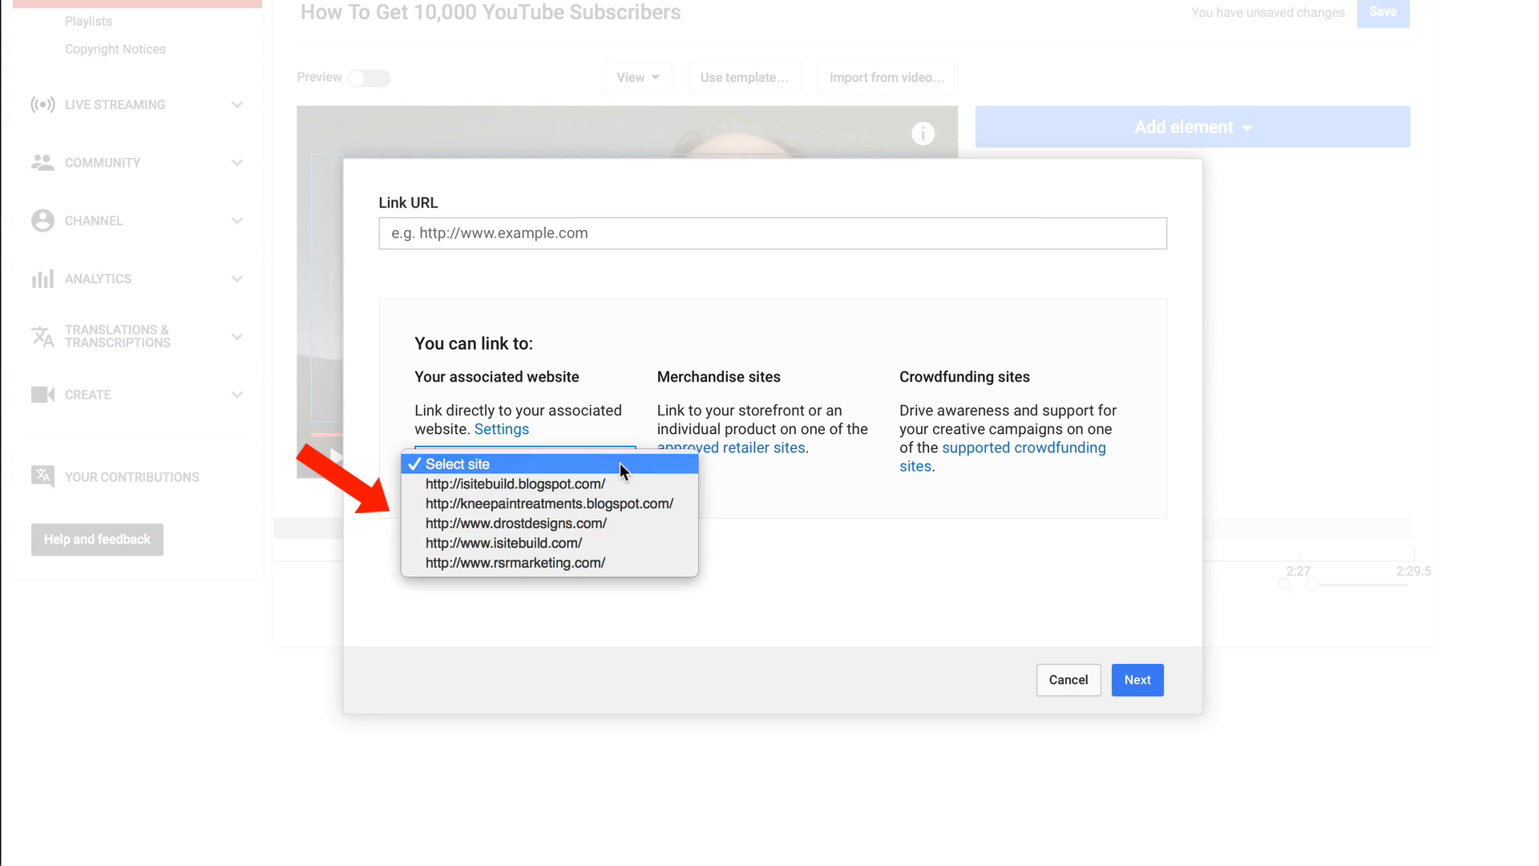
pyautogui.click(513, 523)
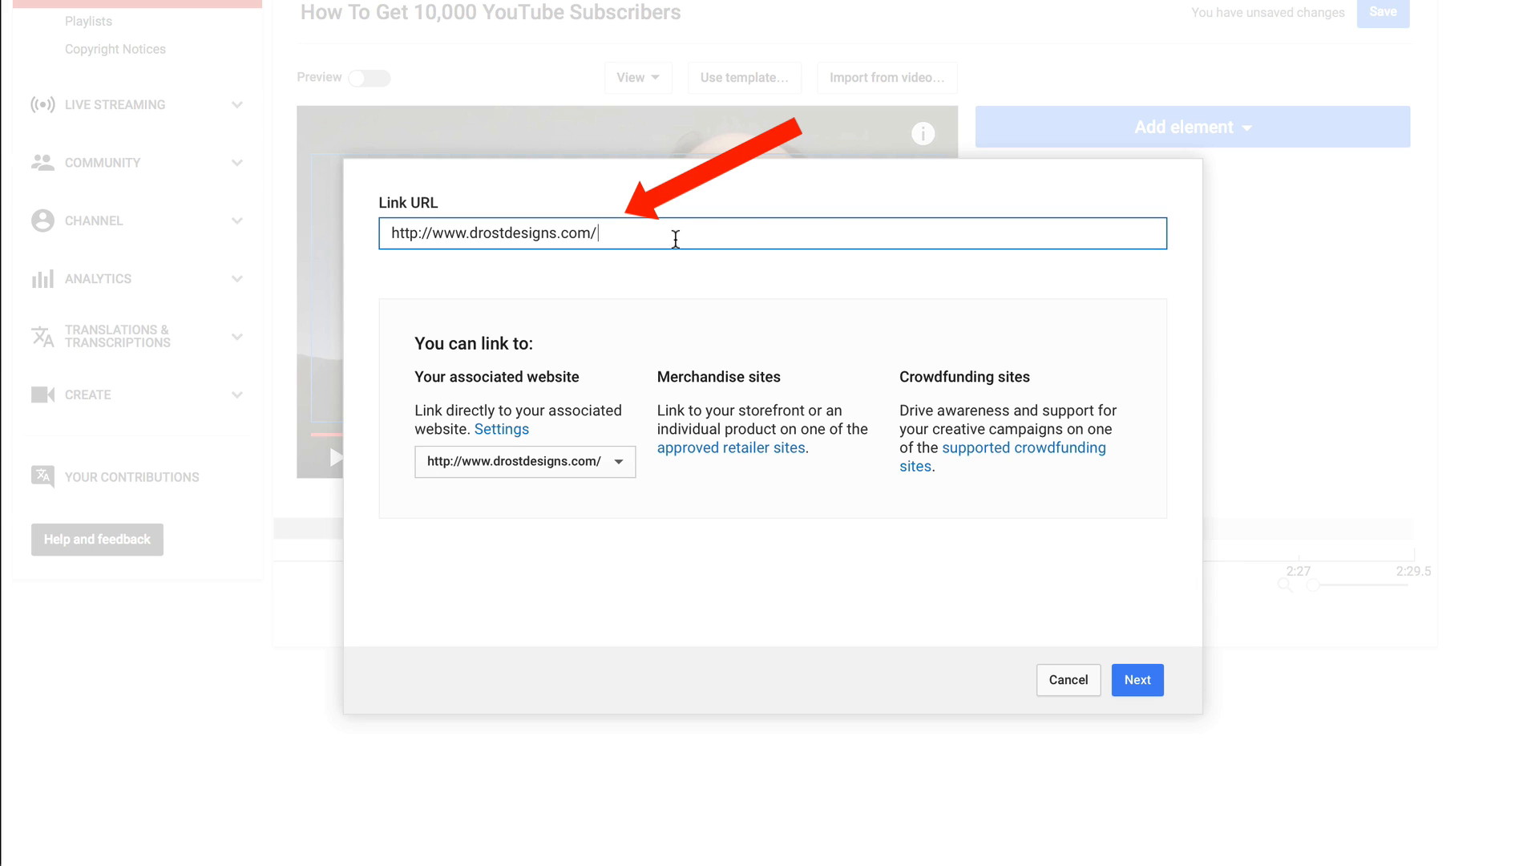
pyautogui.write('video-optimization-checklist')
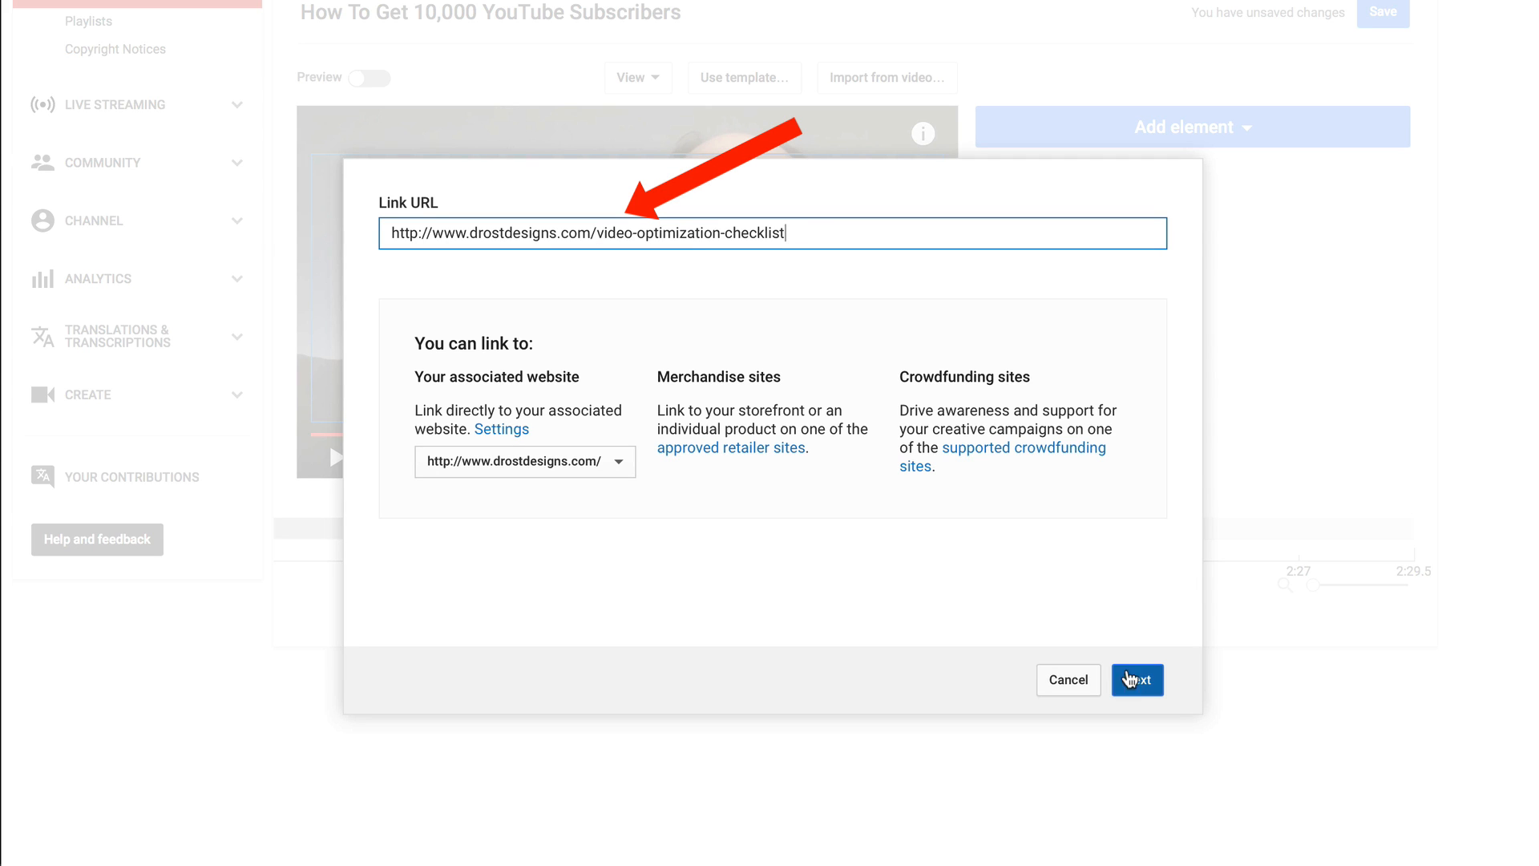
pyautogui.click(1136, 680)
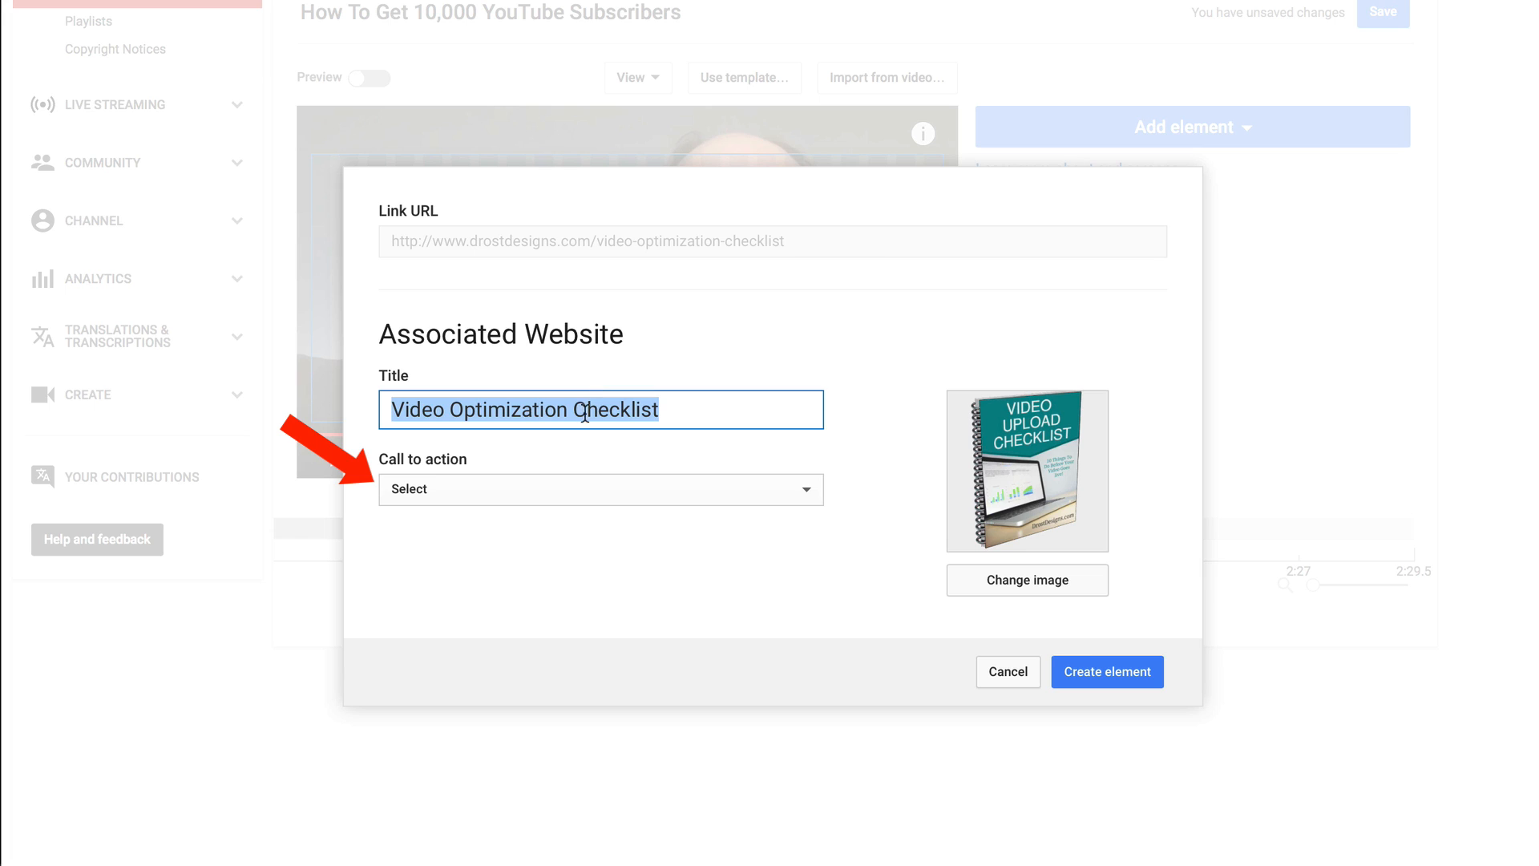
# Title the link 'Video Upload Checklist', set call to action Download, and create the element
pyautogui.click(602, 409)
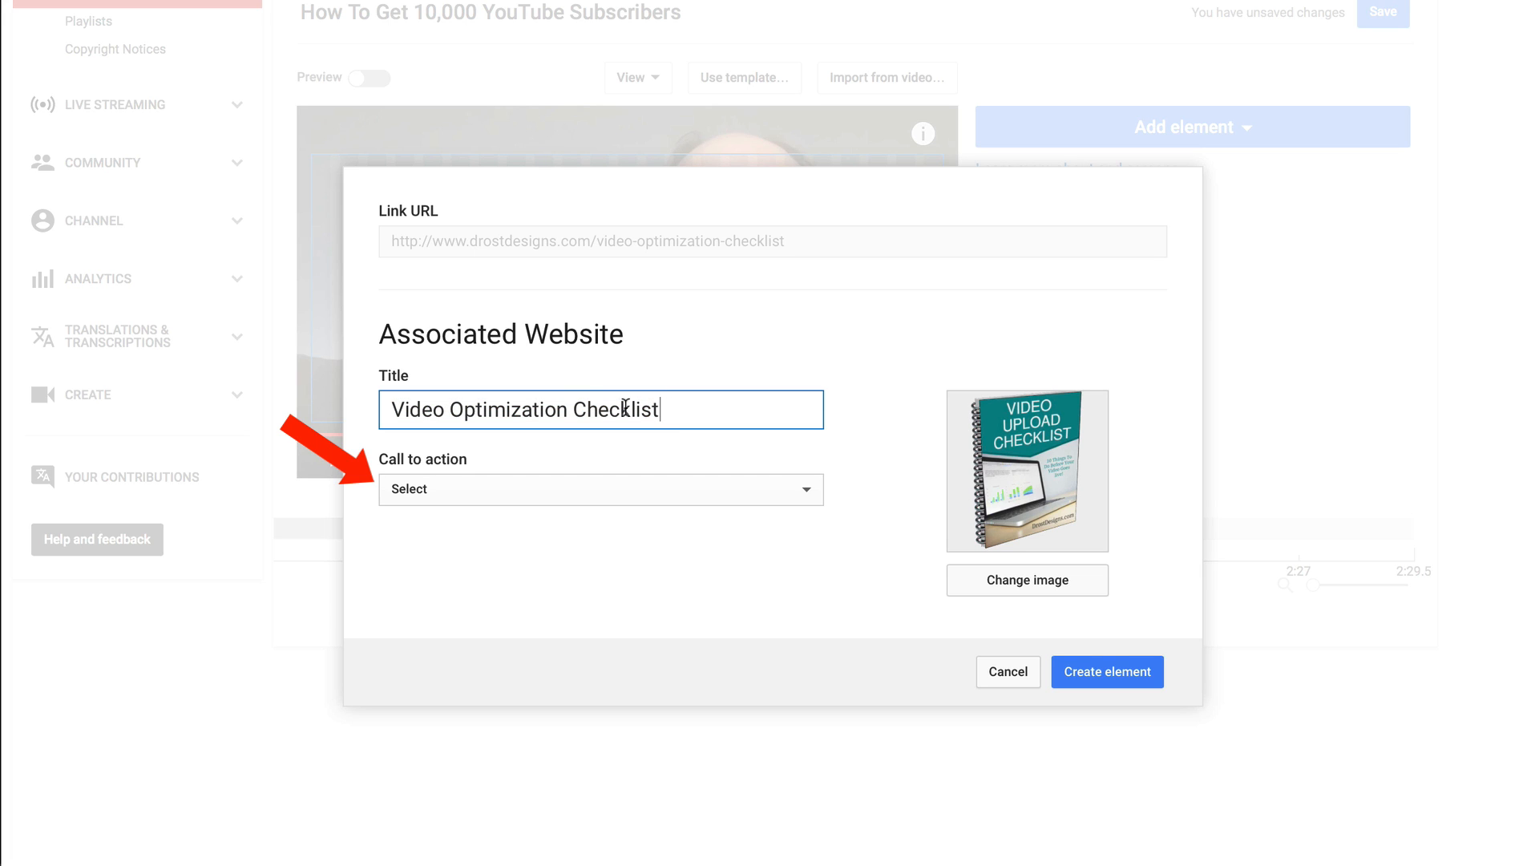
pyautogui.doubleClick(513, 408)
pyautogui.write('Upl')
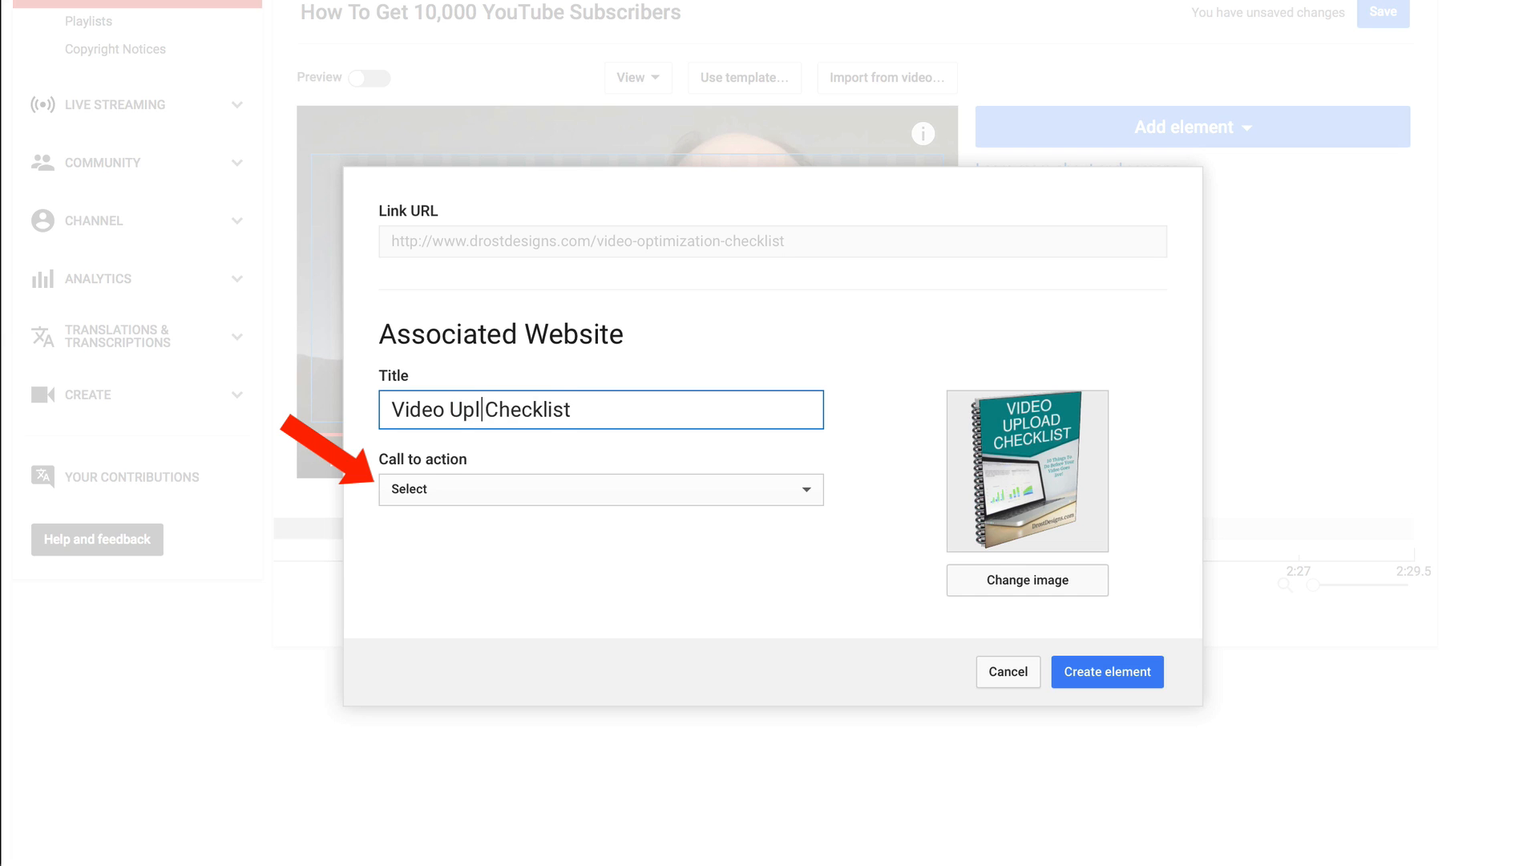
pyautogui.write('od')
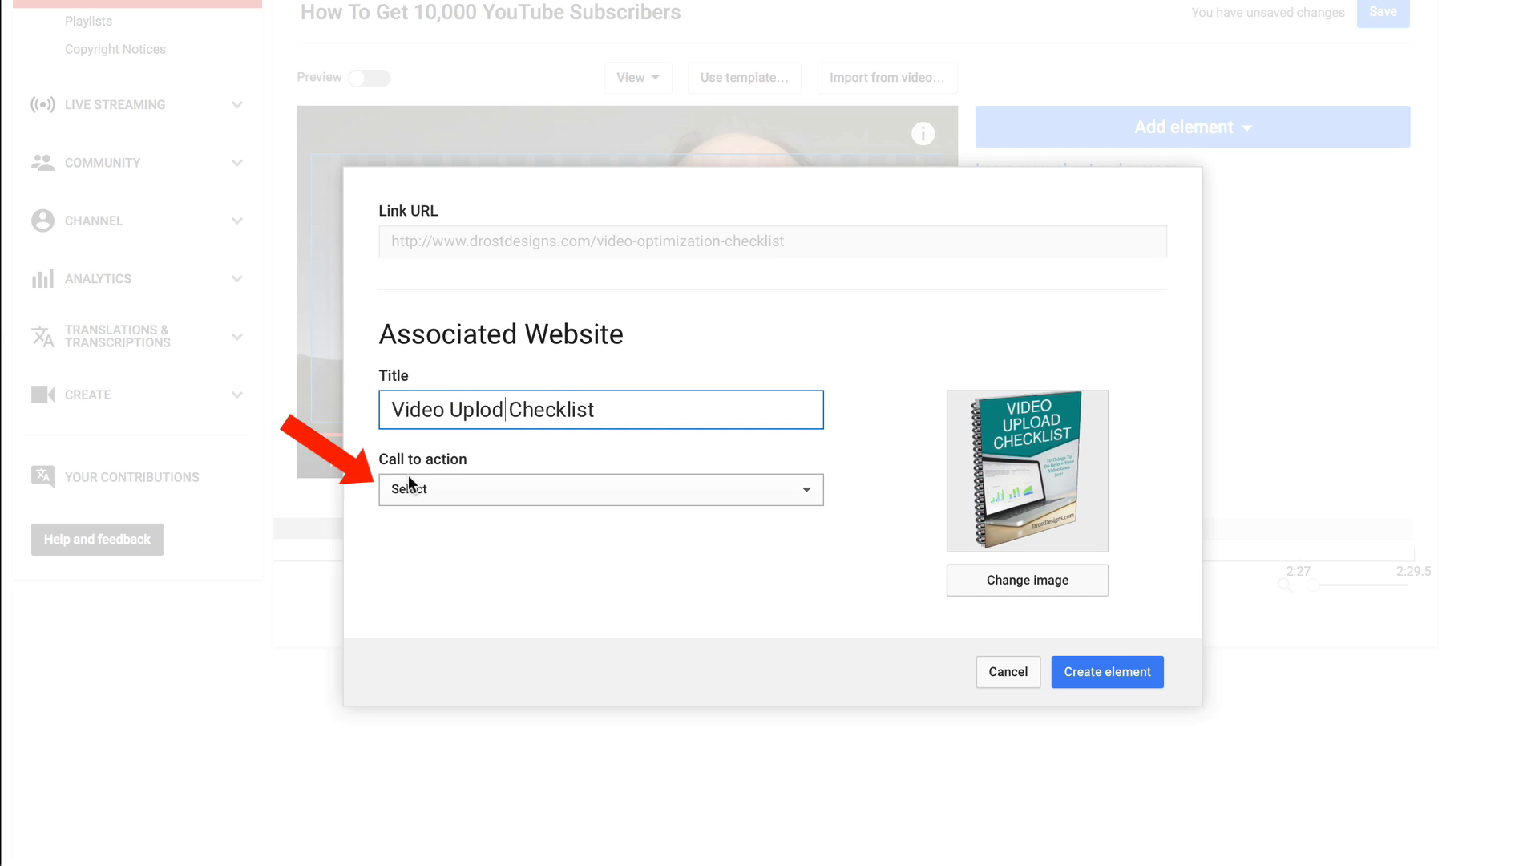
pyautogui.click(600, 489)
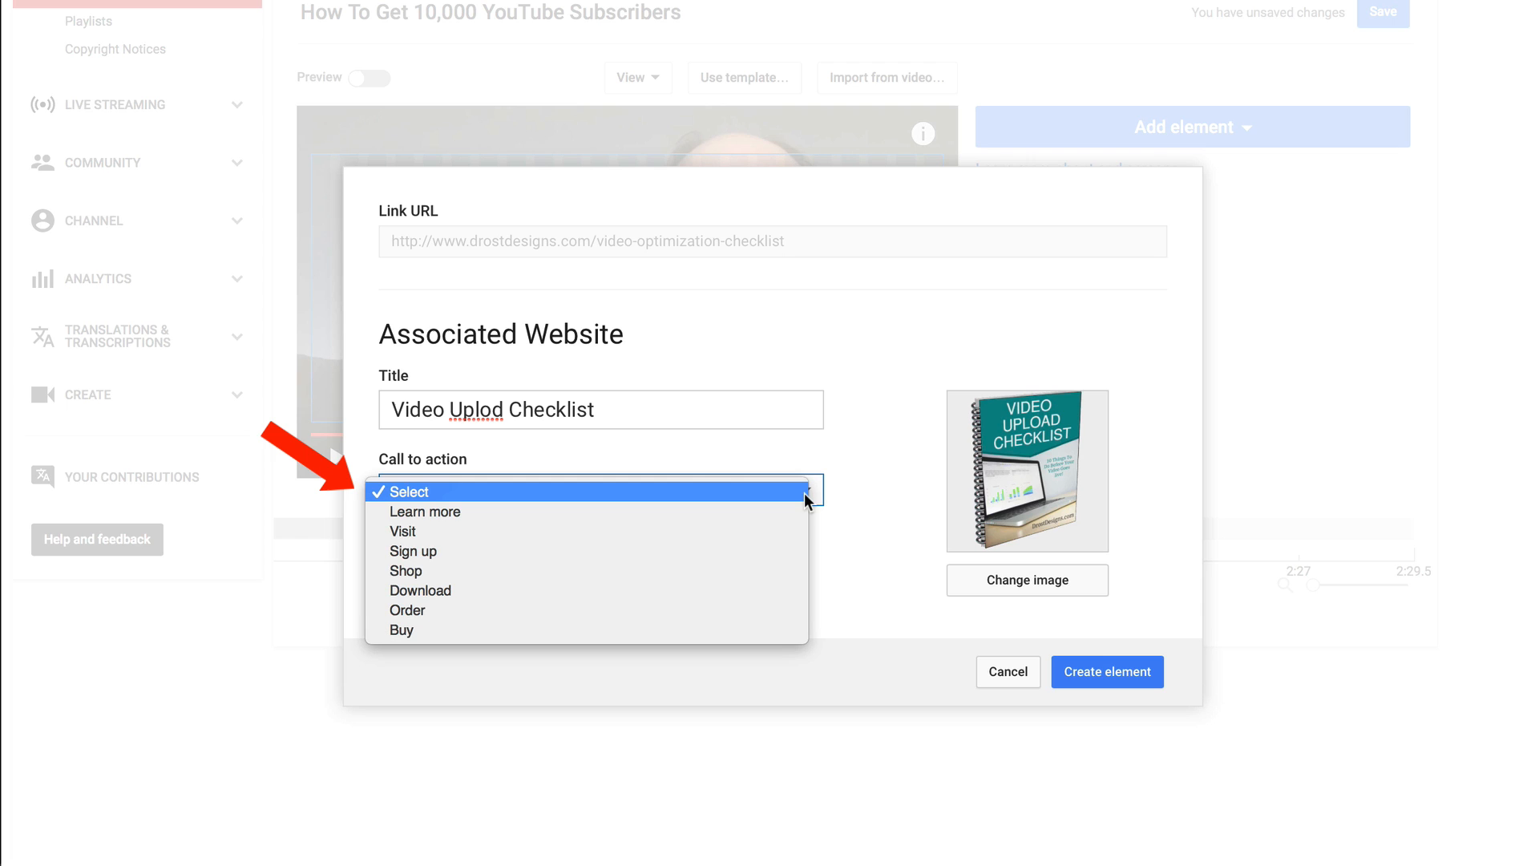
pyautogui.moveTo(413, 550)
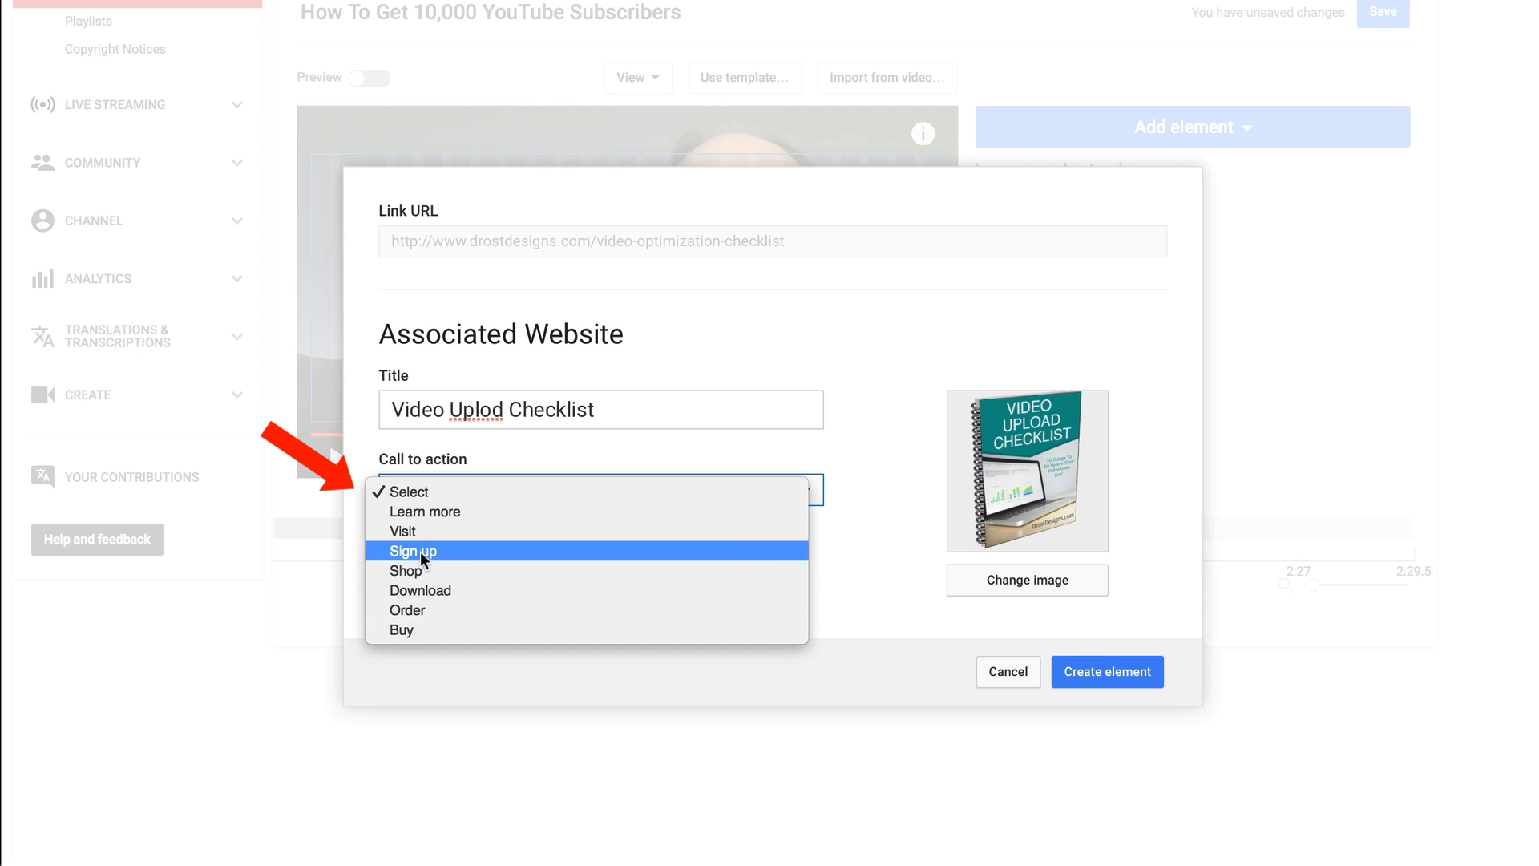
pyautogui.moveTo(403, 629)
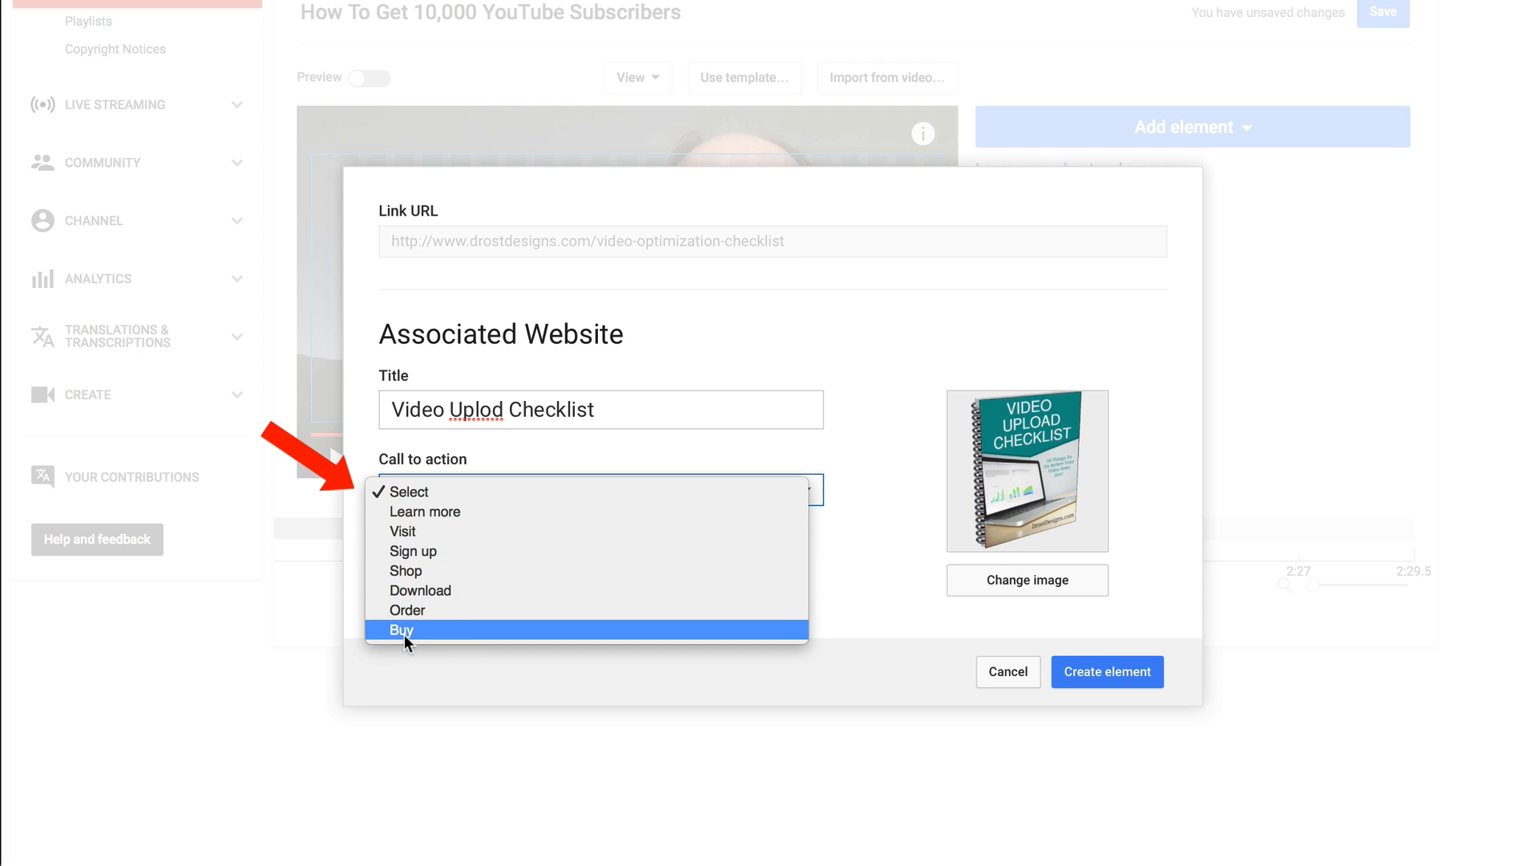
pyautogui.moveTo(432, 590)
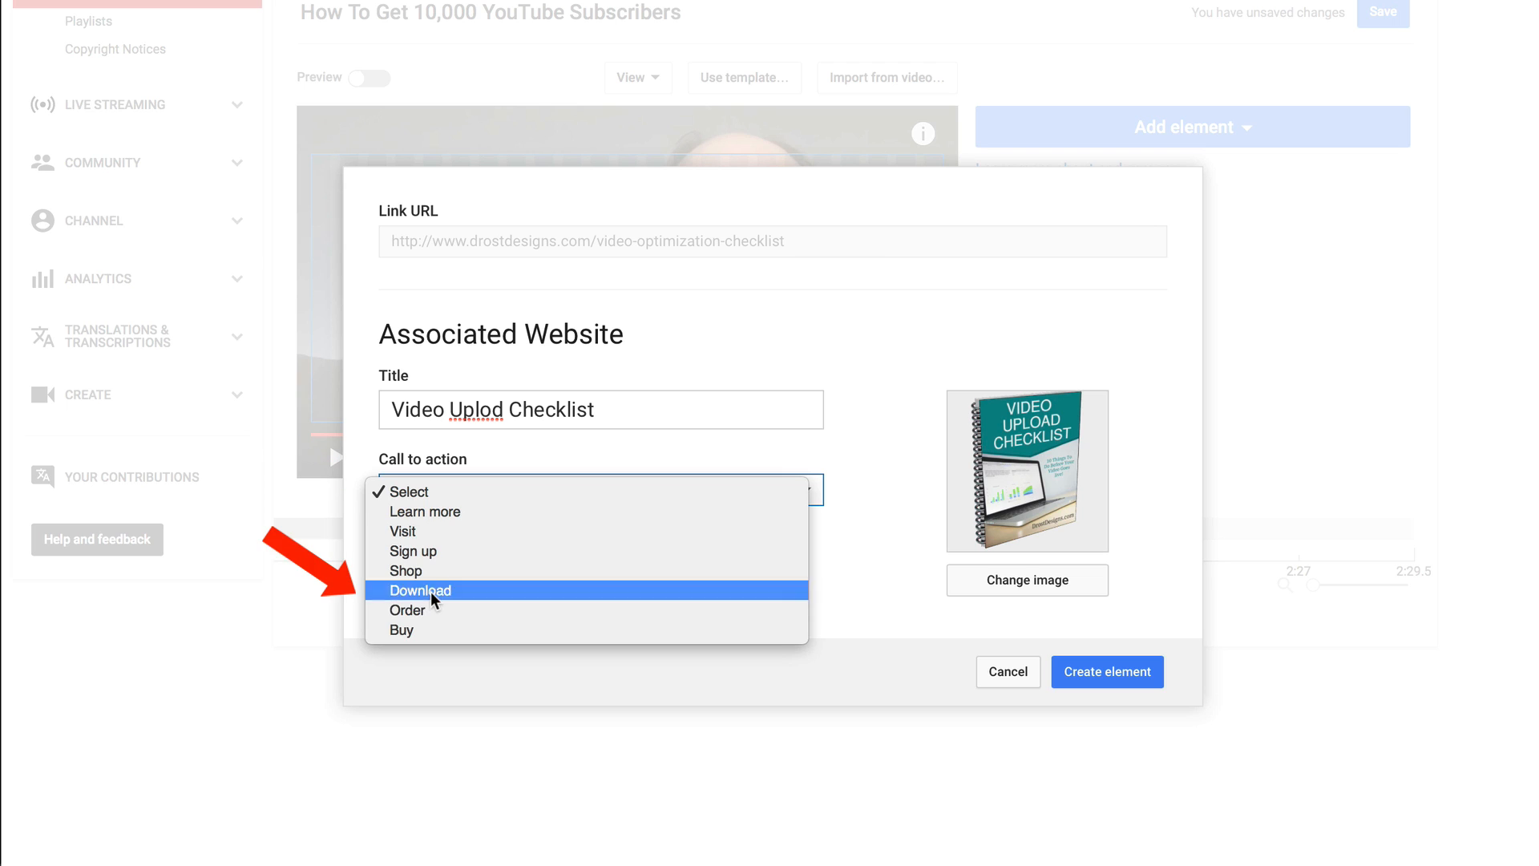
pyautogui.click(420, 590)
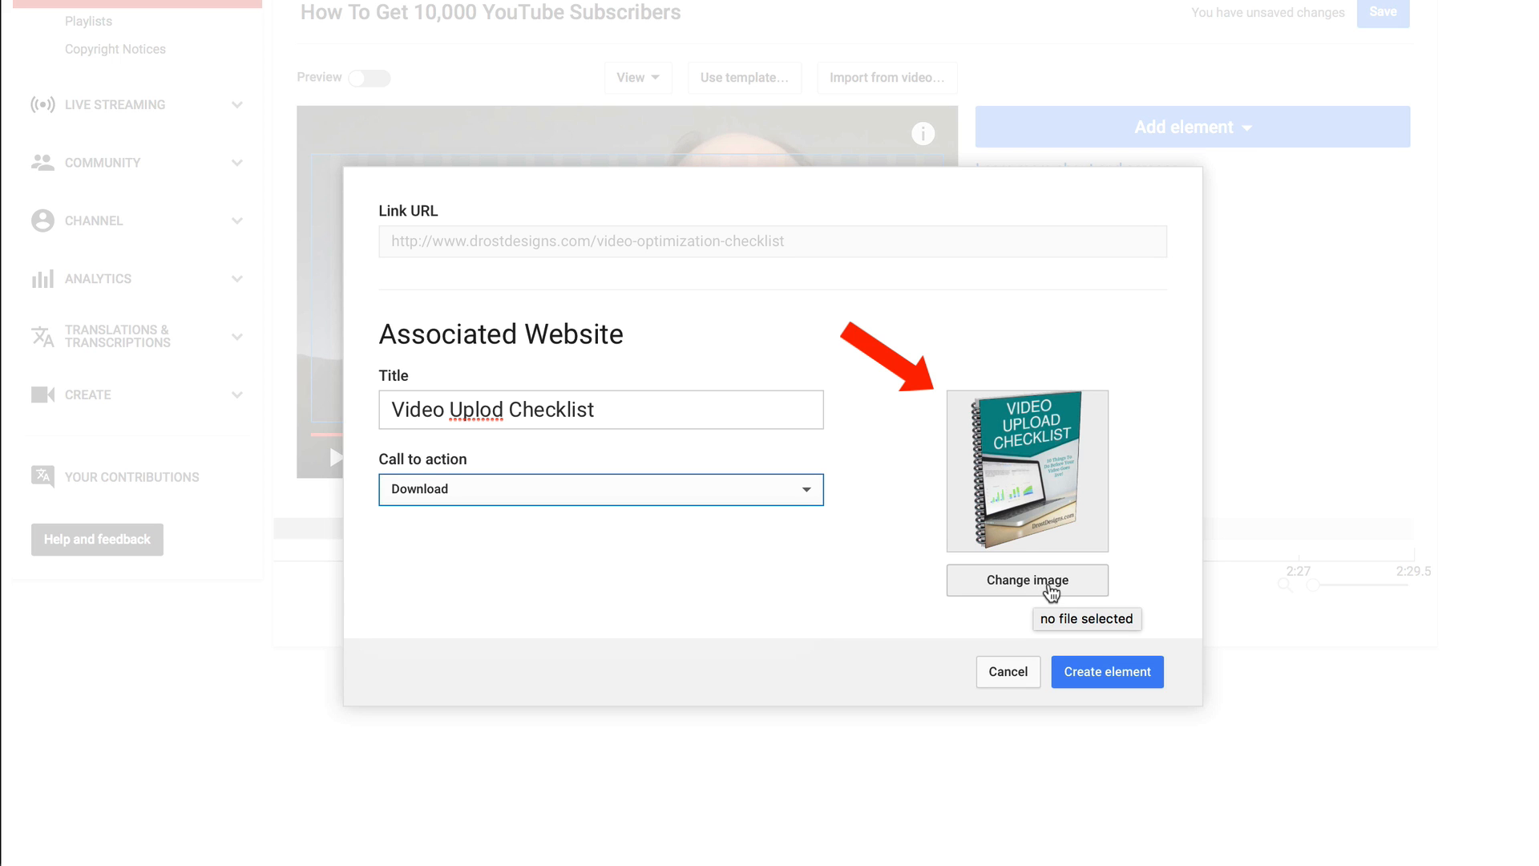
pyautogui.click(1106, 672)
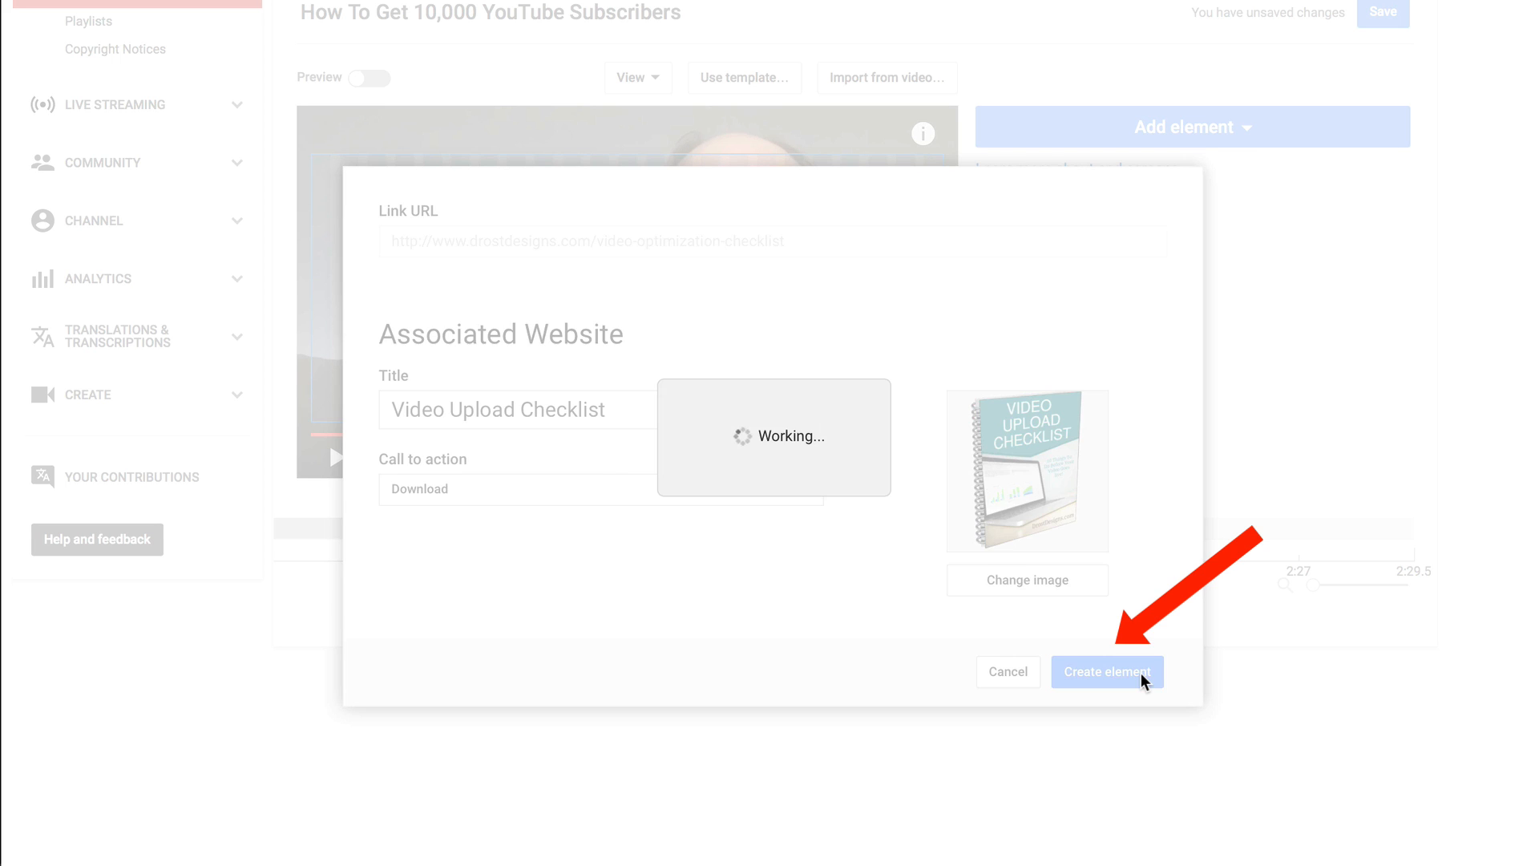
pyautogui.click(1106, 672)
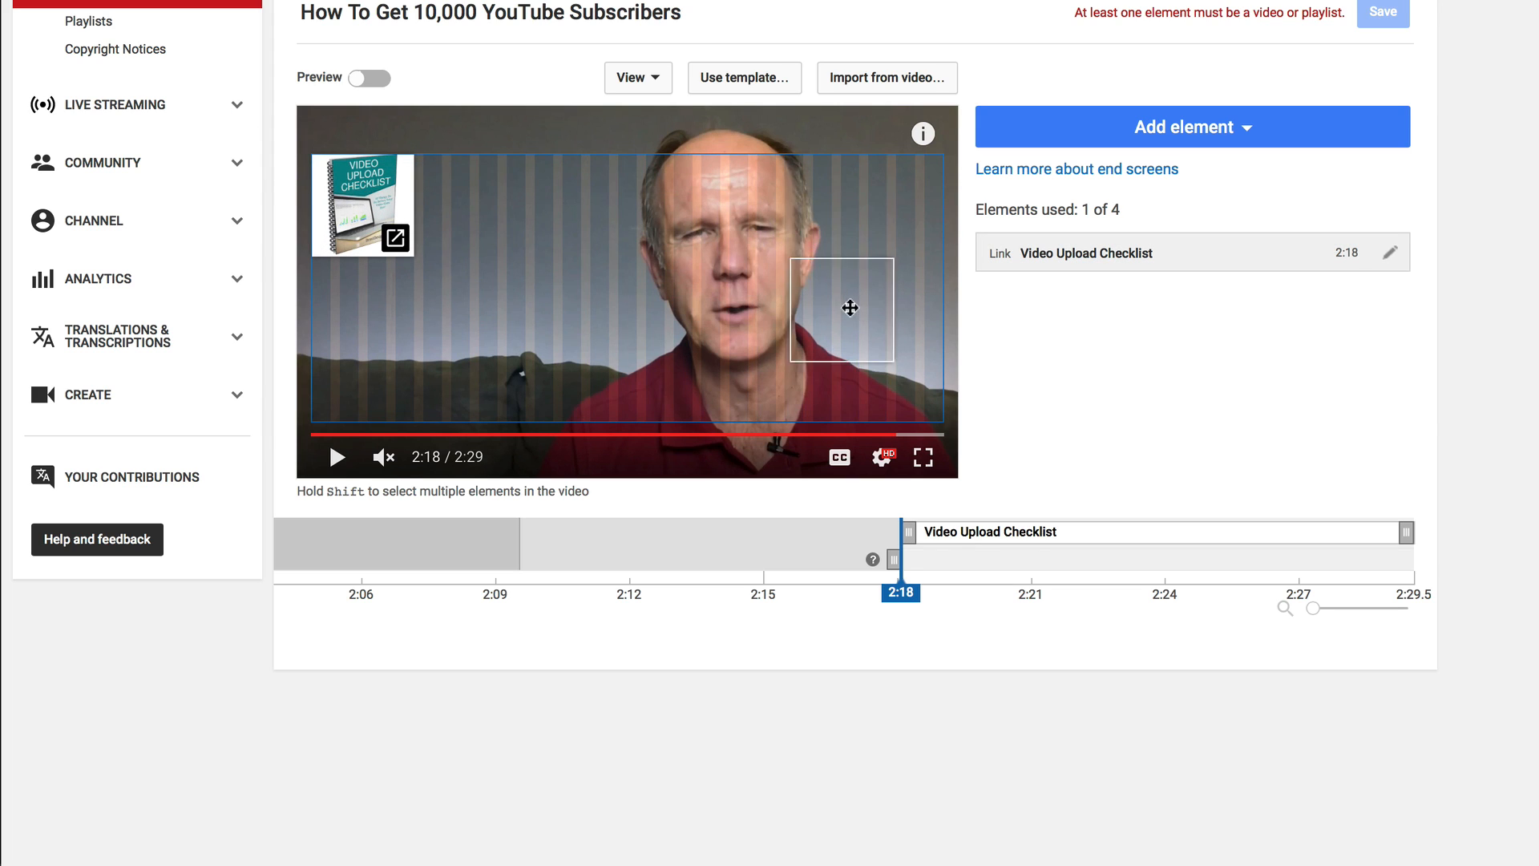
pyautogui.scroll(3)
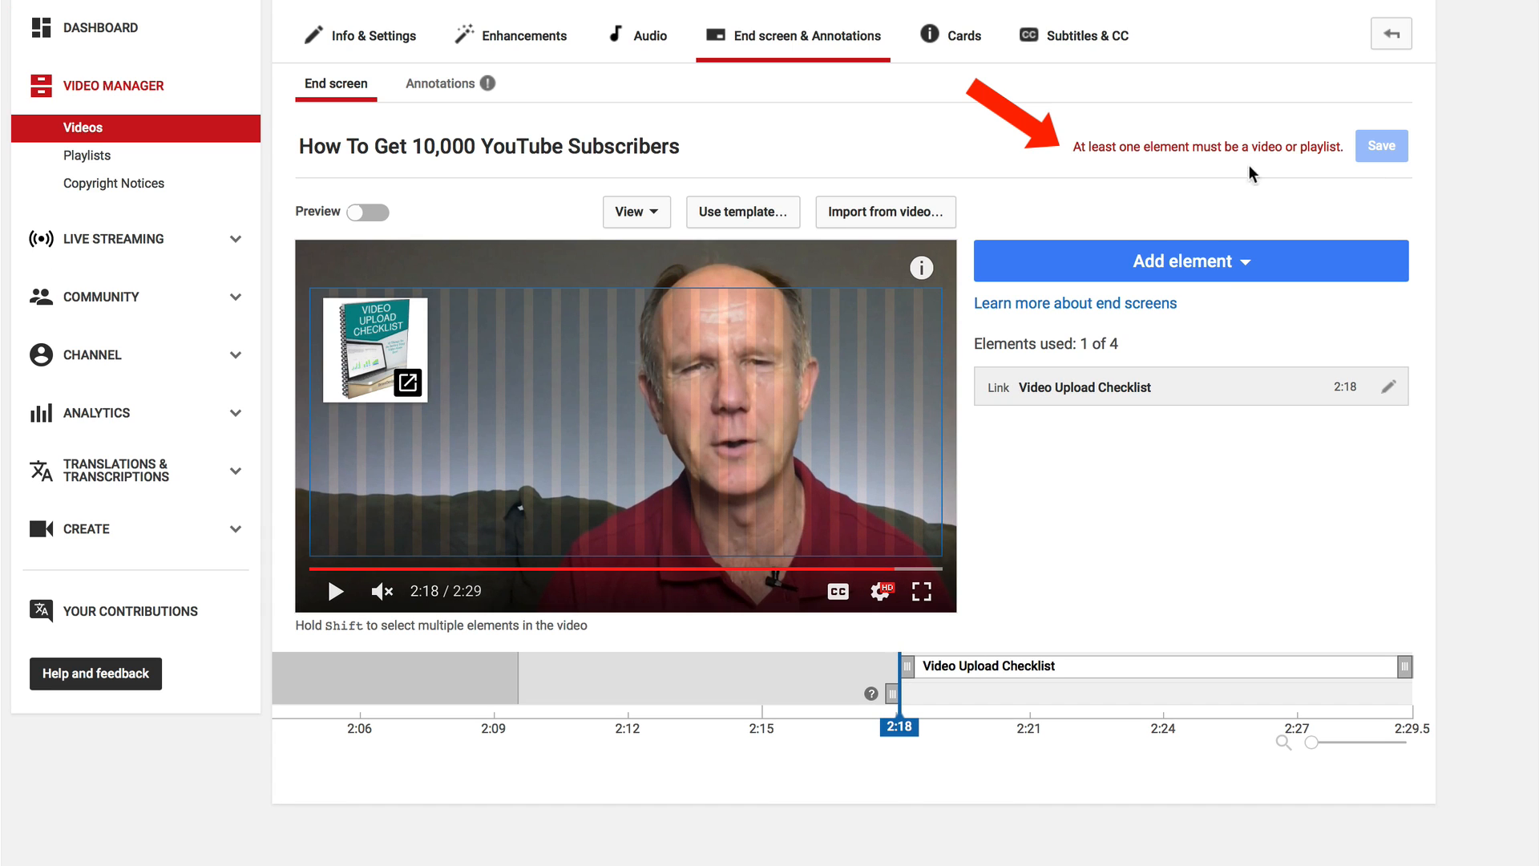
pyautogui.moveTo(1127, 164)
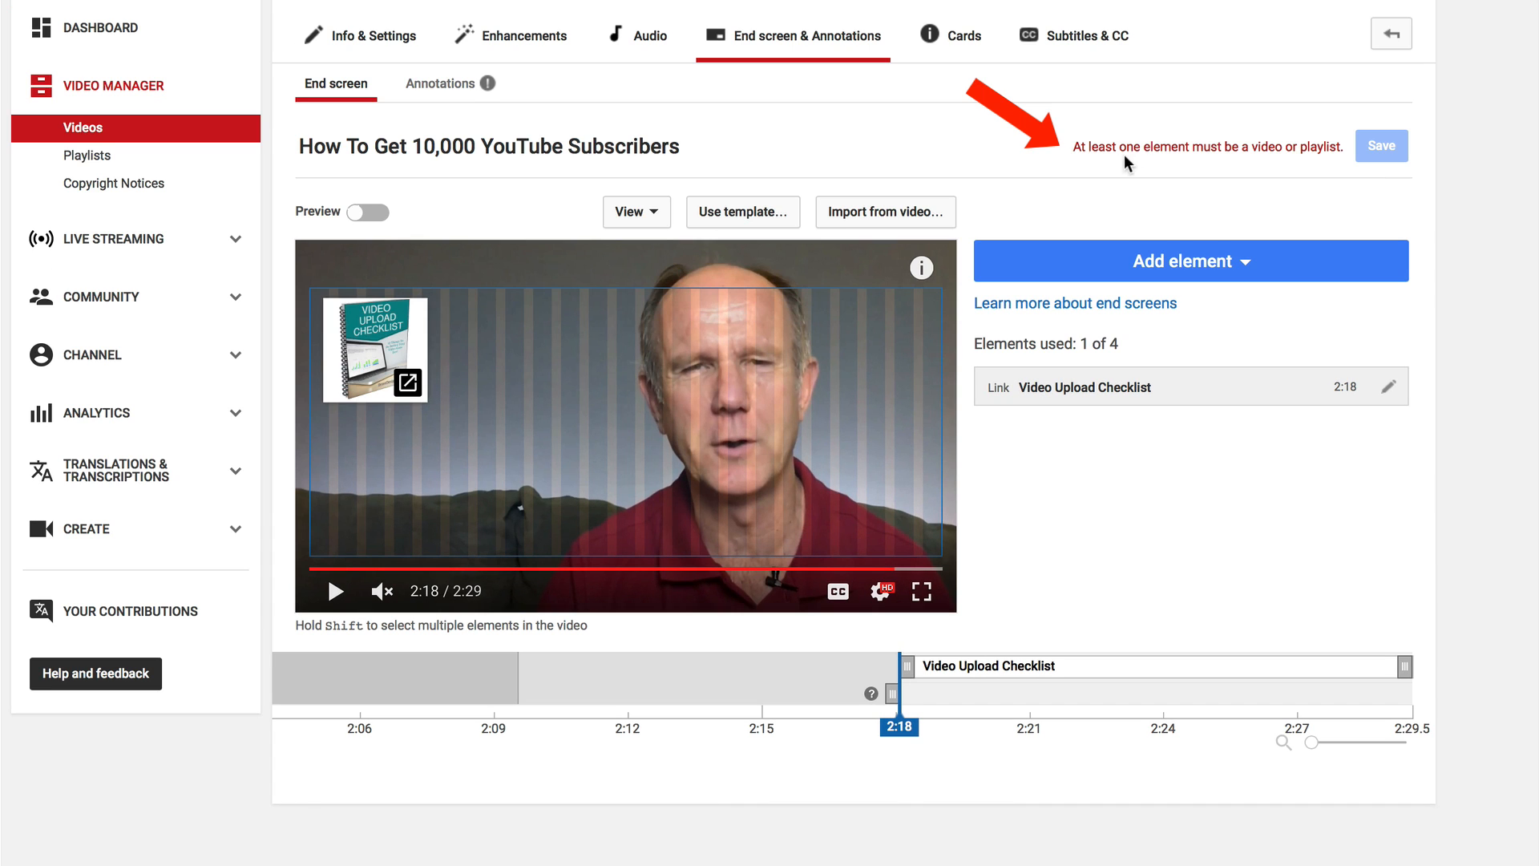
pyautogui.moveTo(1328, 154)
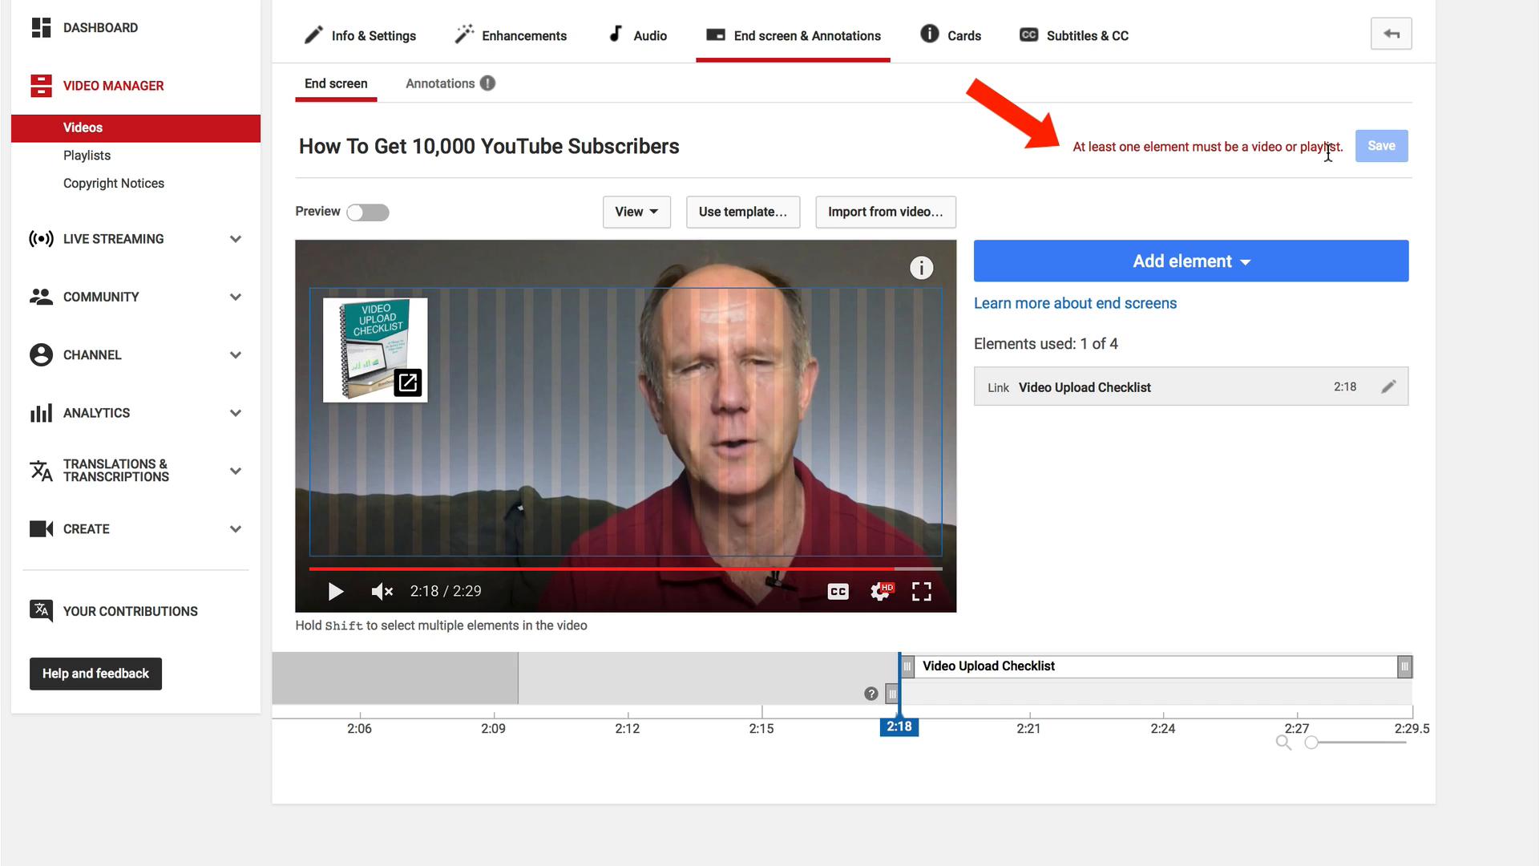
pyautogui.moveTo(715, 462)
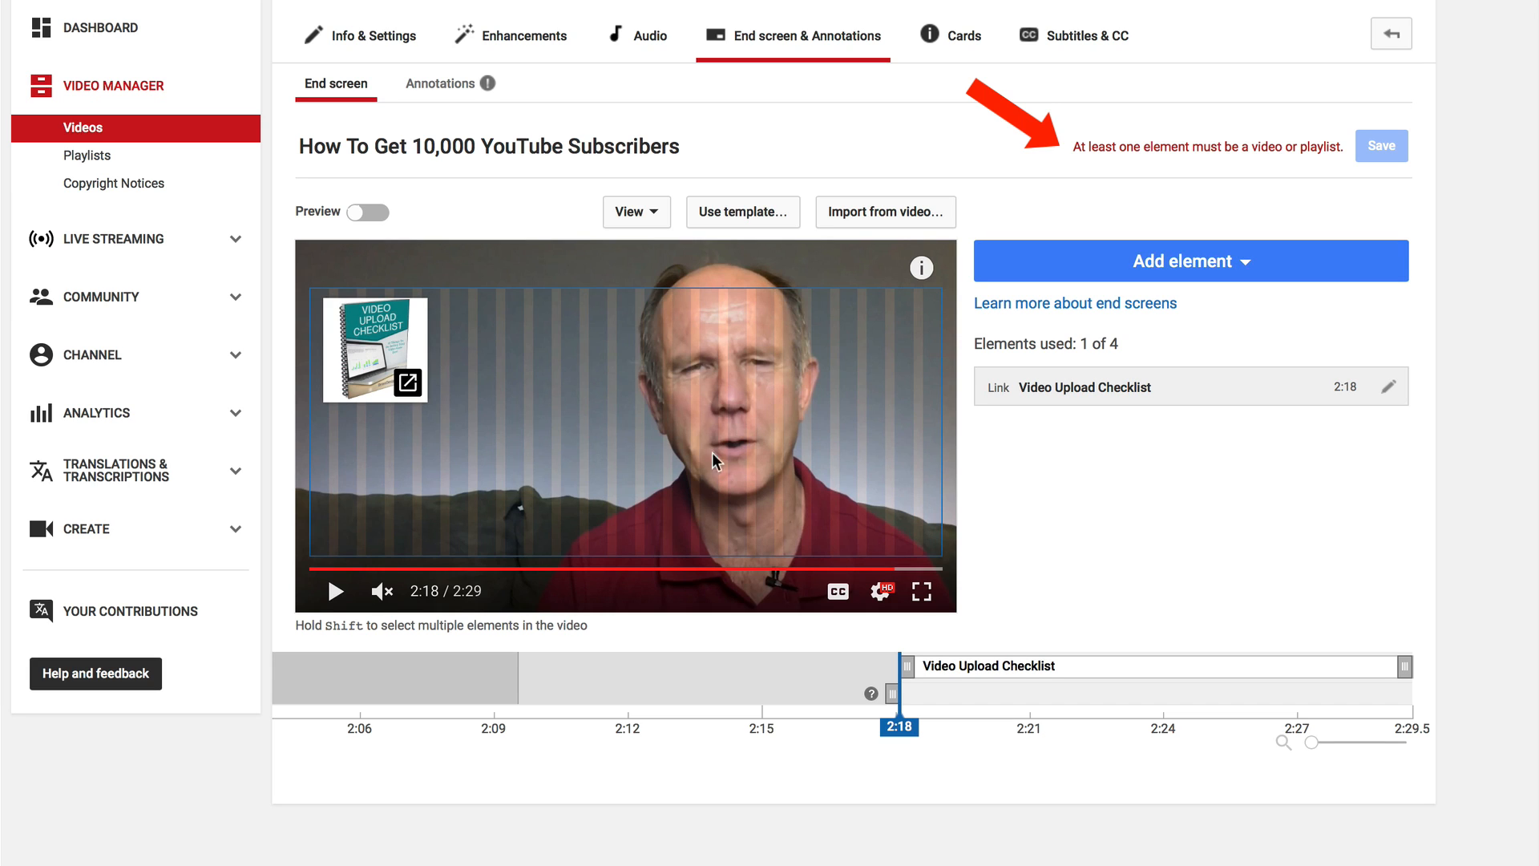
pyautogui.moveTo(701, 460)
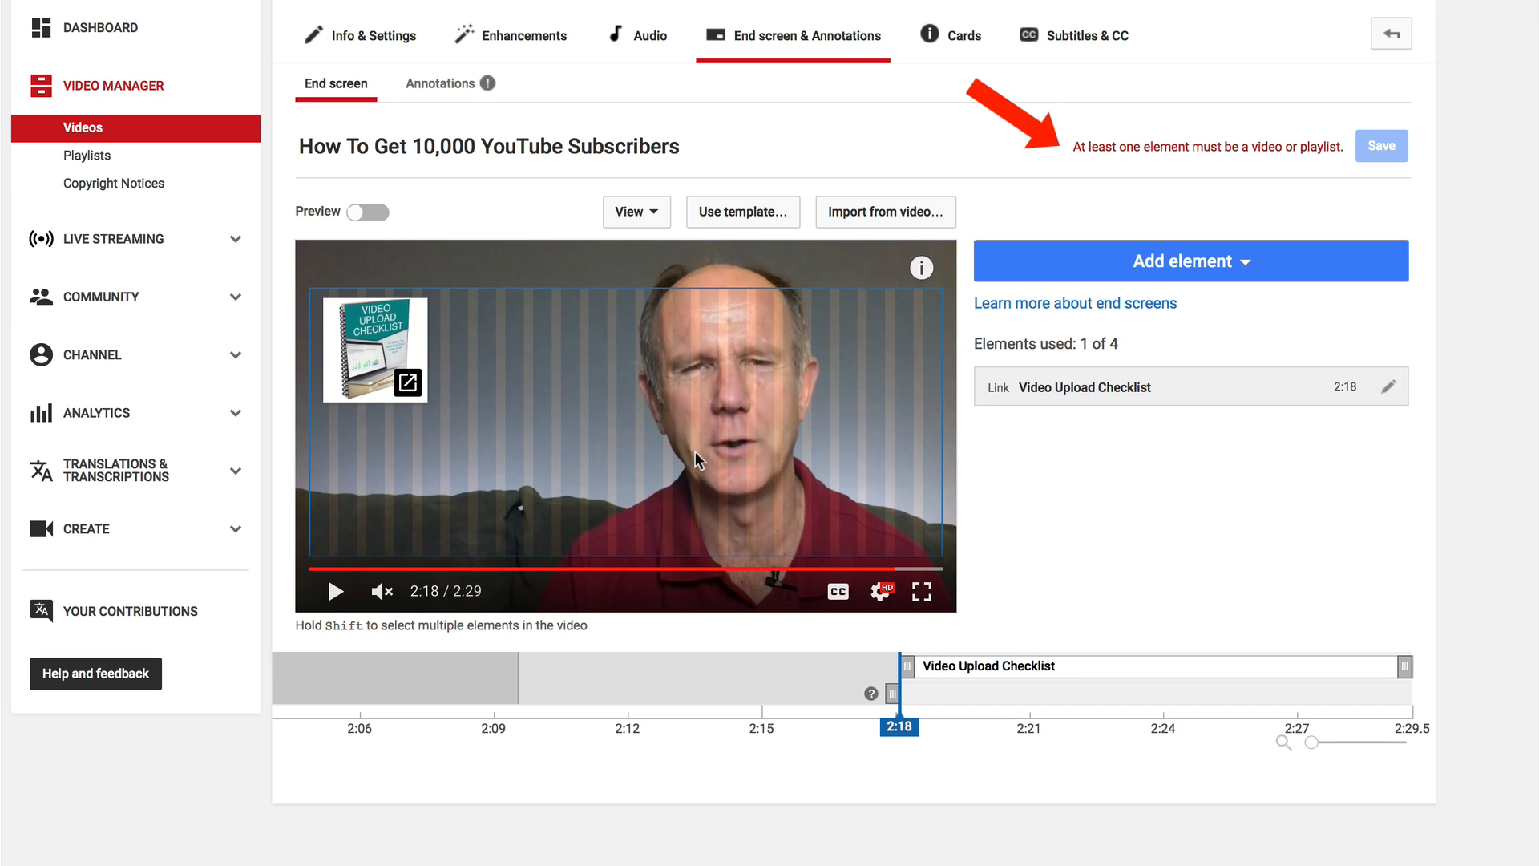
pyautogui.moveTo(1191, 259)
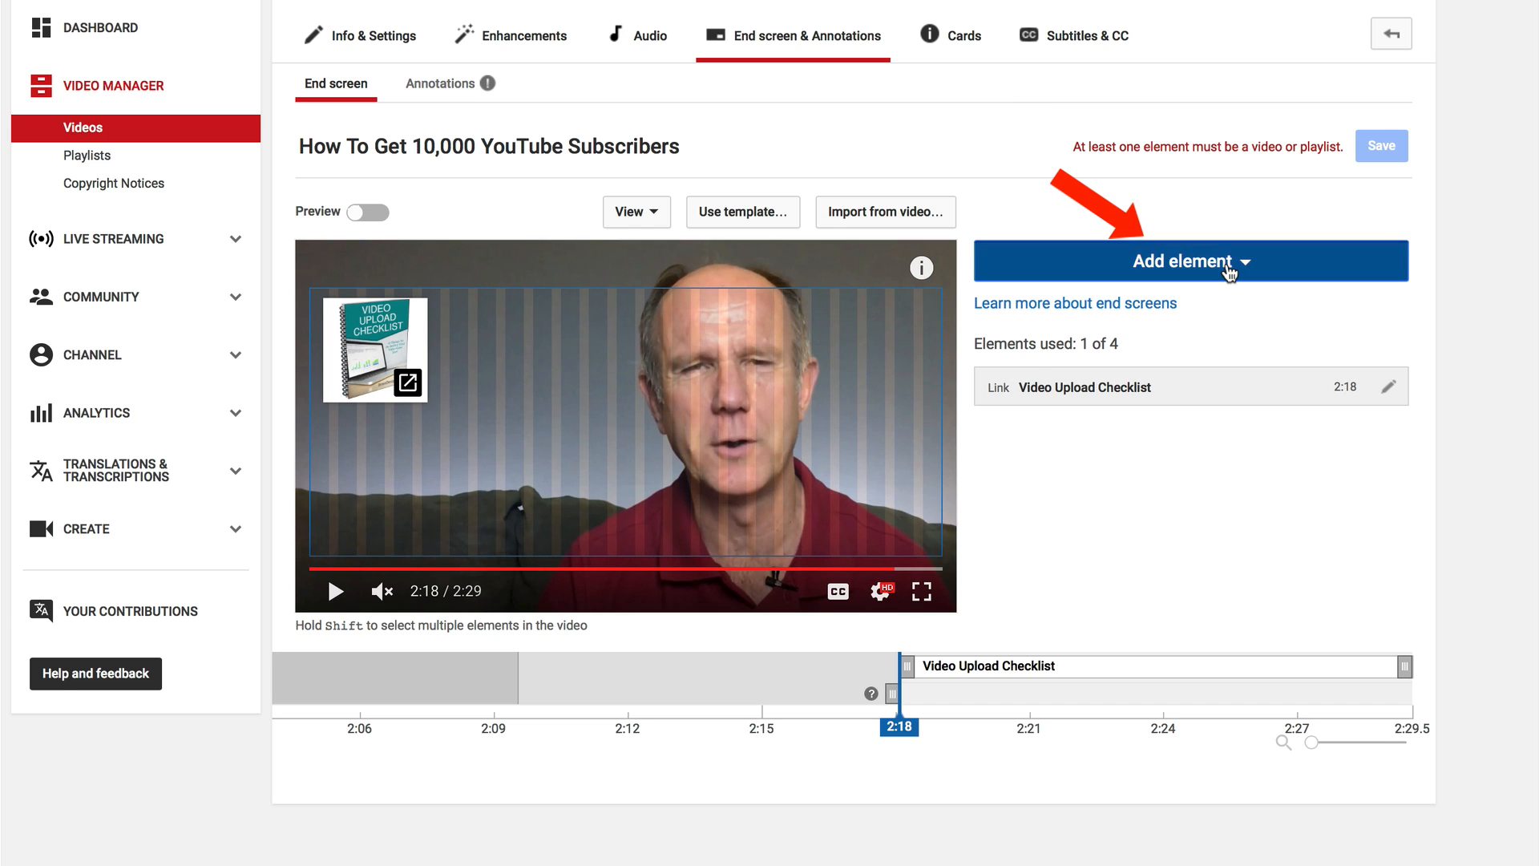
# Add a Best for viewer dynamic video element to the end screen
pyautogui.click(1189, 261)
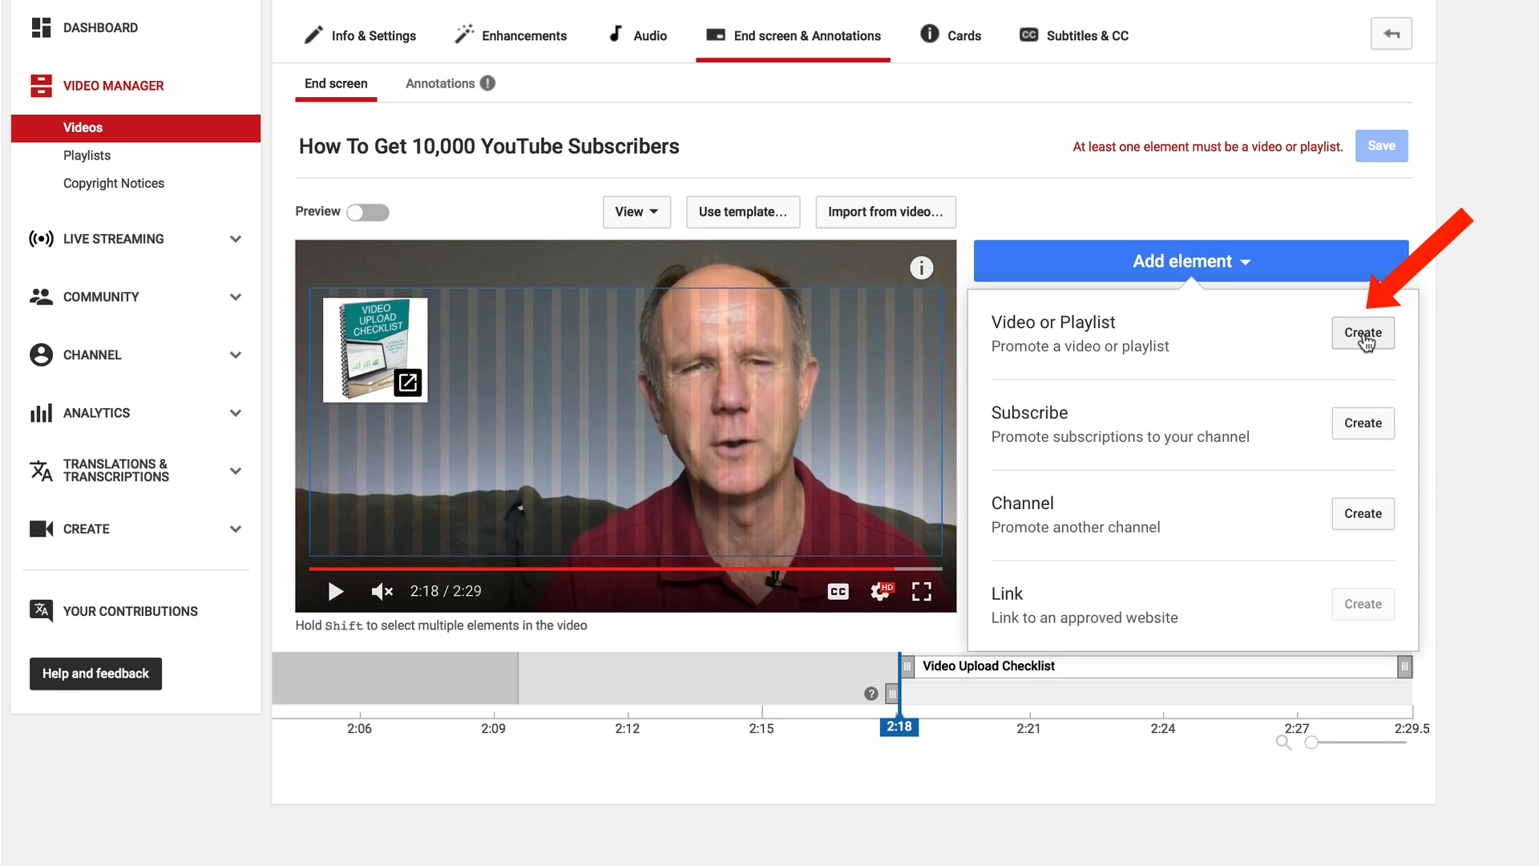
pyautogui.click(1362, 334)
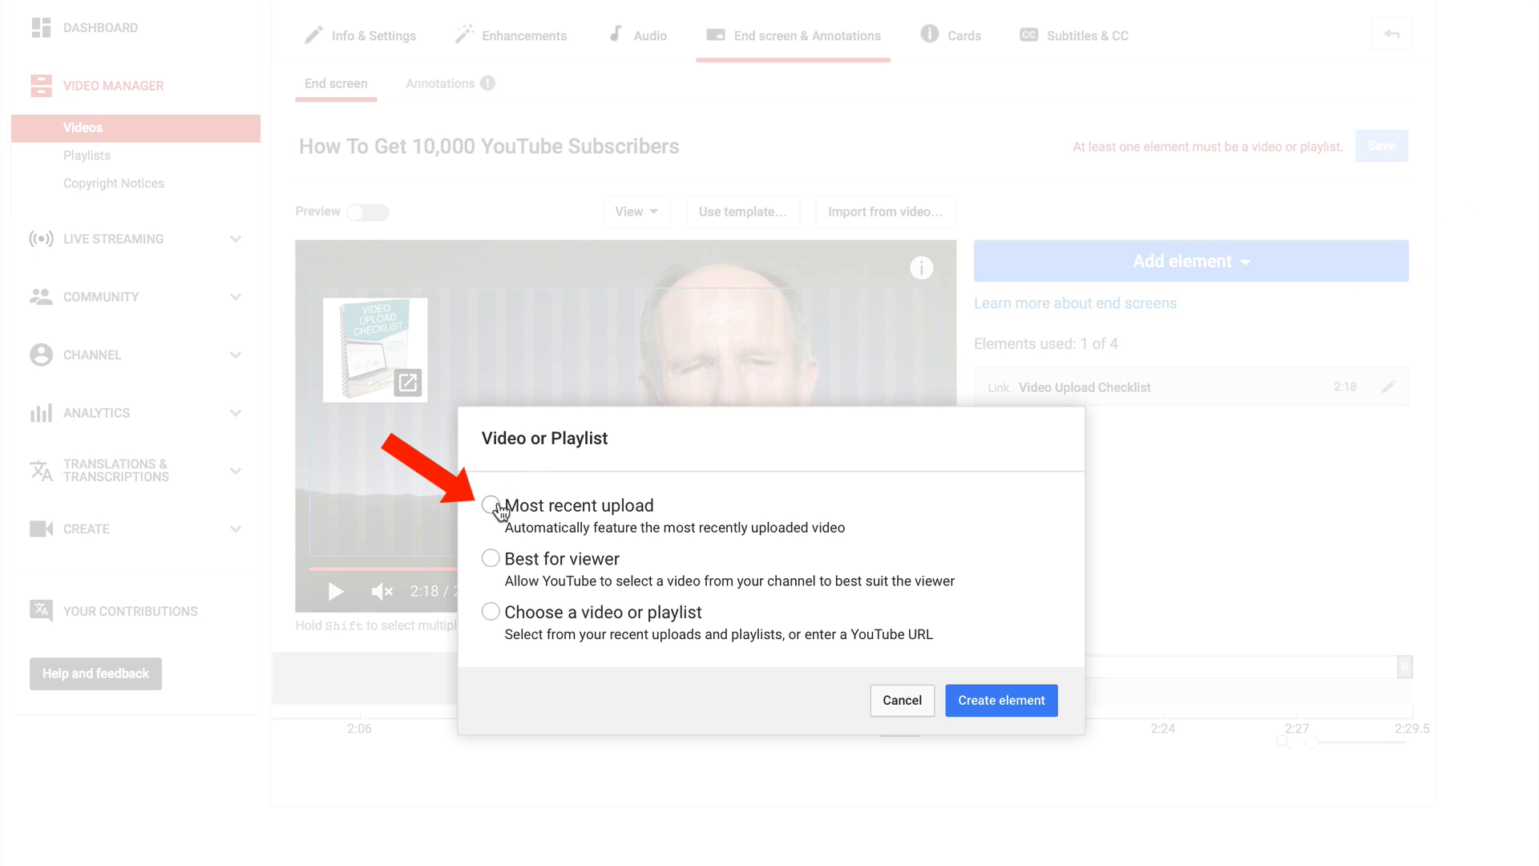
pyautogui.moveTo(654, 569)
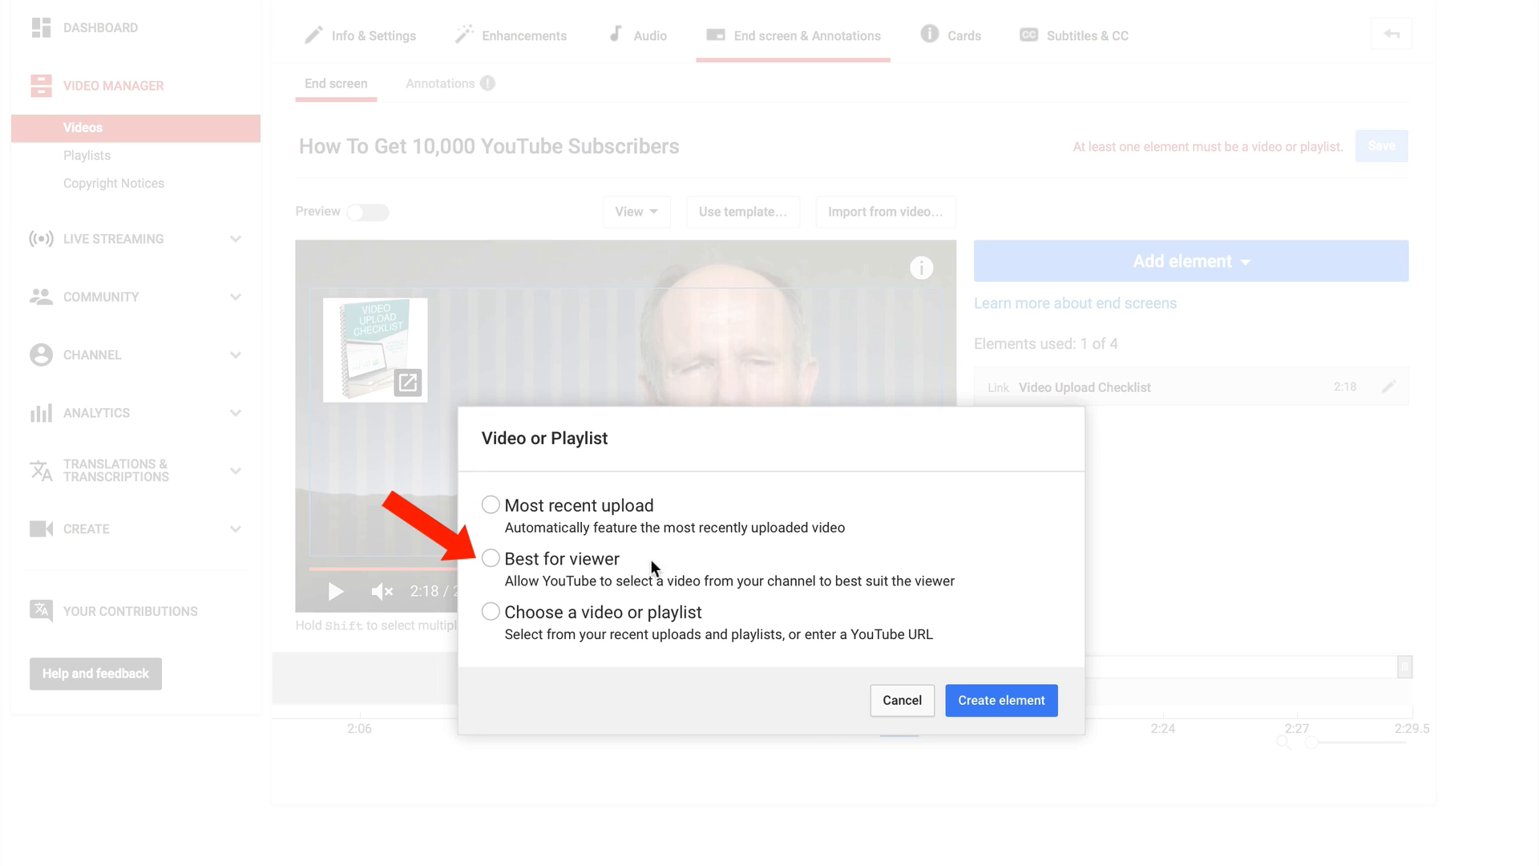
pyautogui.click(491, 558)
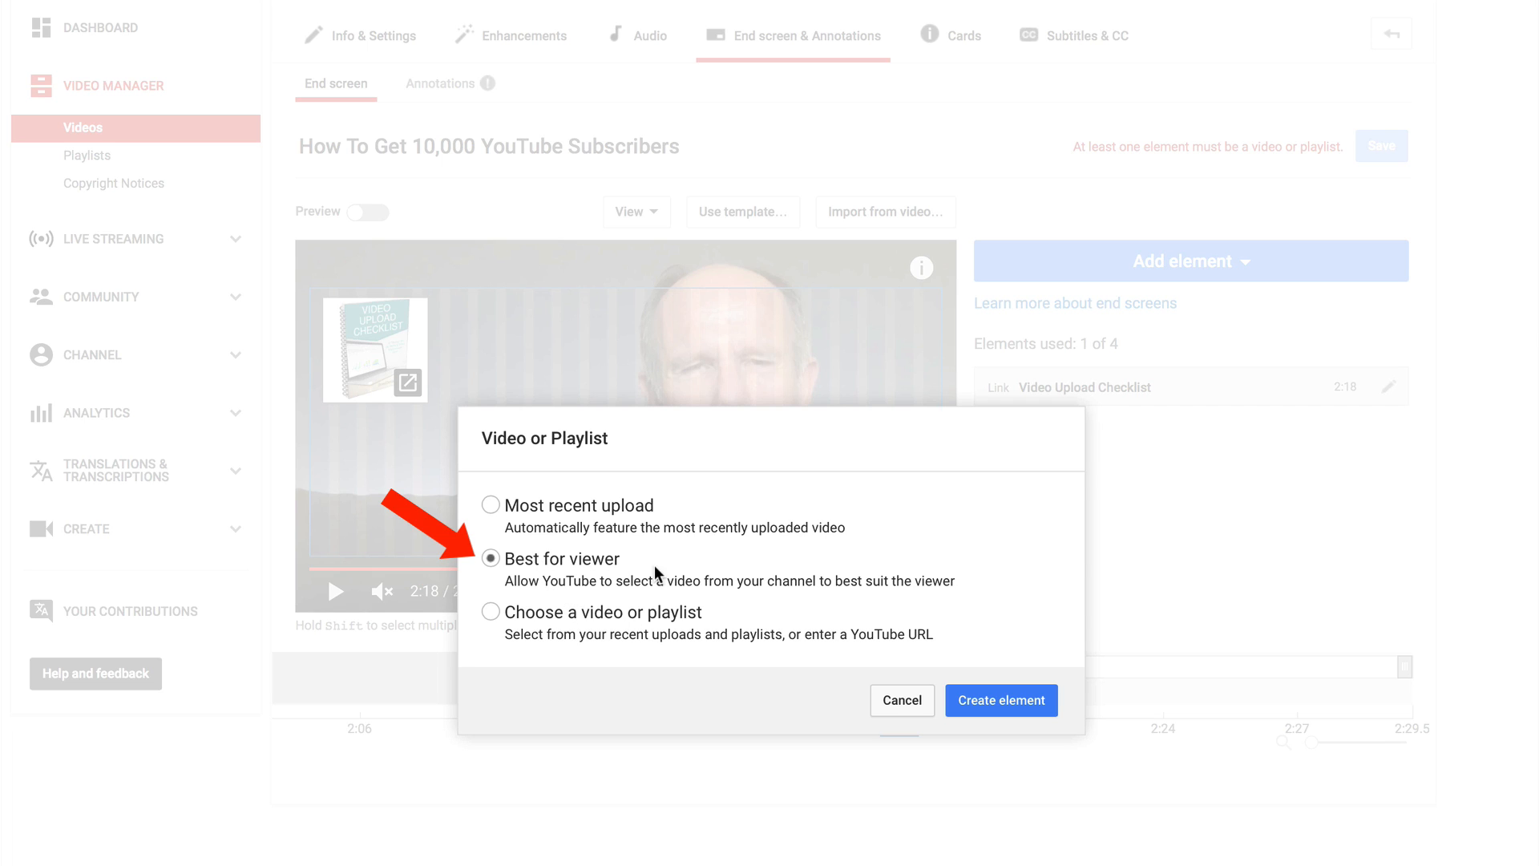
pyautogui.moveTo(675, 569)
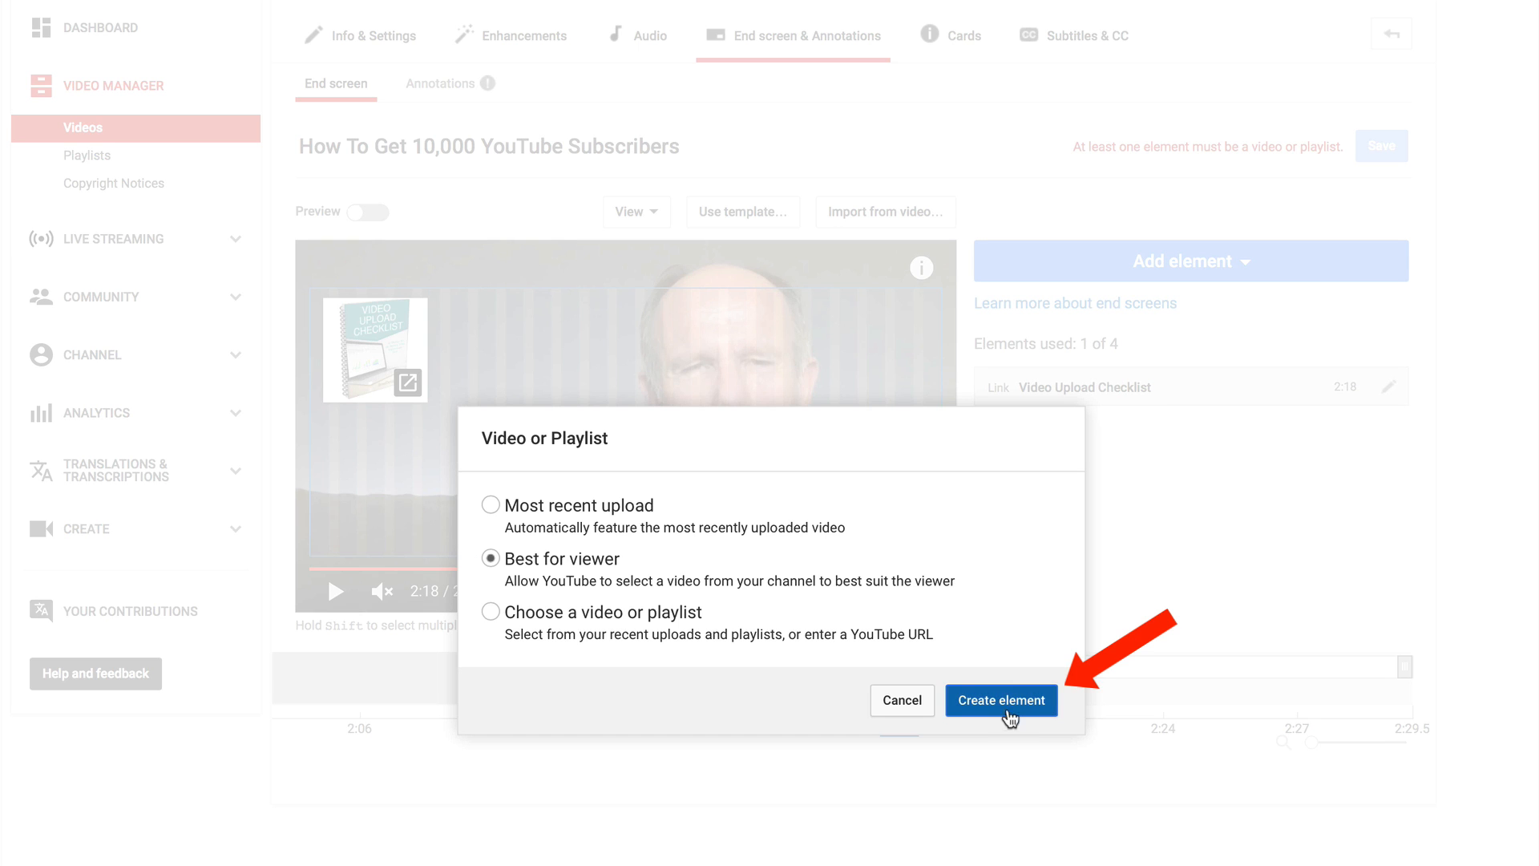
pyautogui.click(1000, 701)
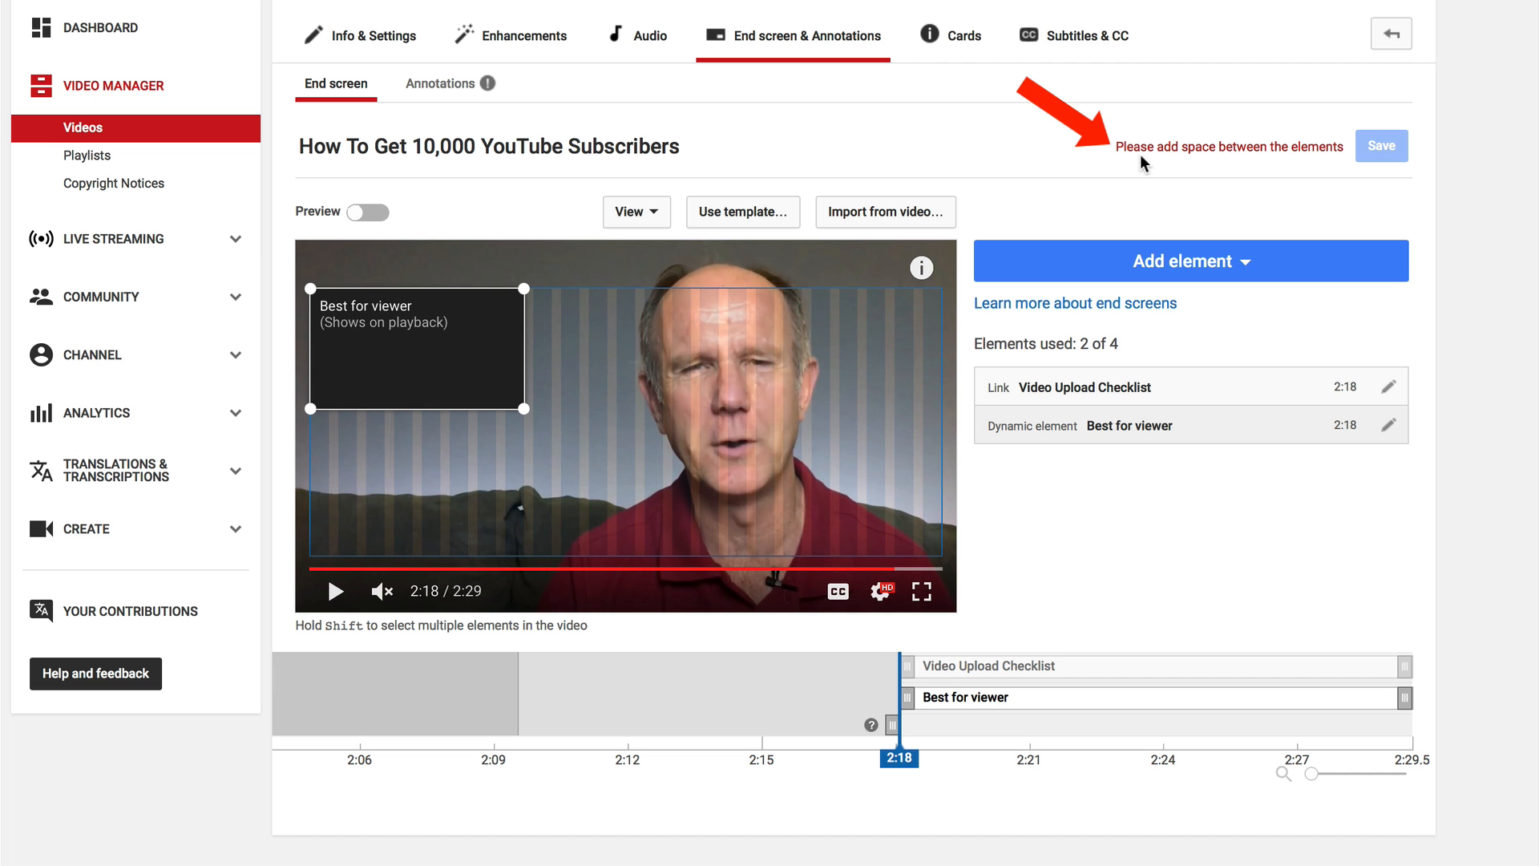
pyautogui.moveTo(1347, 160)
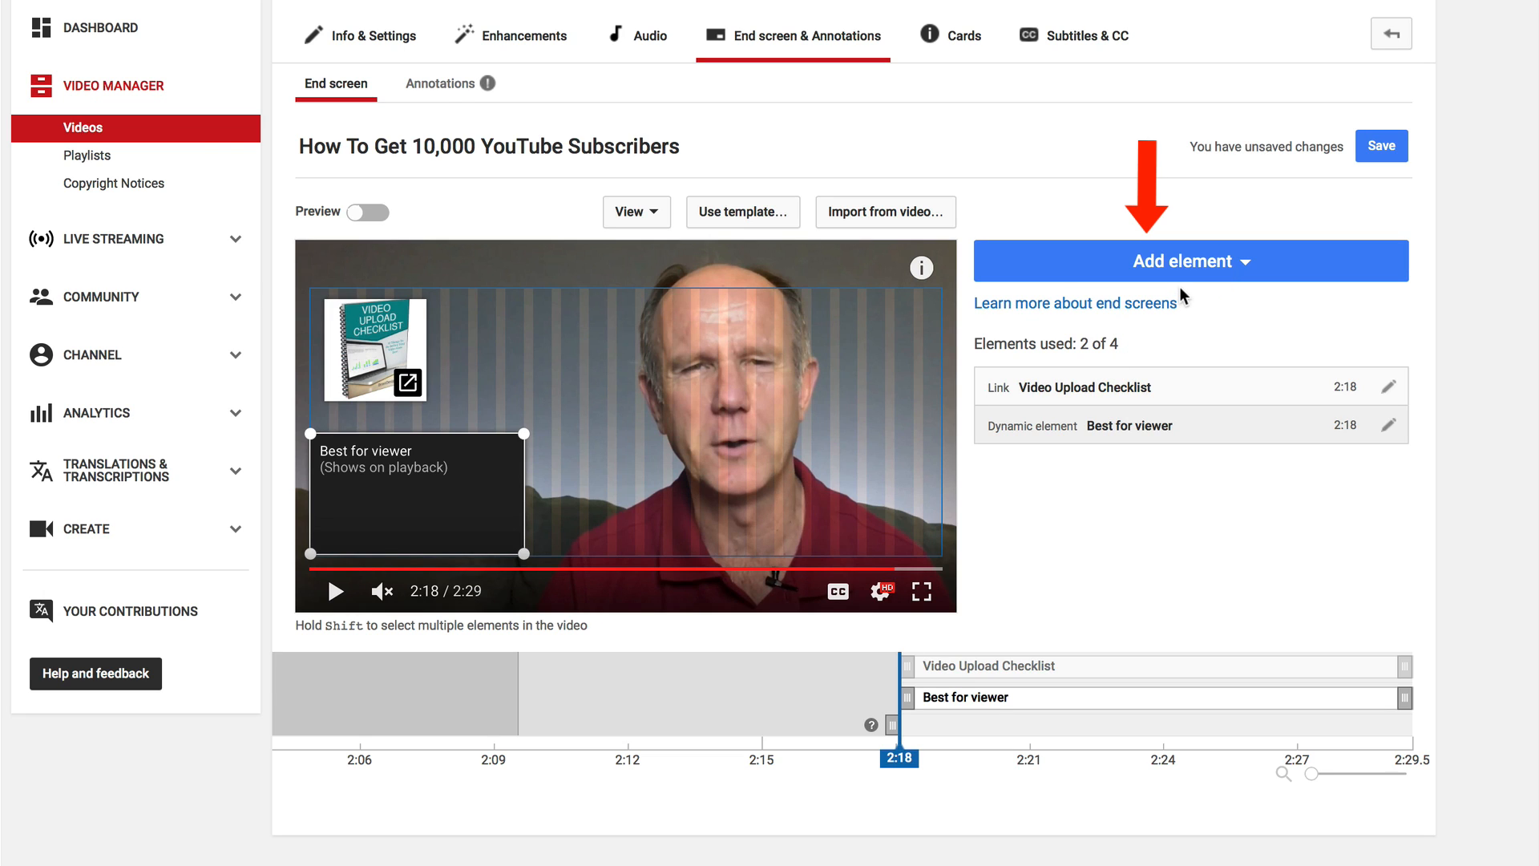
# Add the Video Optimization playlist as an end screen element
pyautogui.click(1188, 260)
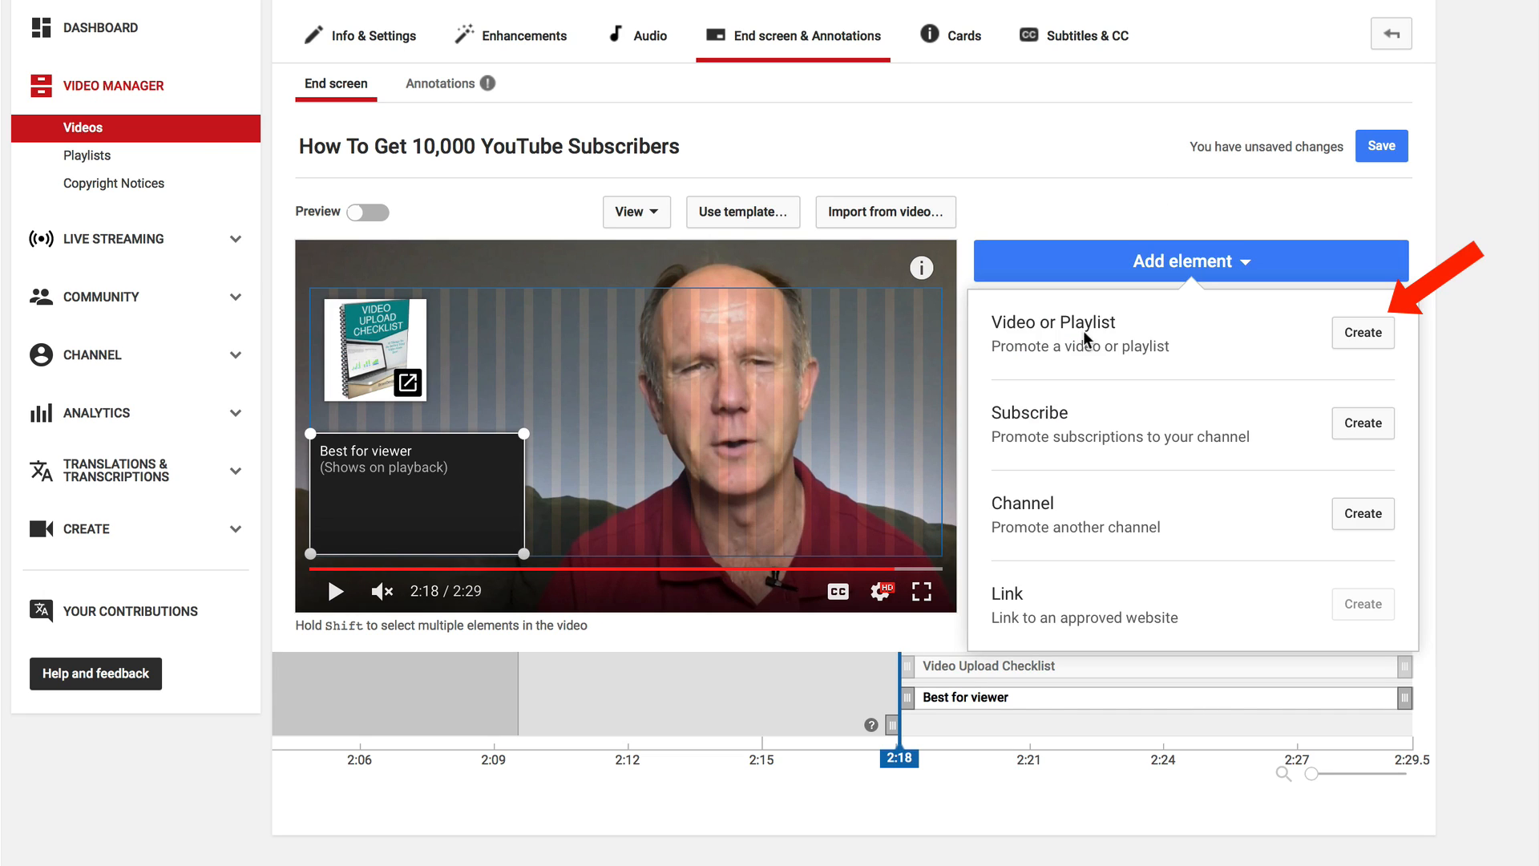
pyautogui.moveTo(1200, 343)
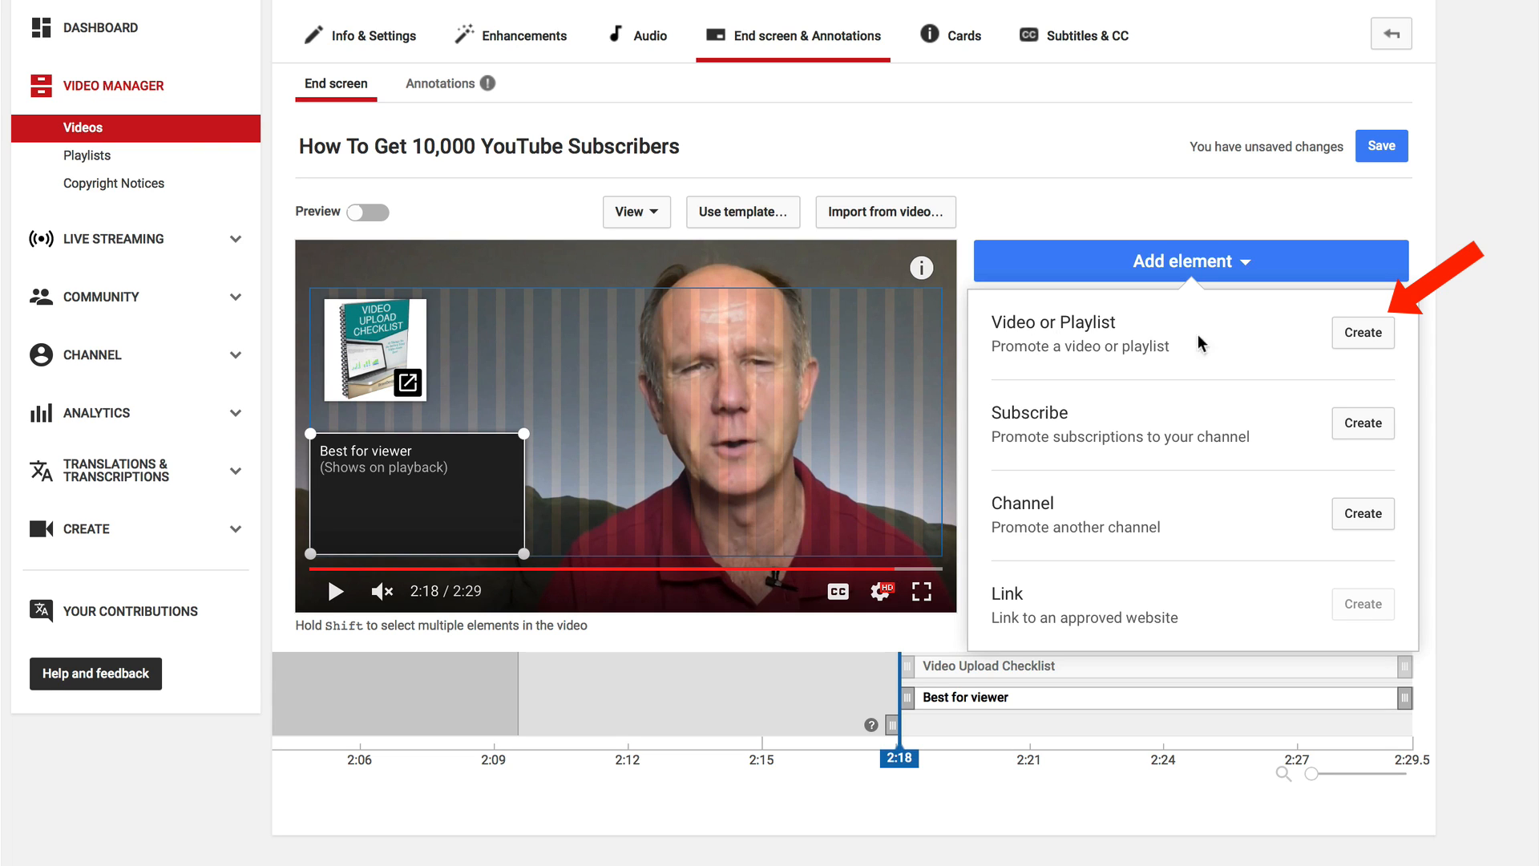
pyautogui.click(1363, 332)
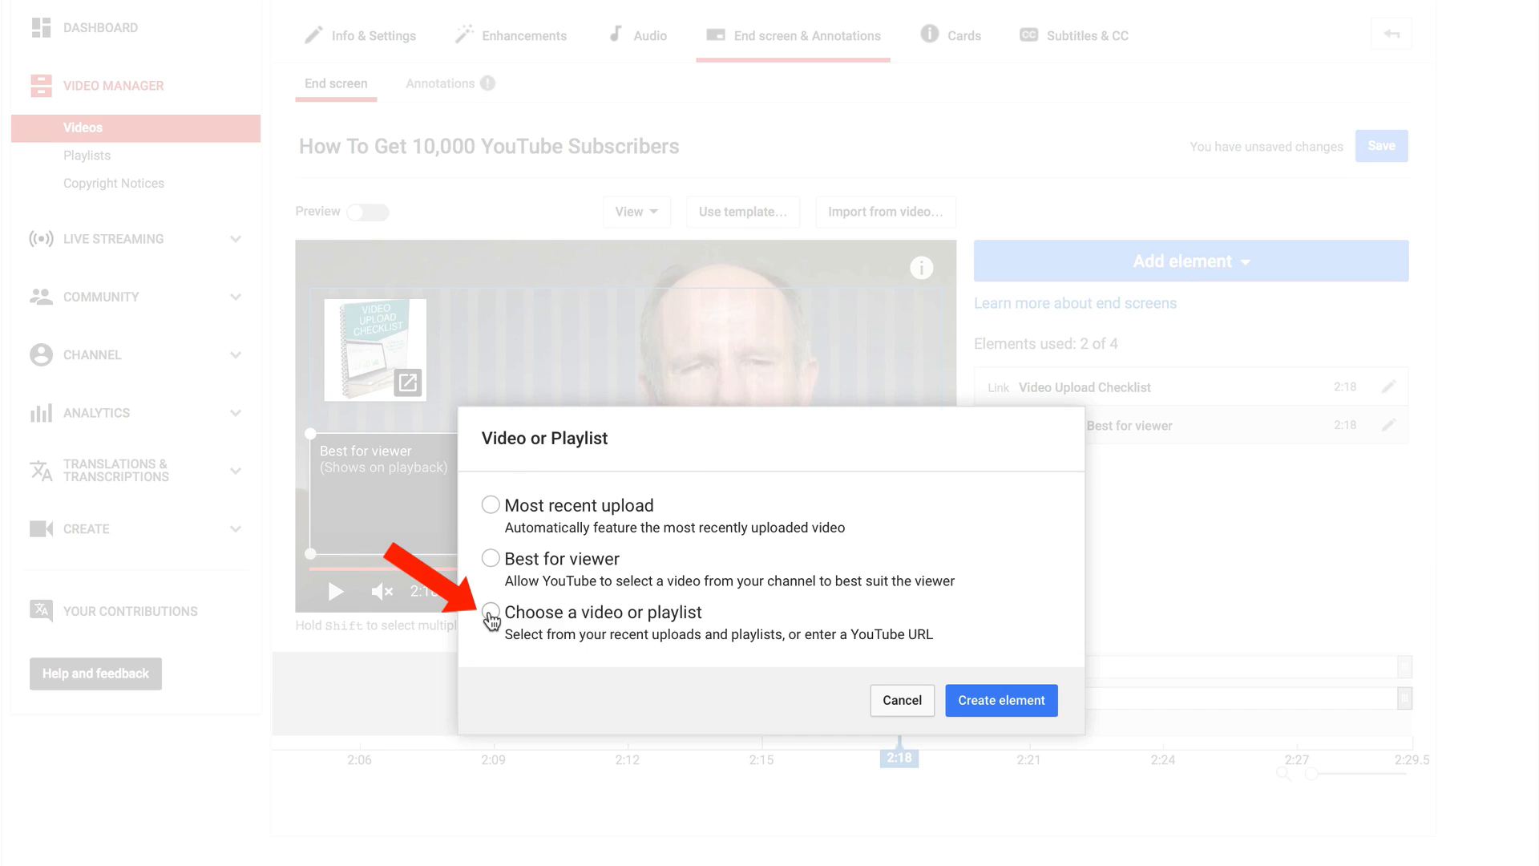
pyautogui.click(491, 611)
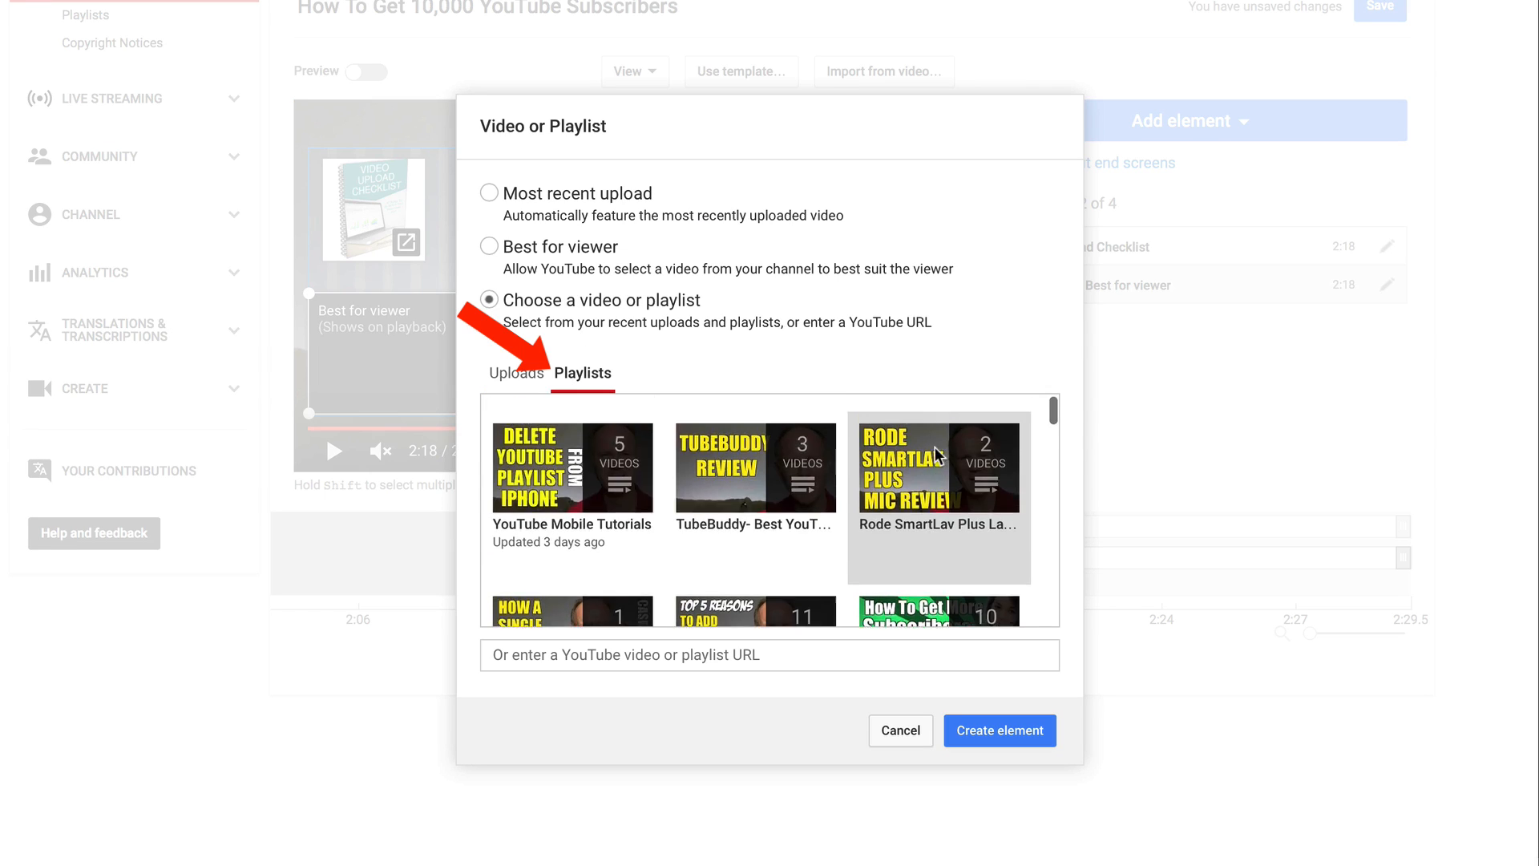
pyautogui.scroll(-3)
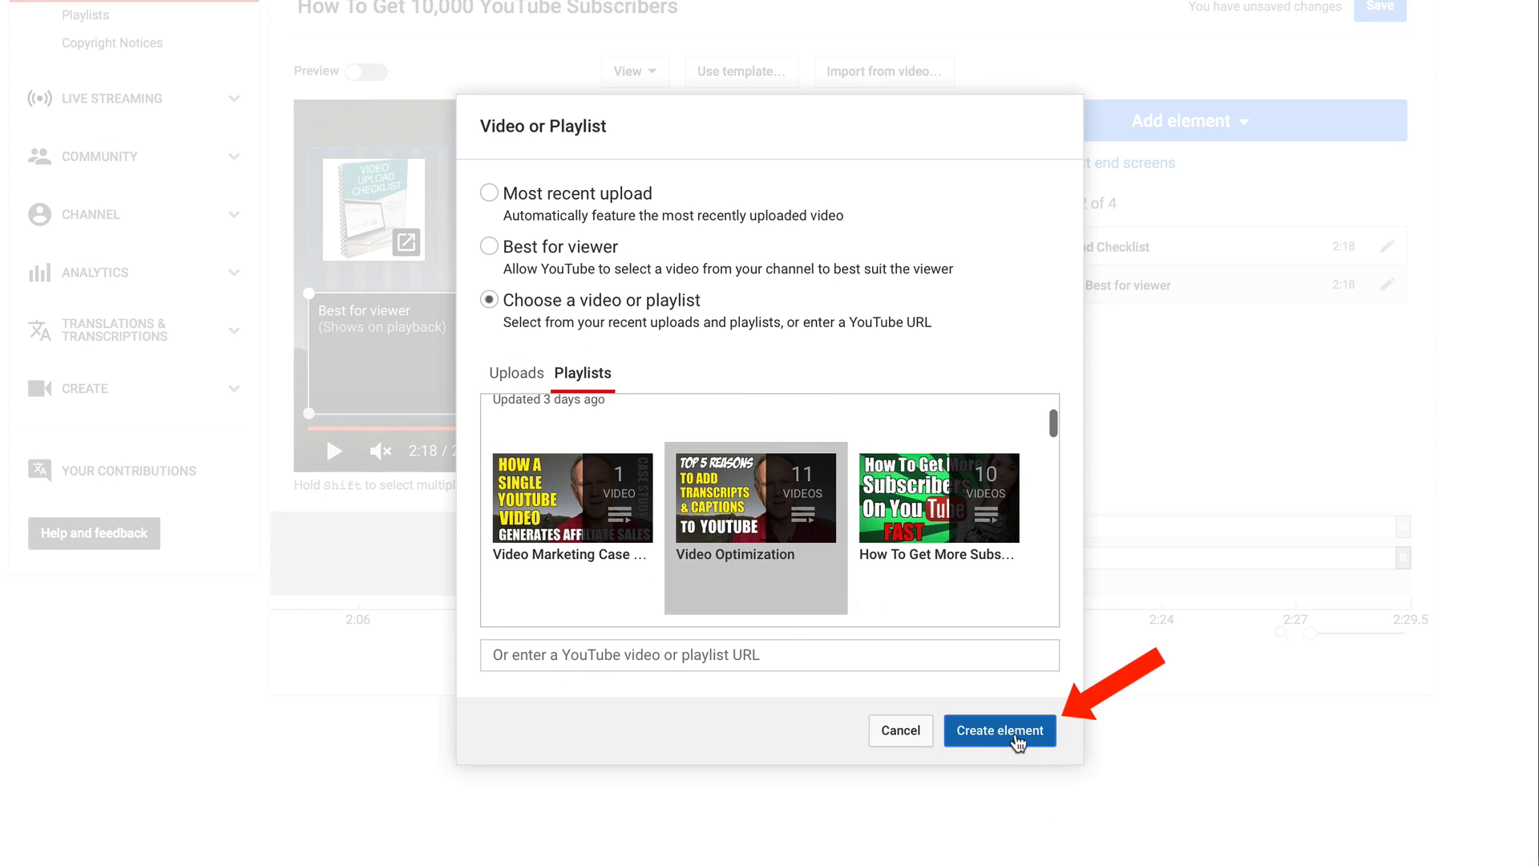
pyautogui.click(999, 732)
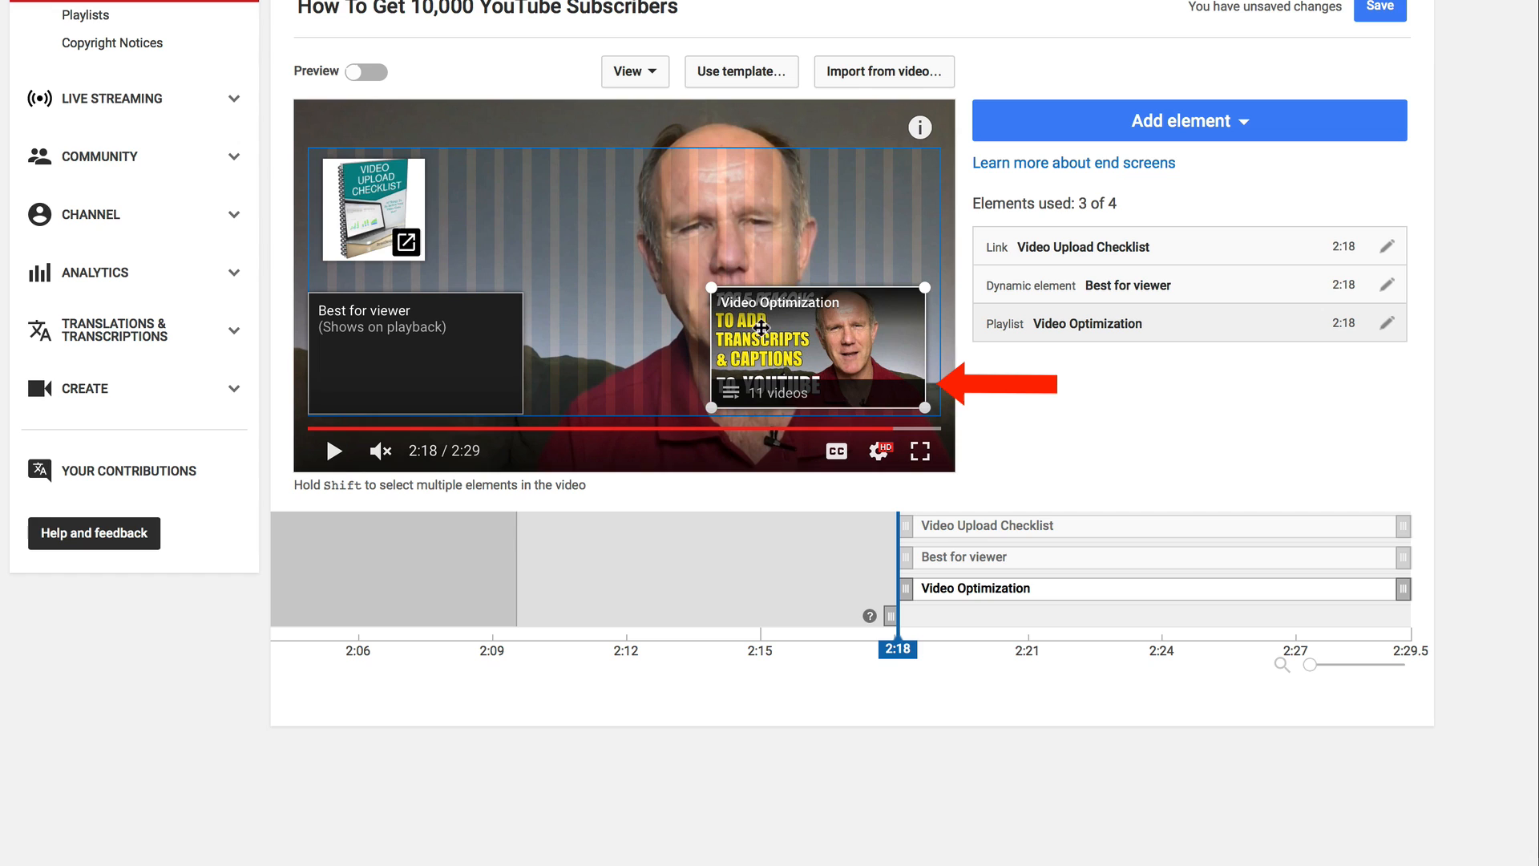
pyautogui.moveTo(709, 291)
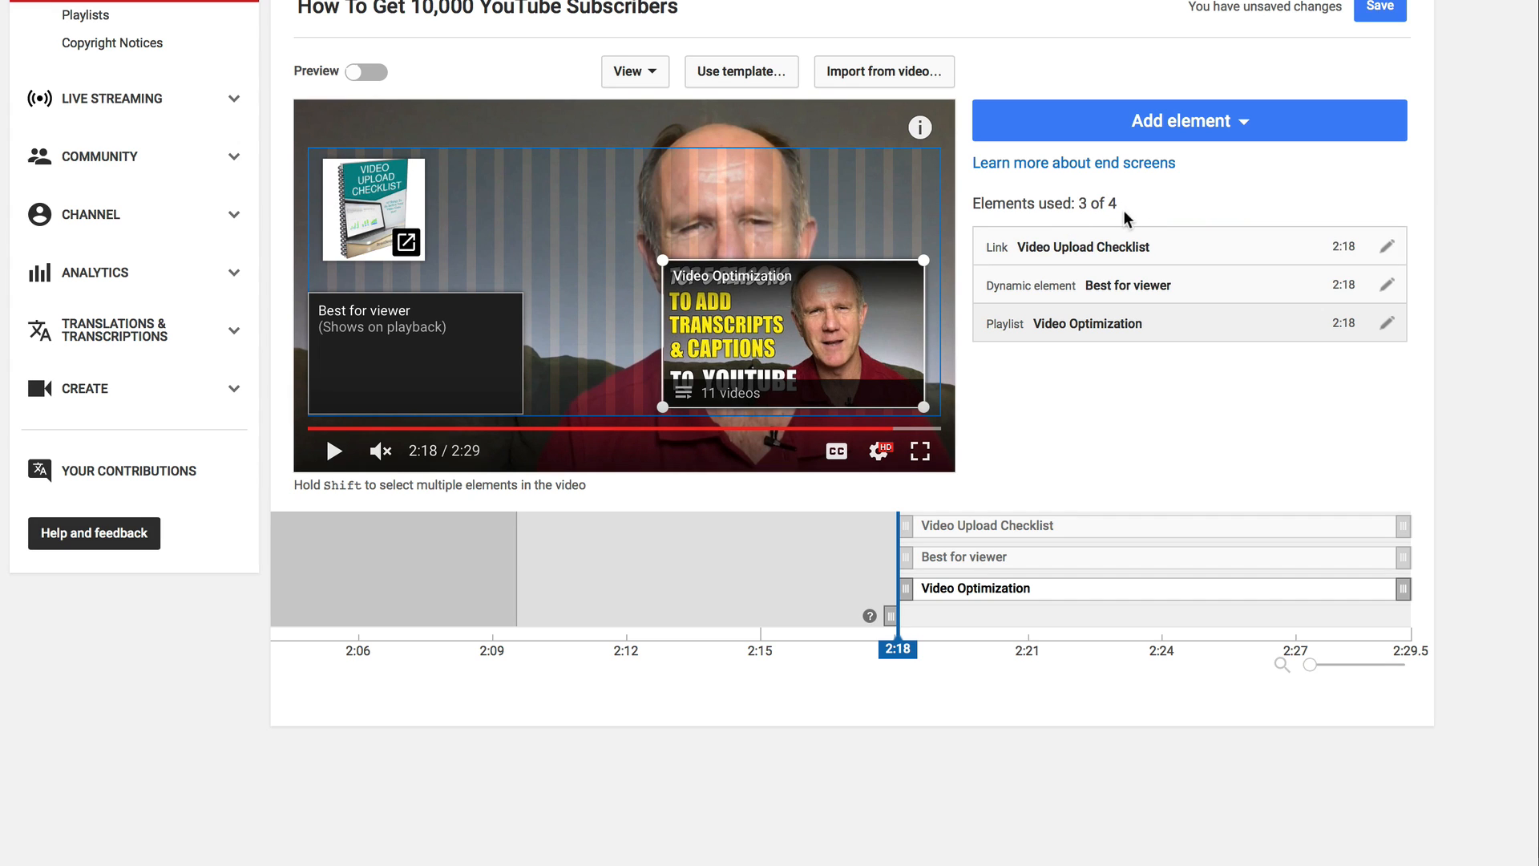
pyautogui.scroll(3)
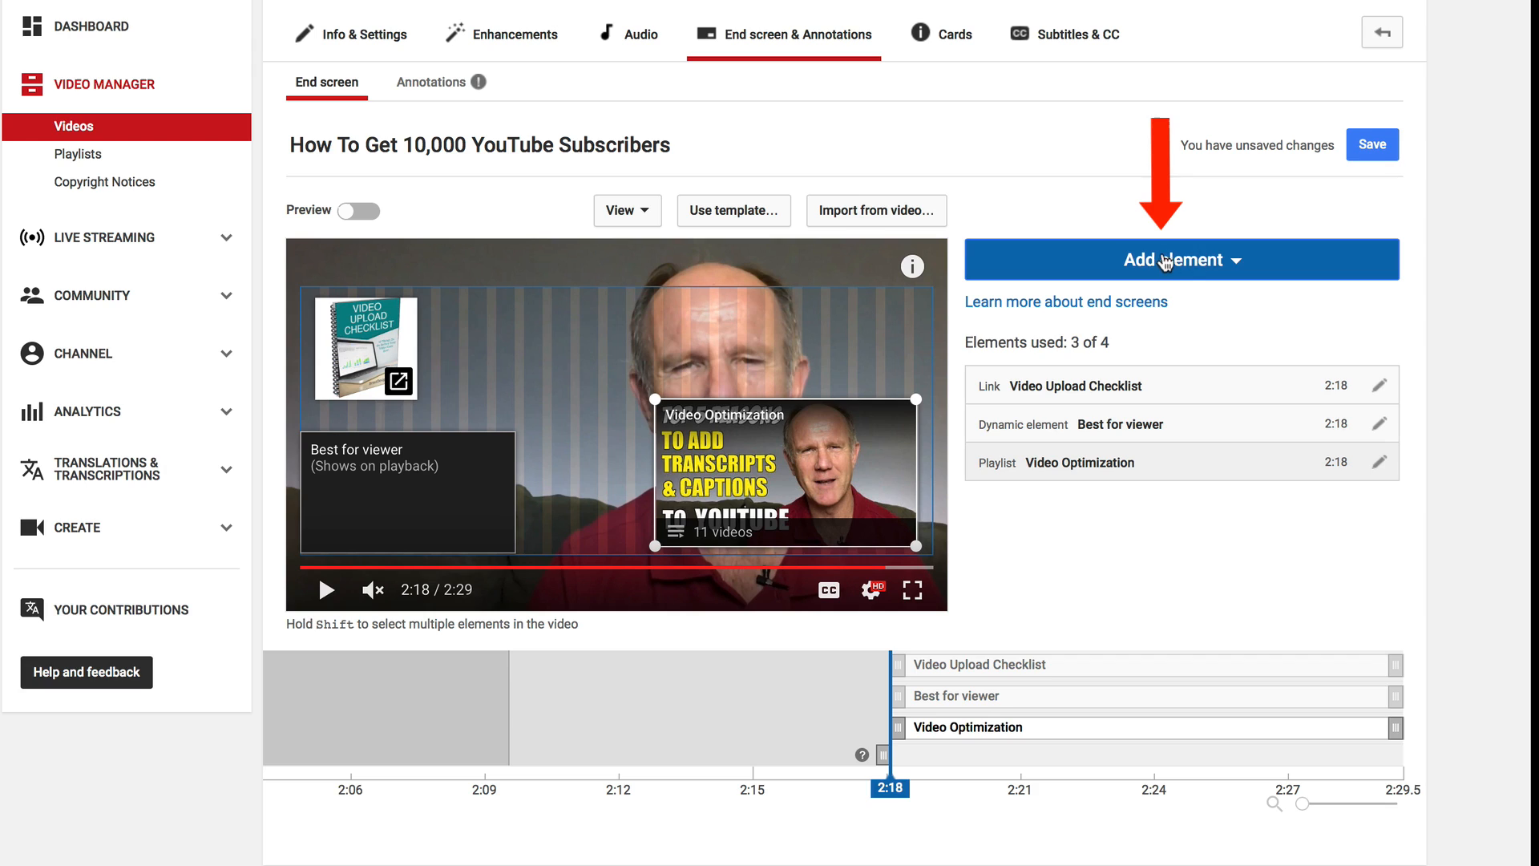
# Add an isitebuild Subscribe element as the fourth end screen element
pyautogui.click(1181, 260)
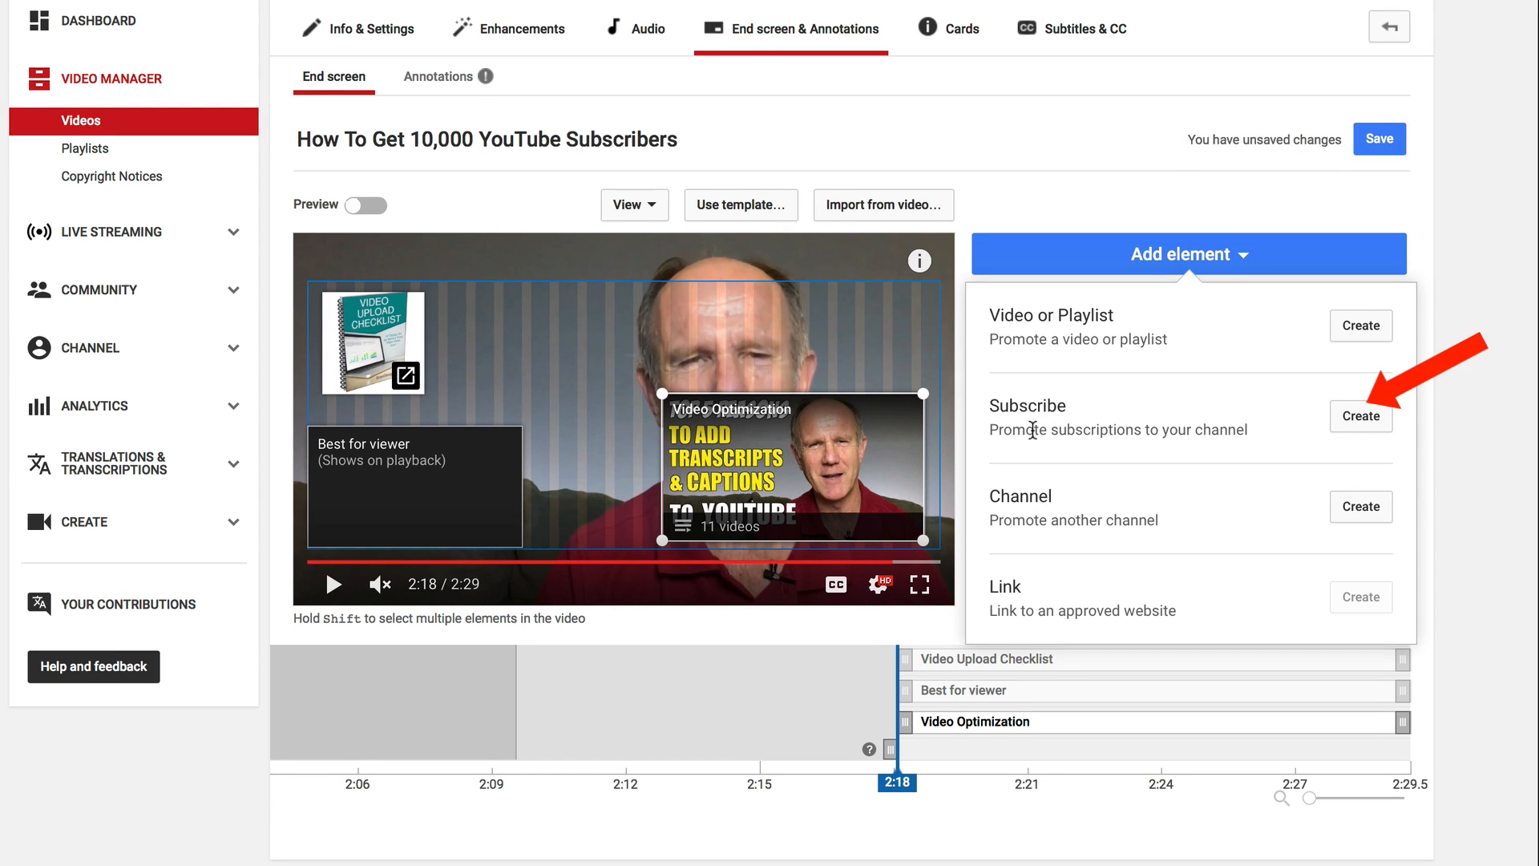
pyautogui.moveTo(1360, 416)
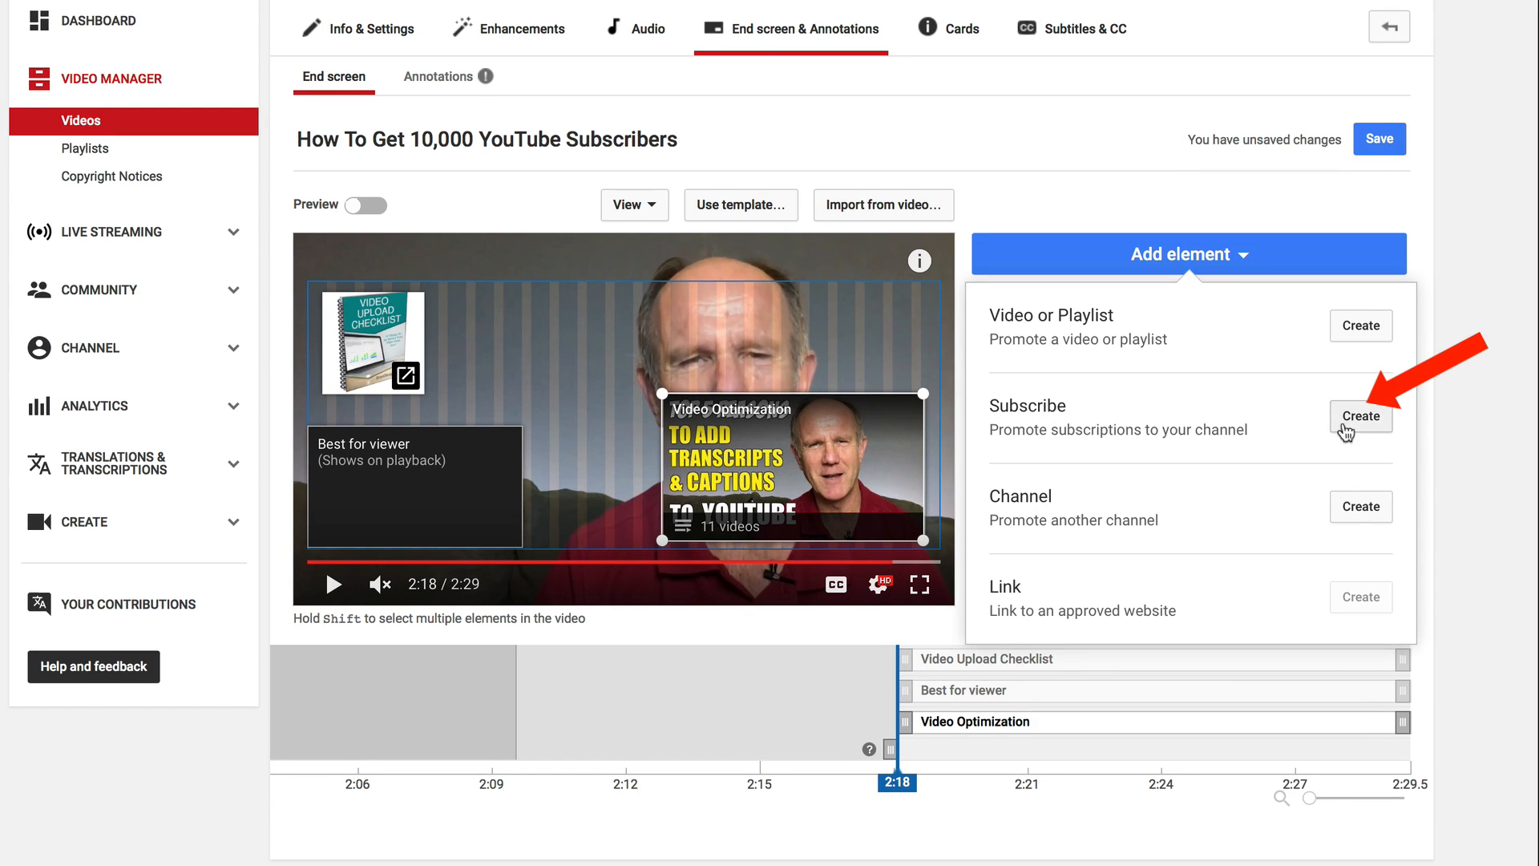
pyautogui.click(1360, 415)
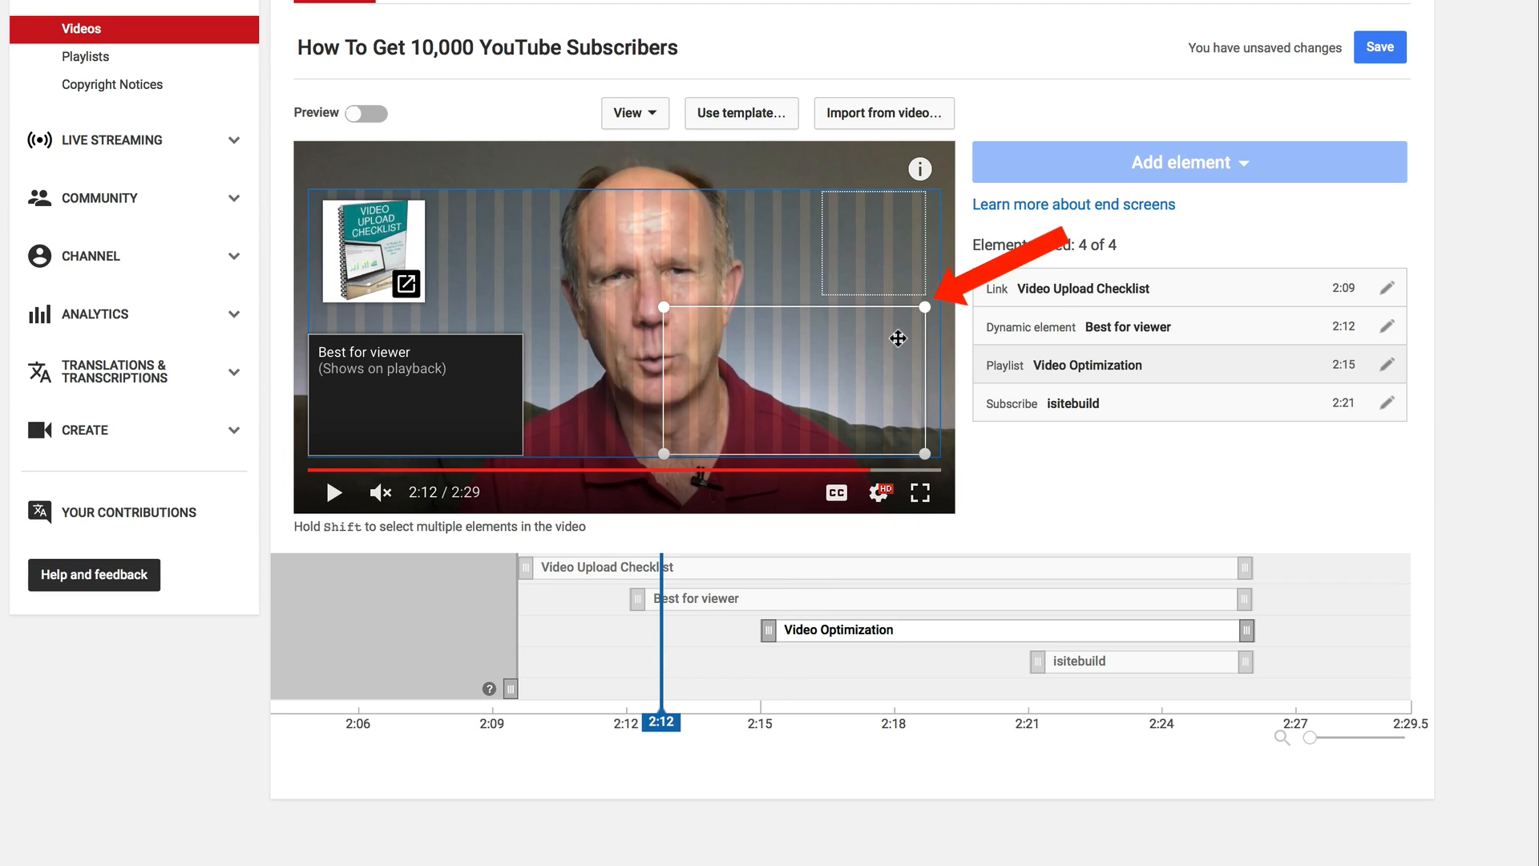
# Turn on Preview and play the video to watch the end screen elements appear in sequence
pyautogui.click(364, 112)
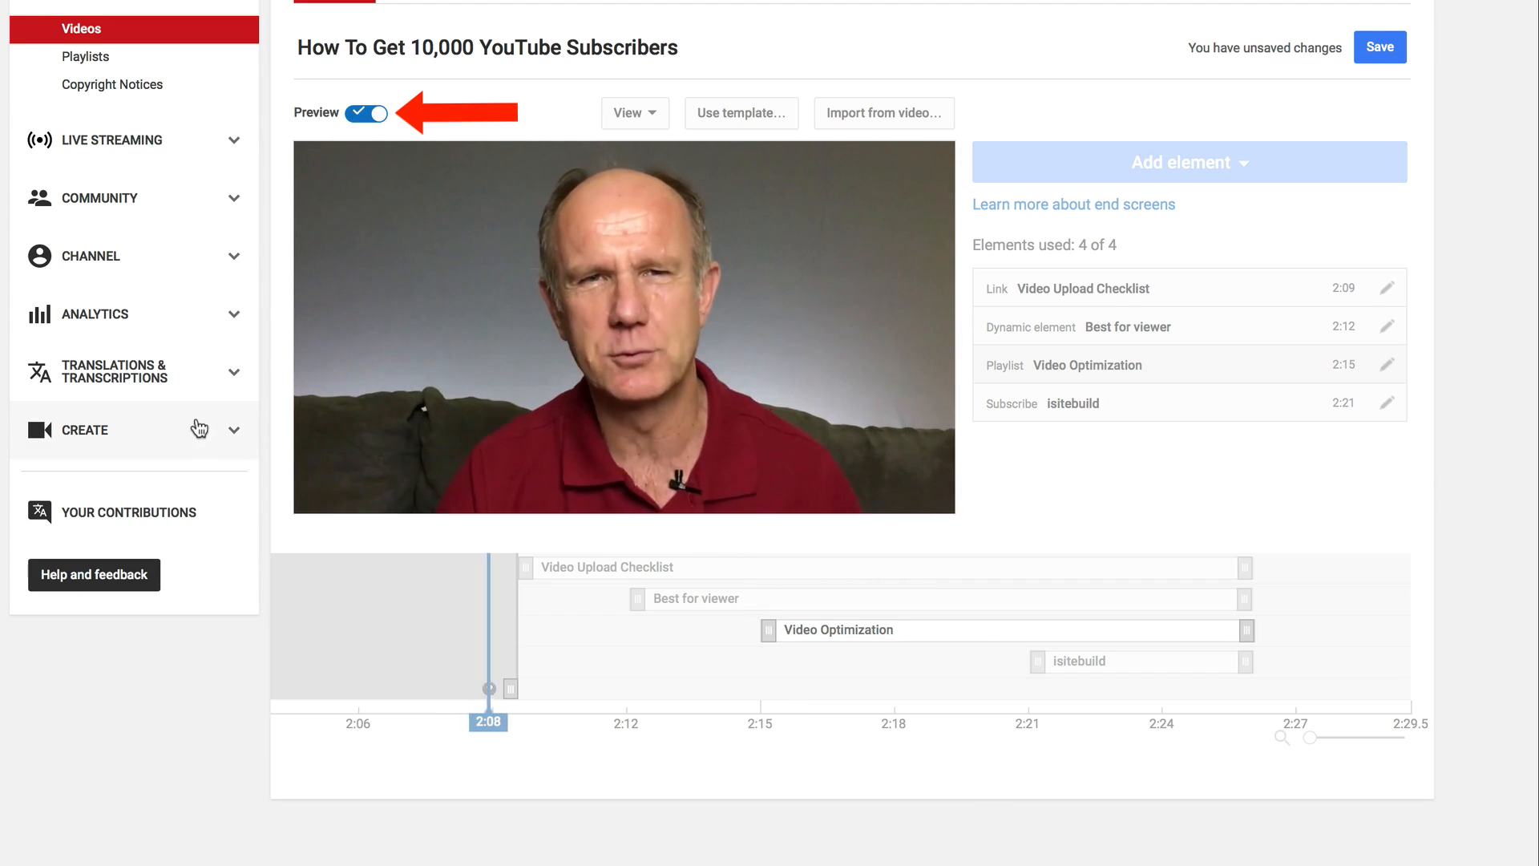
pyautogui.click(623, 327)
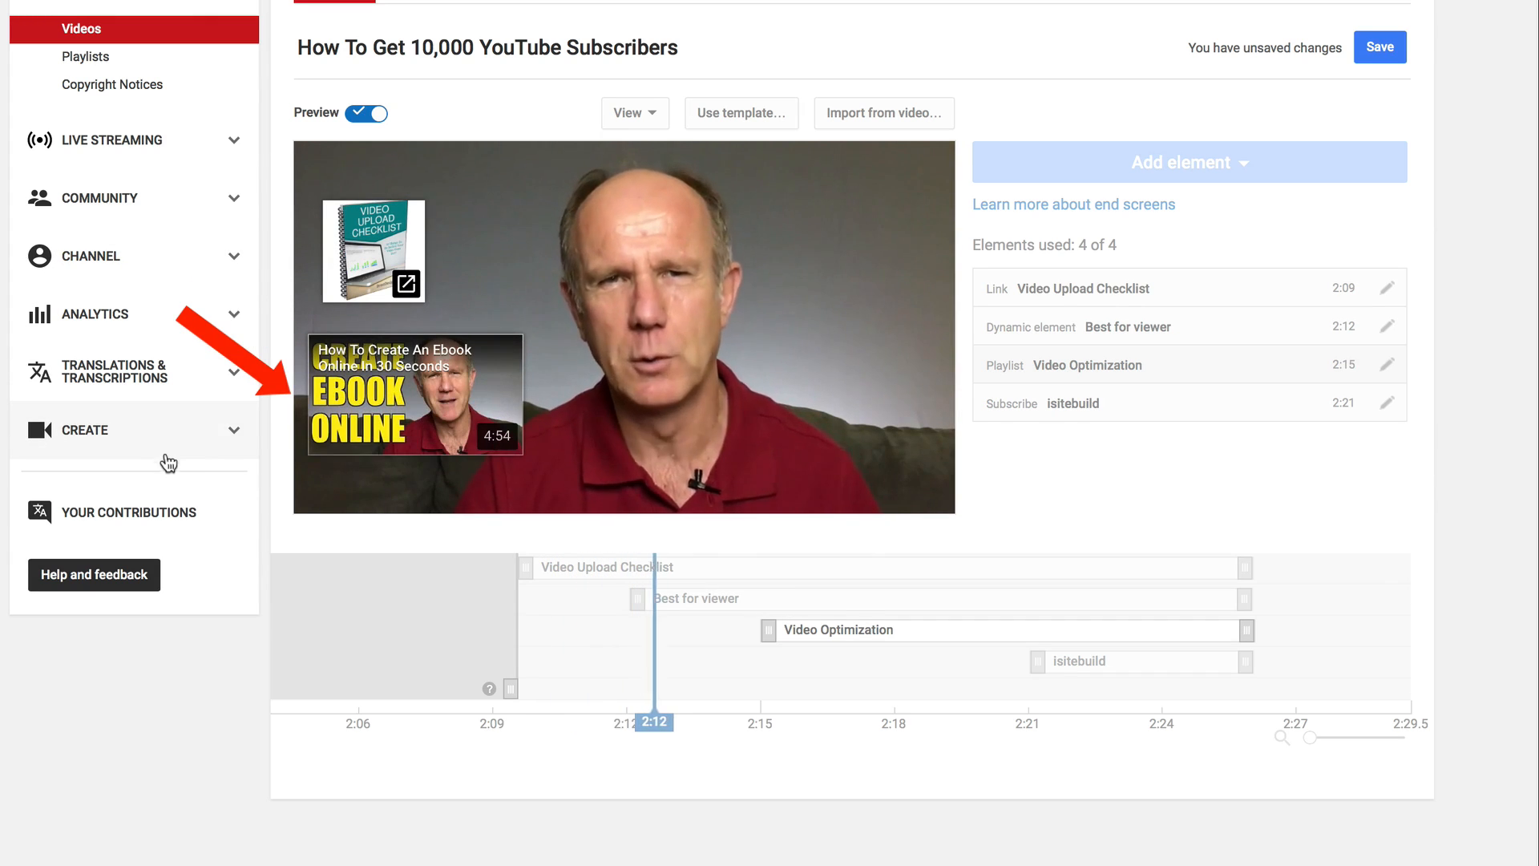
pyautogui.click(624, 324)
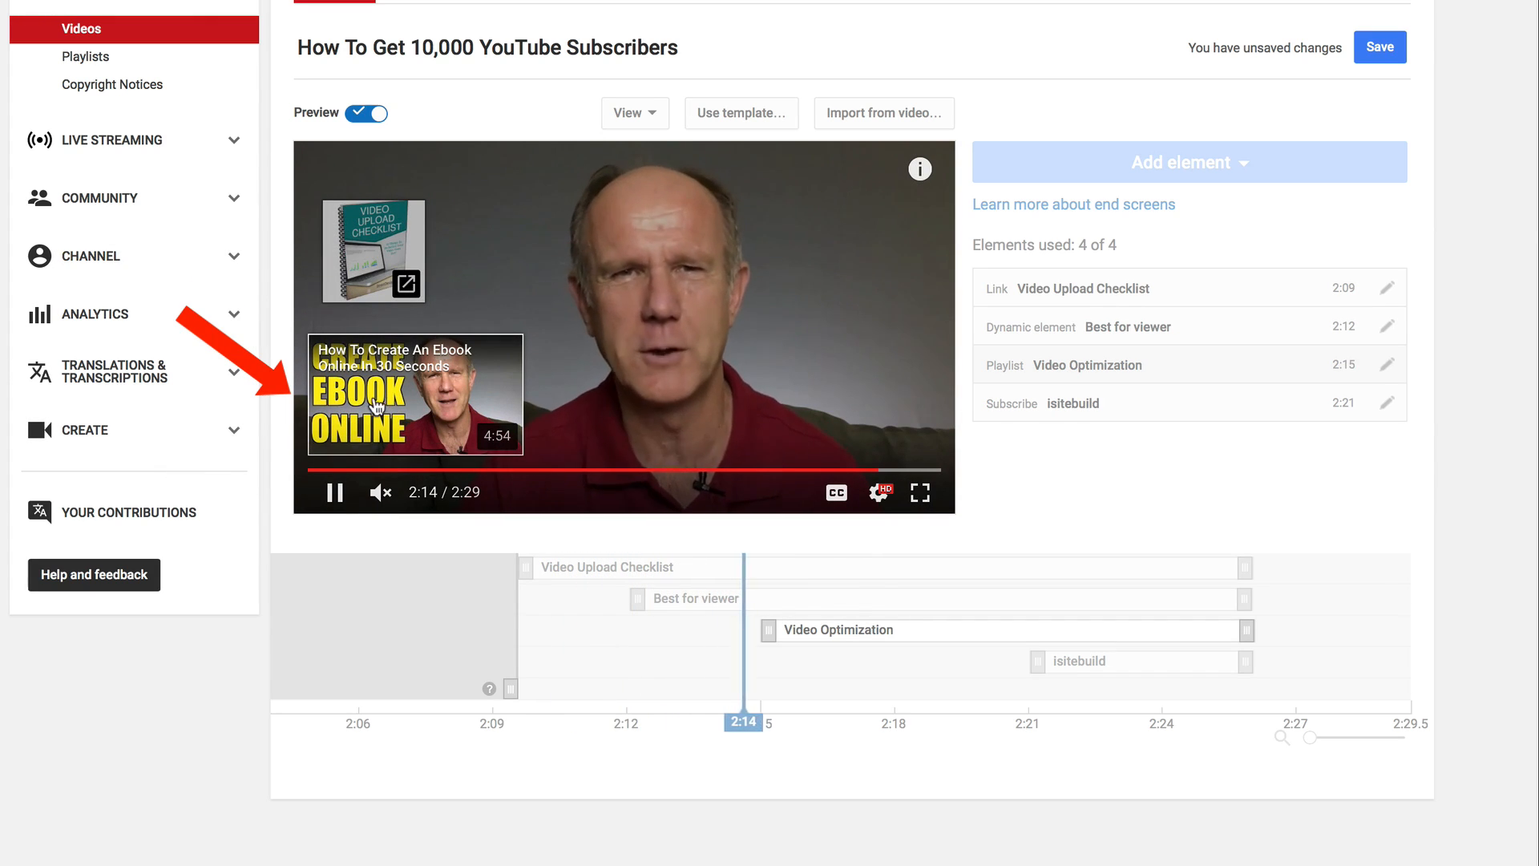